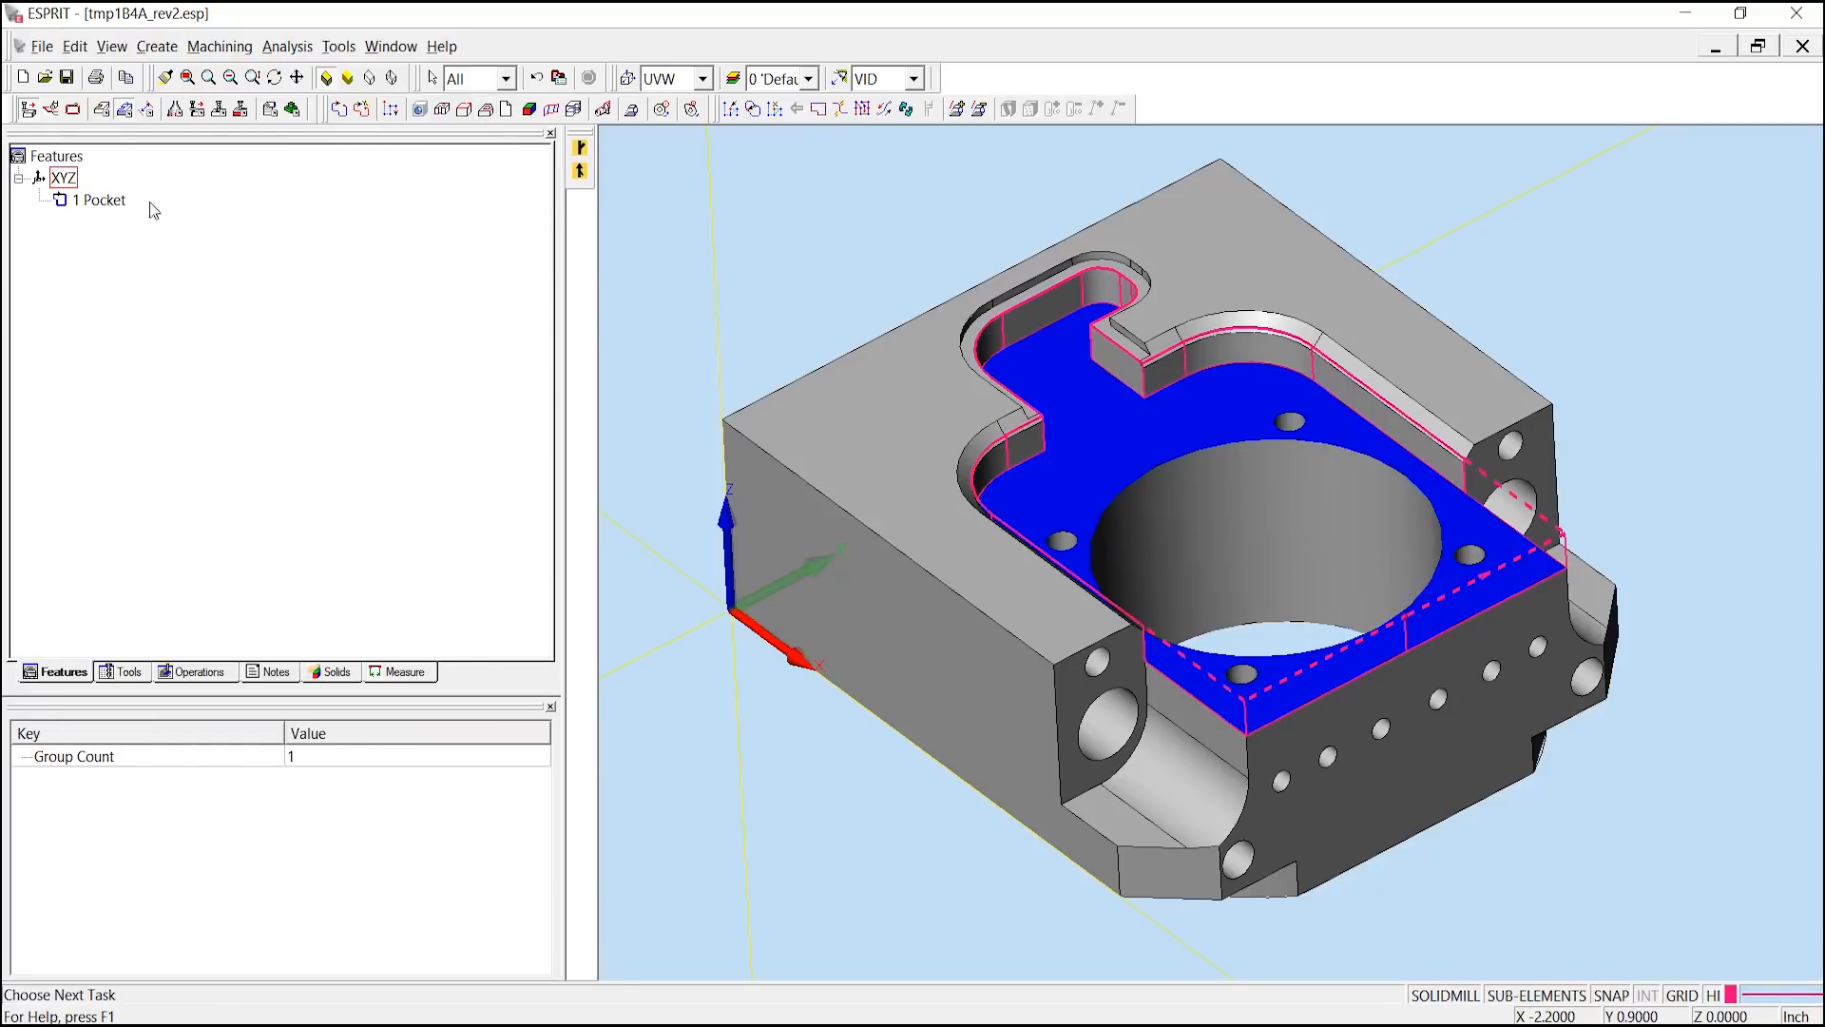
pyautogui.moveTo(1609, 401)
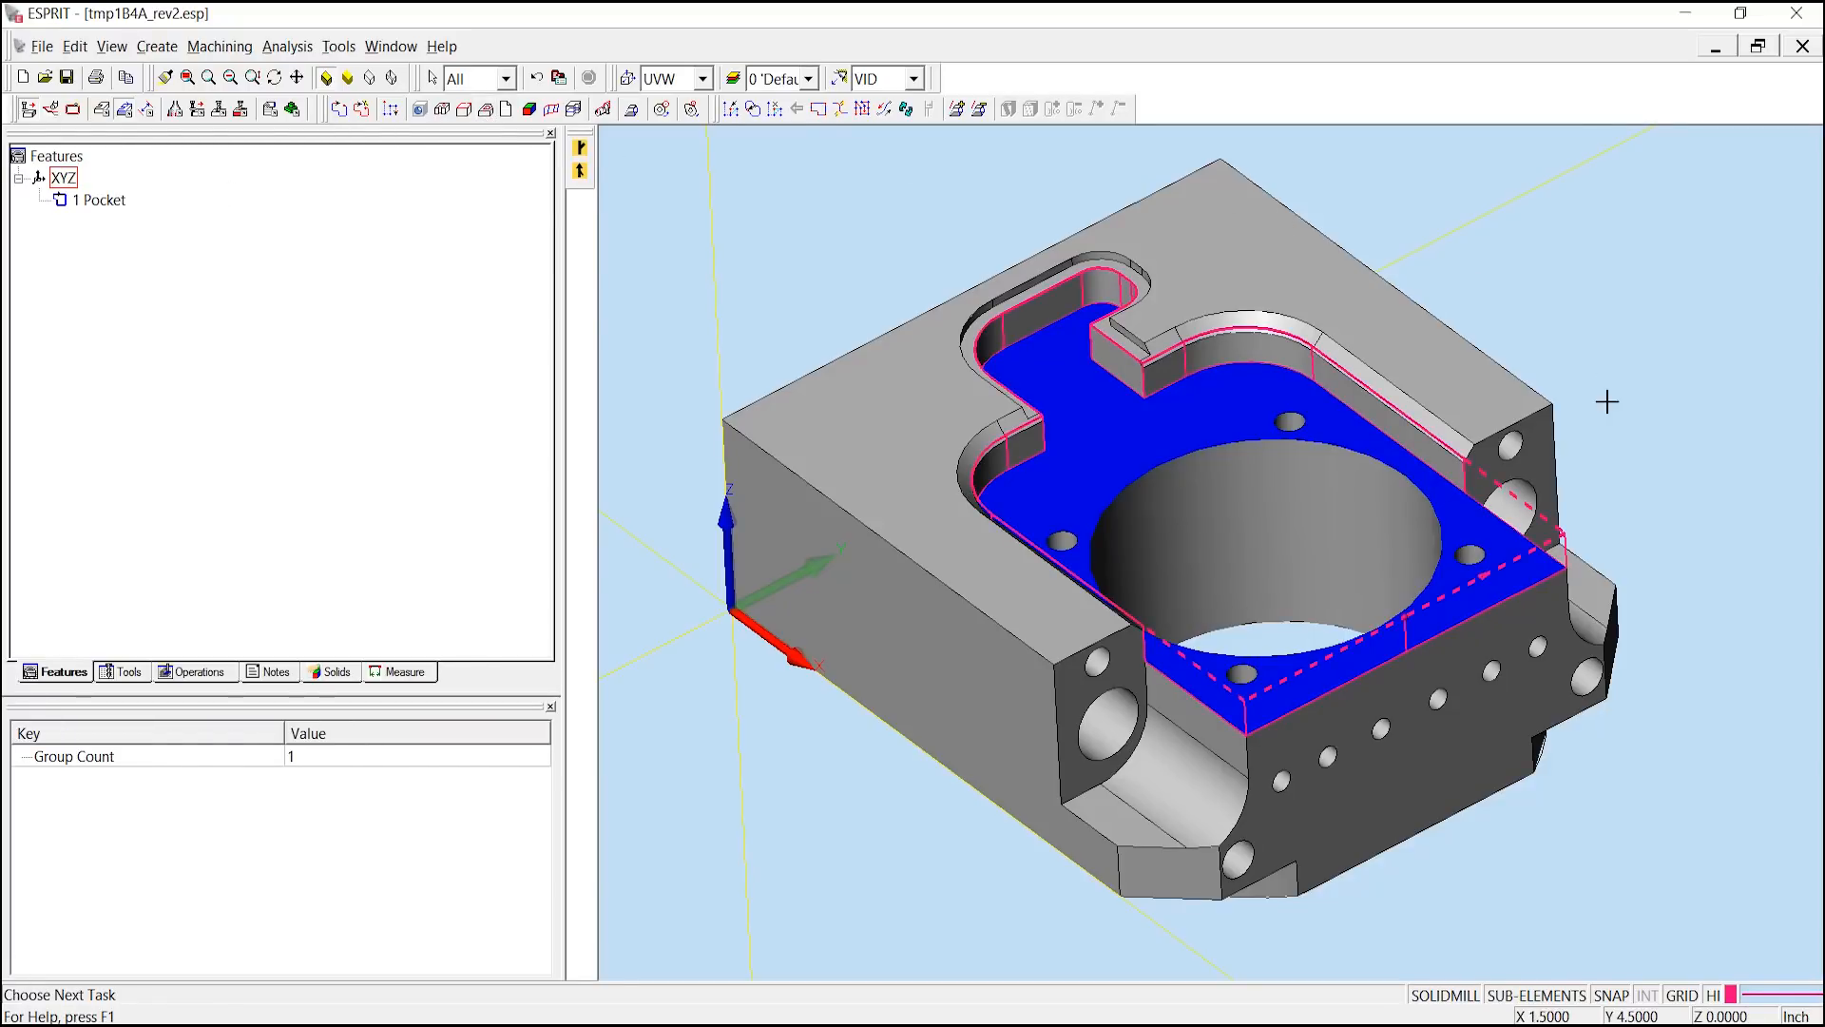
pyautogui.moveTo(1523, 502)
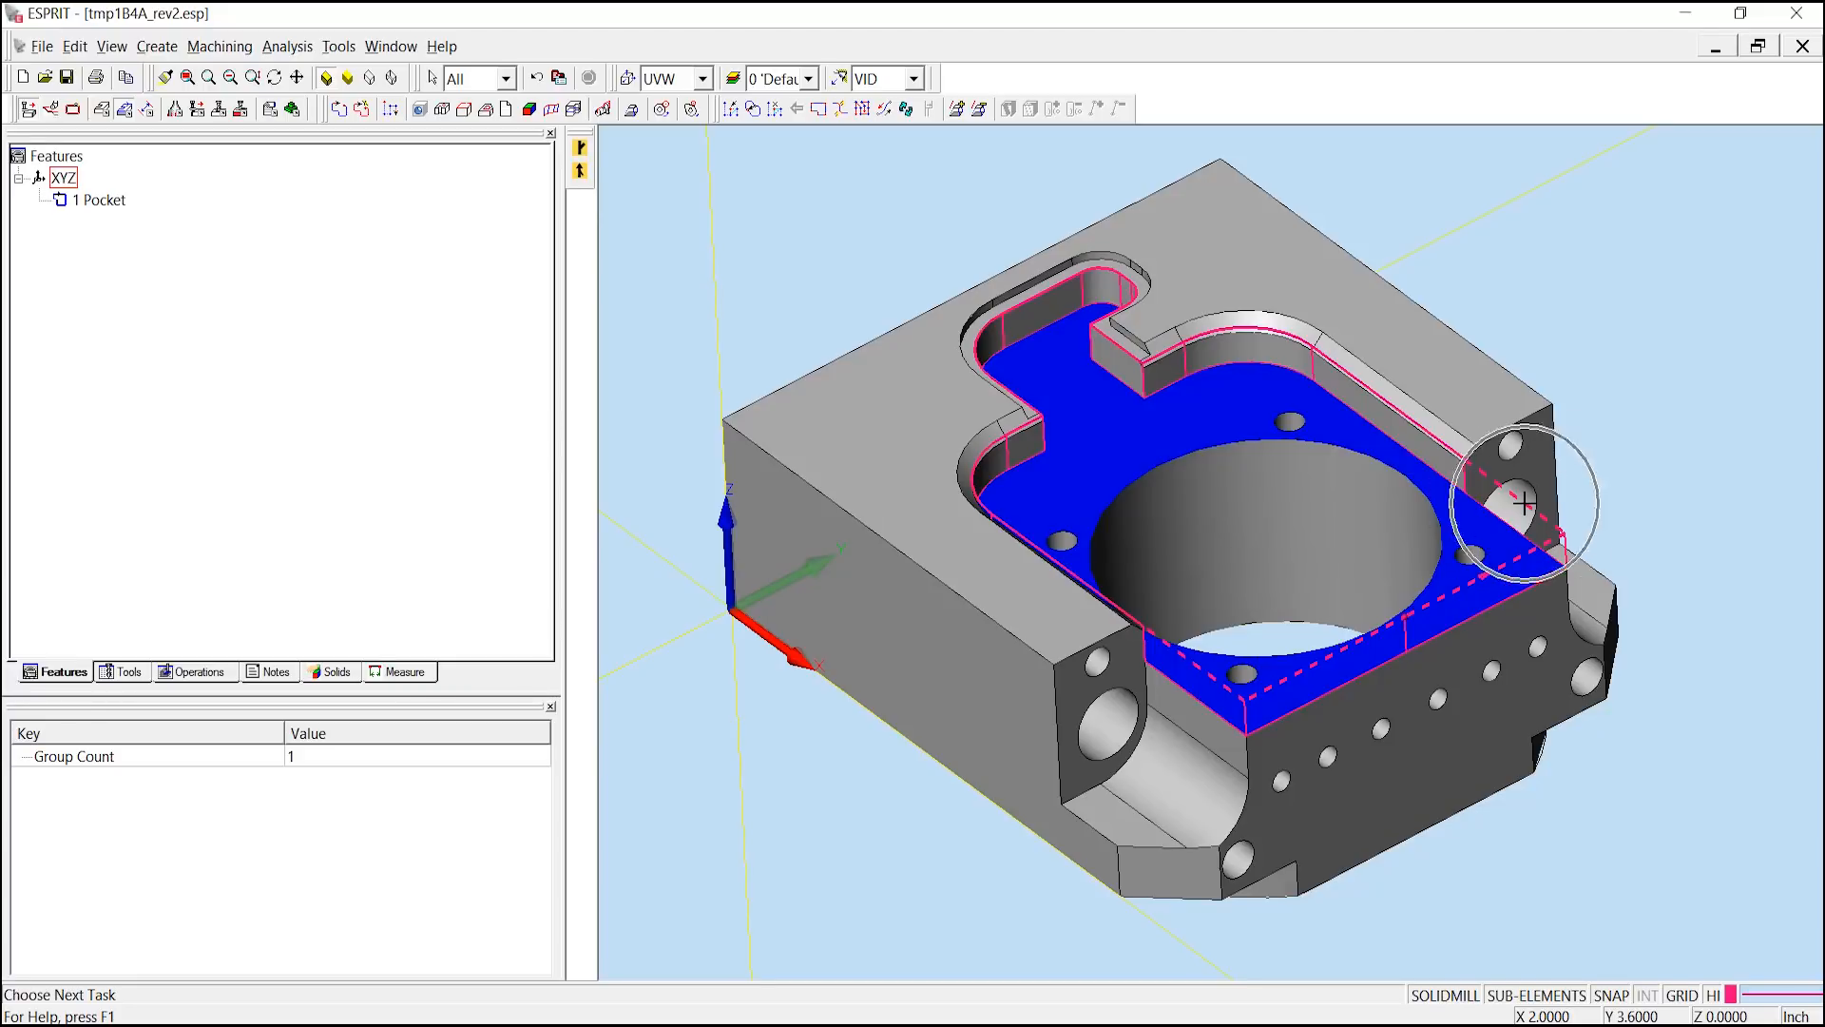
pyautogui.moveTo(1377, 403)
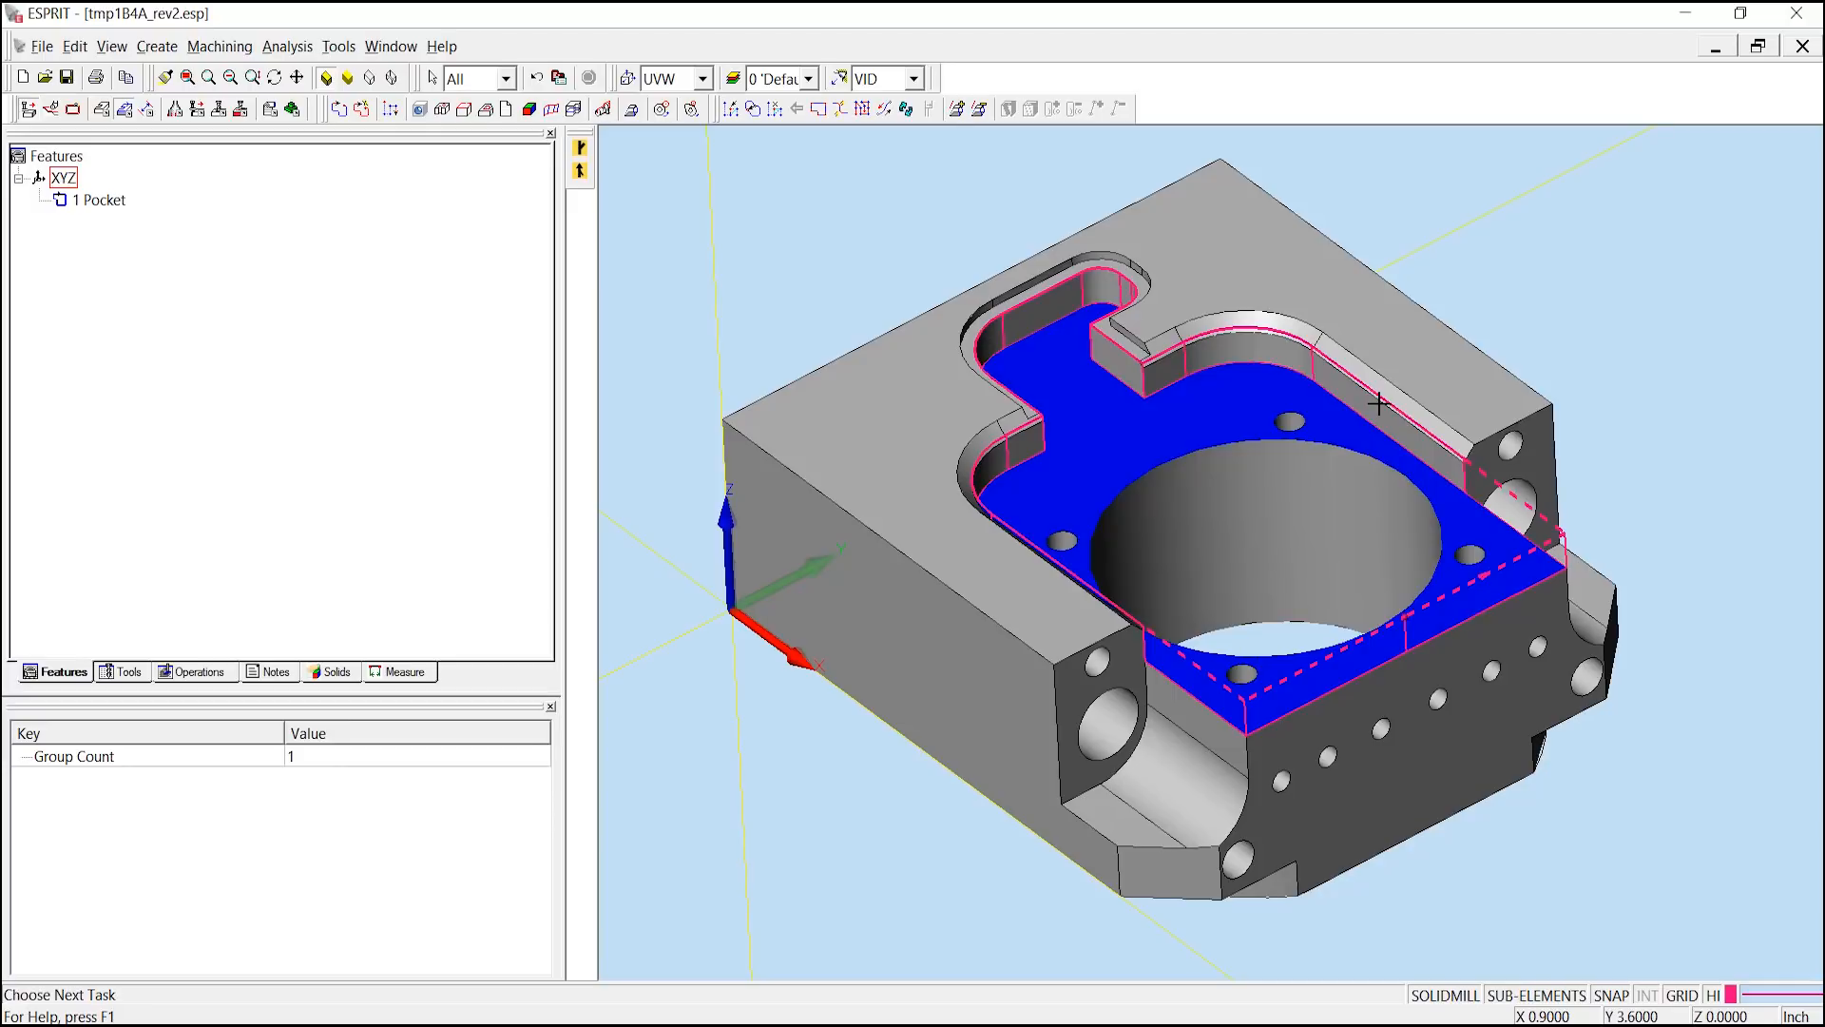
pyautogui.moveTo(92, 211)
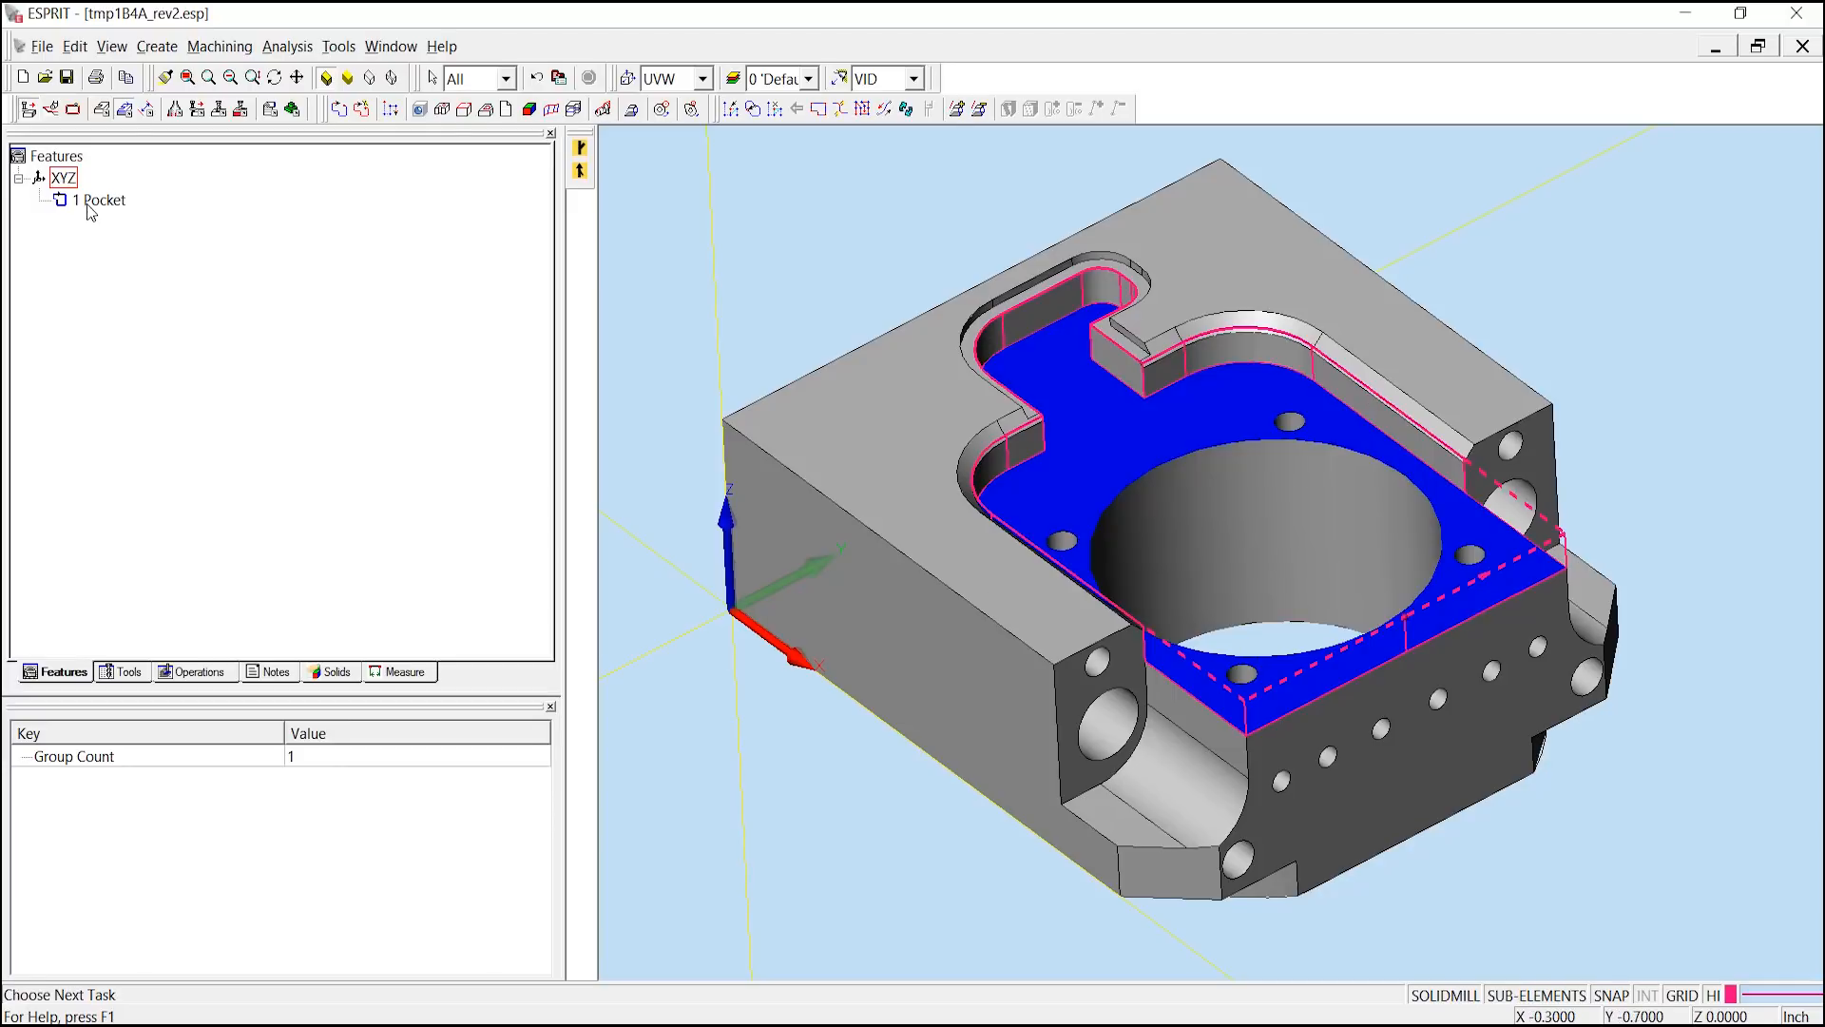
# Apply SolidMill Pocketing to the 1 Pocket feature with Rough Pass and the EM 0.375 in tool
pyautogui.click(102, 200)
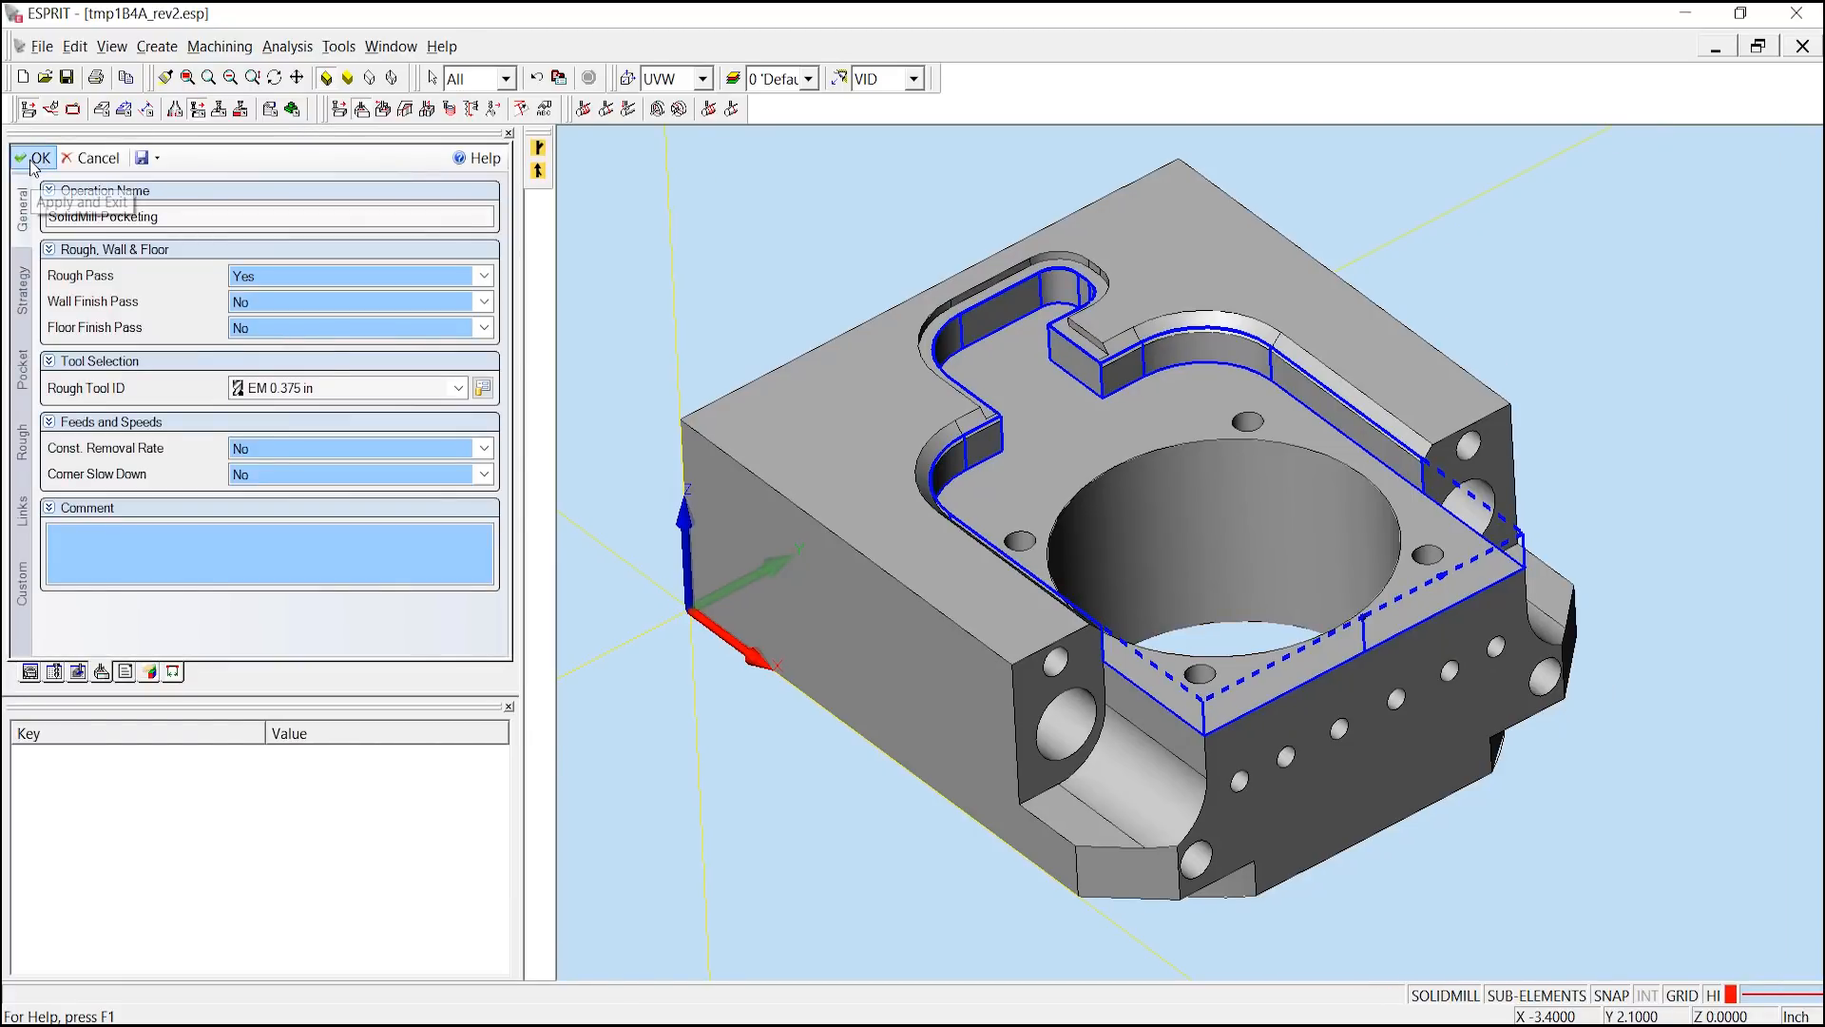
pyautogui.click(40, 158)
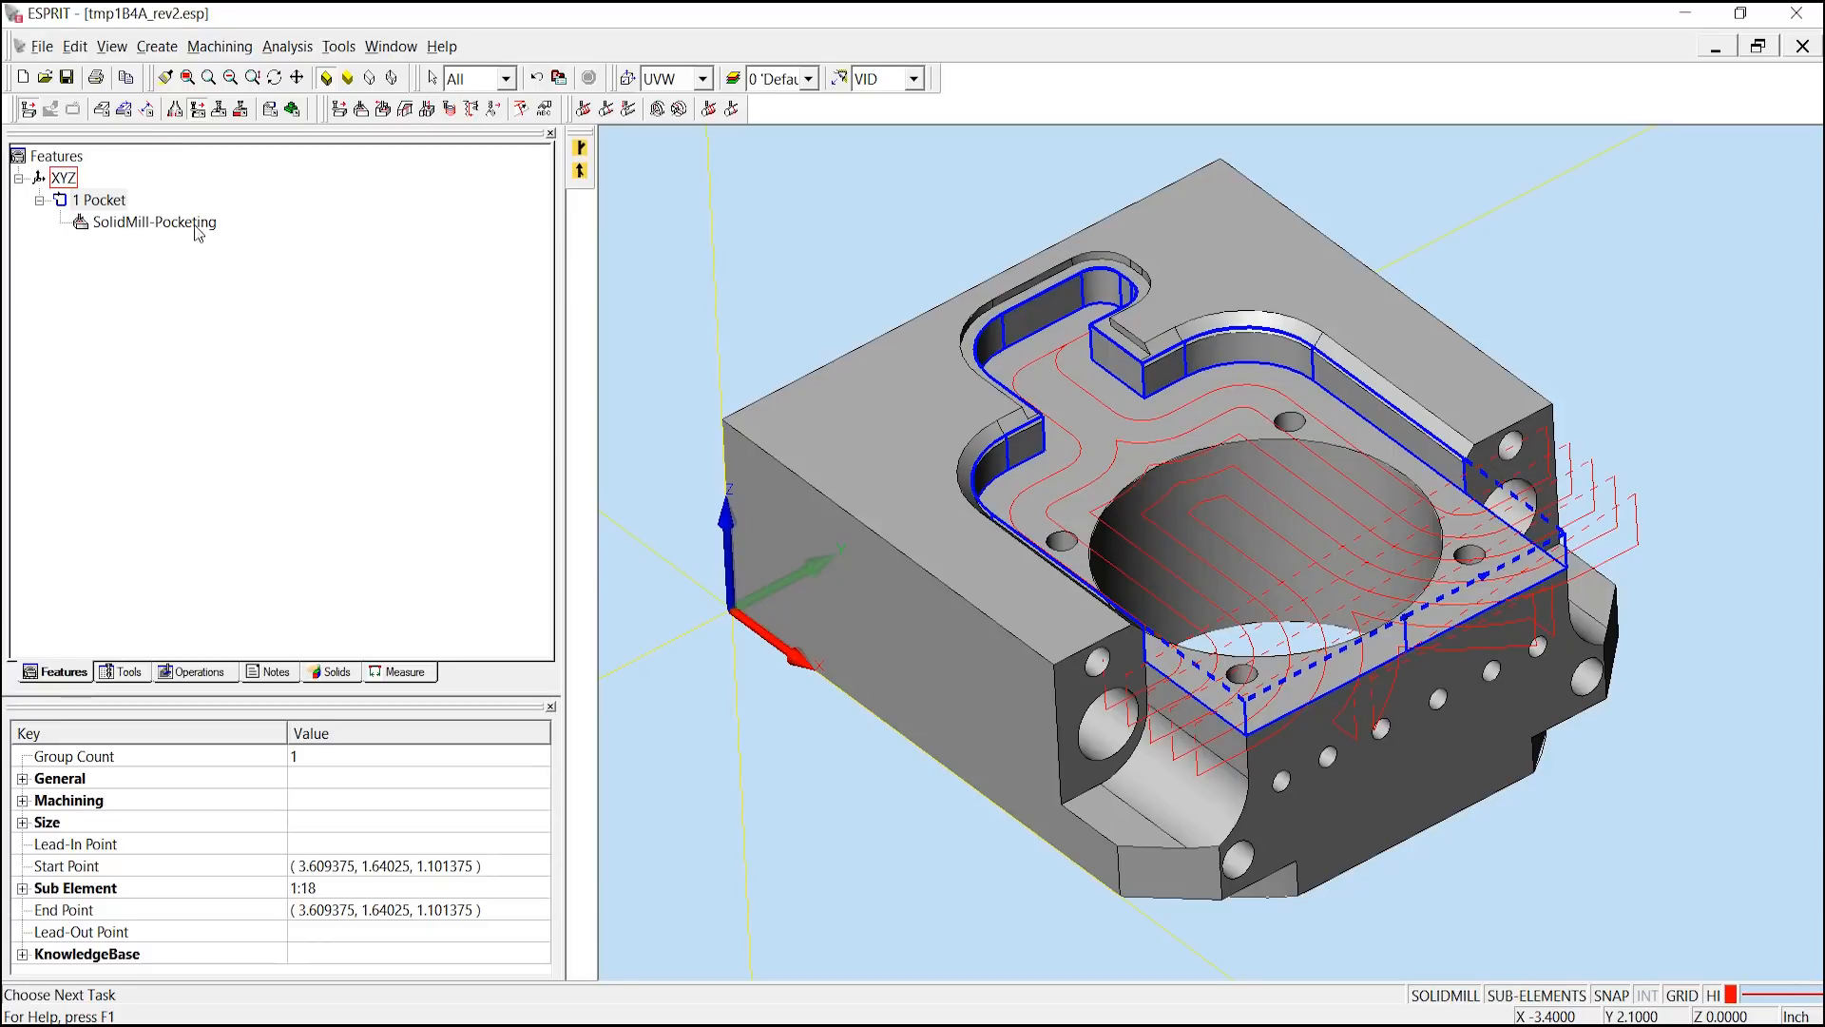
pyautogui.moveTo(1217, 696)
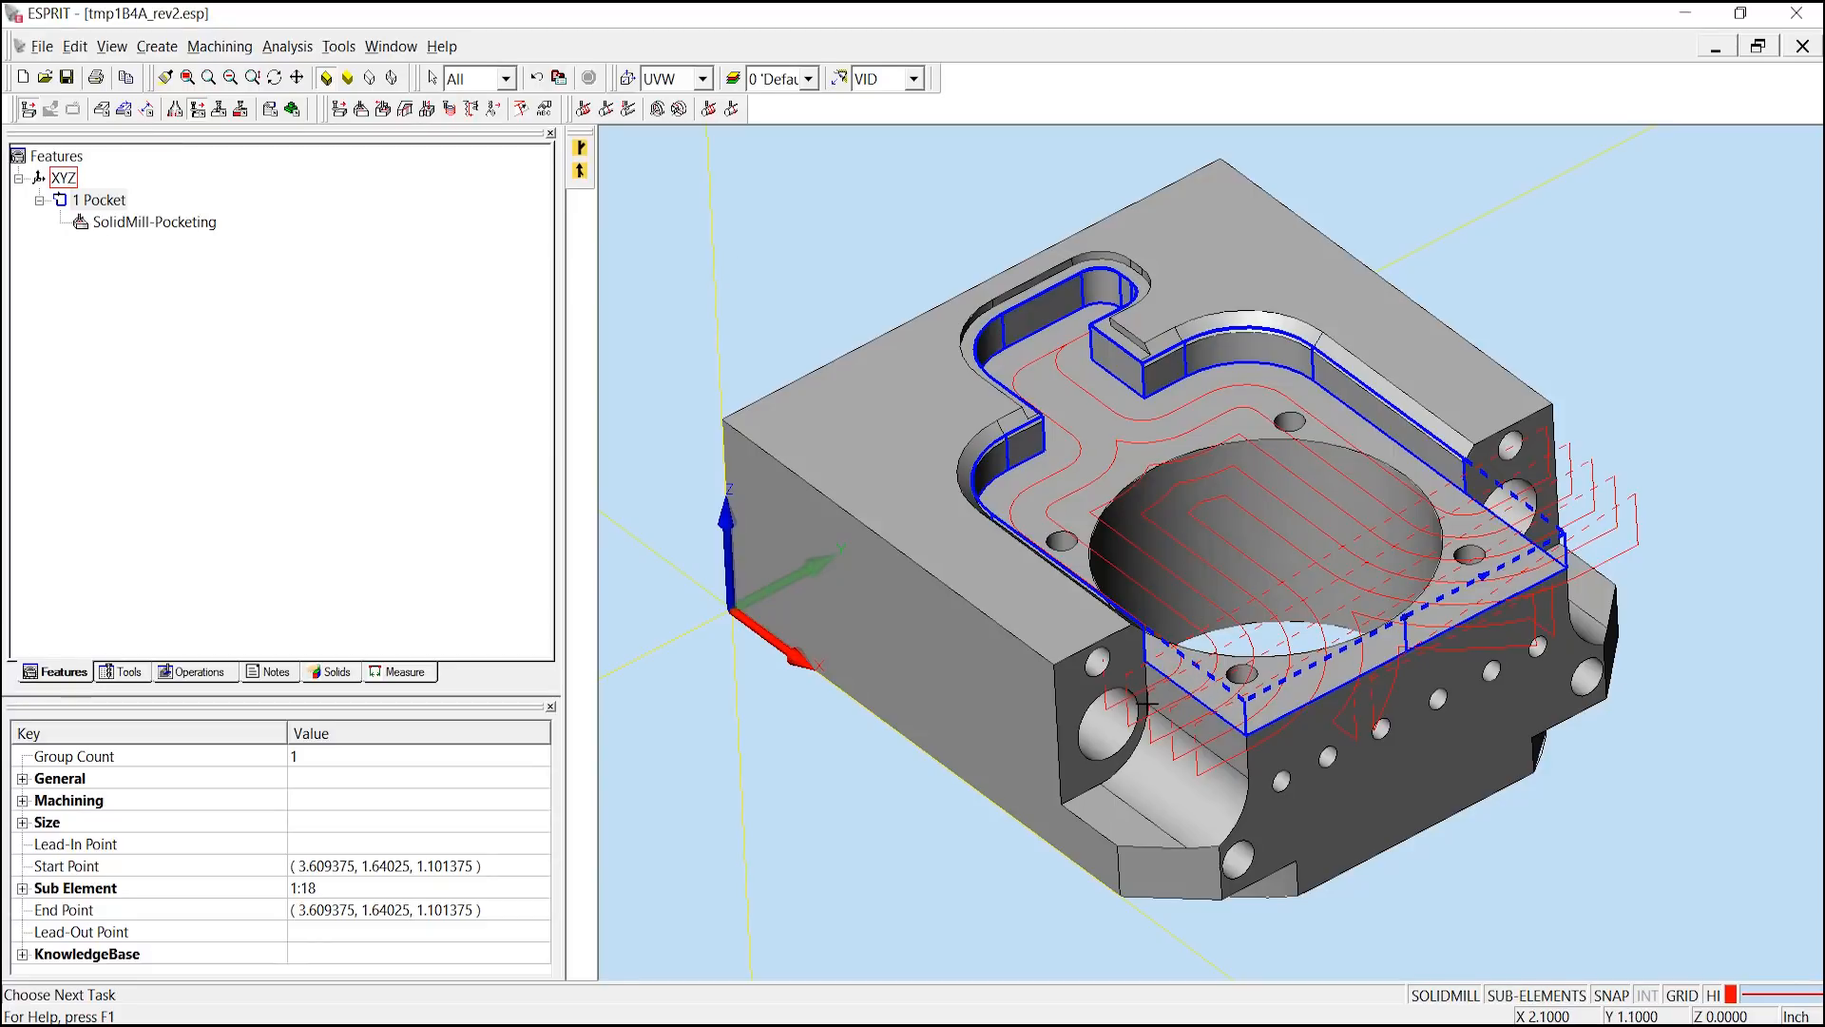
pyautogui.moveTo(1451, 454)
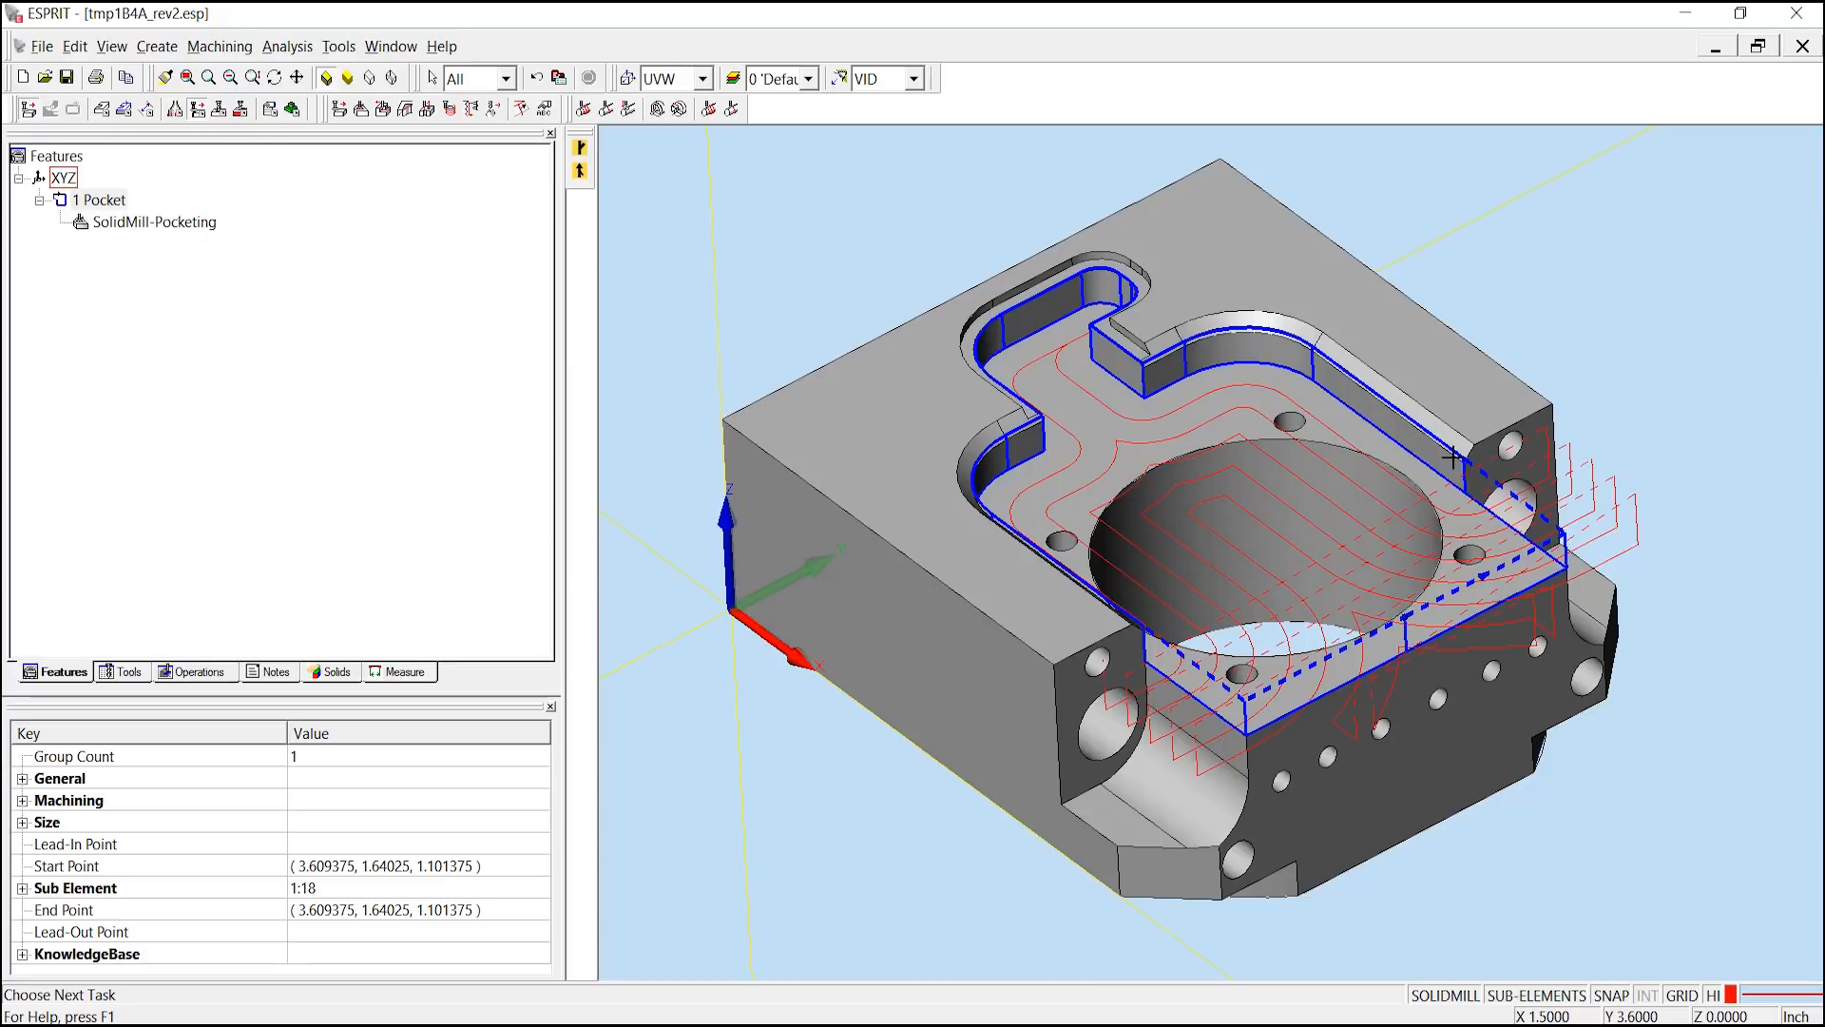
pyautogui.moveTo(1350, 375)
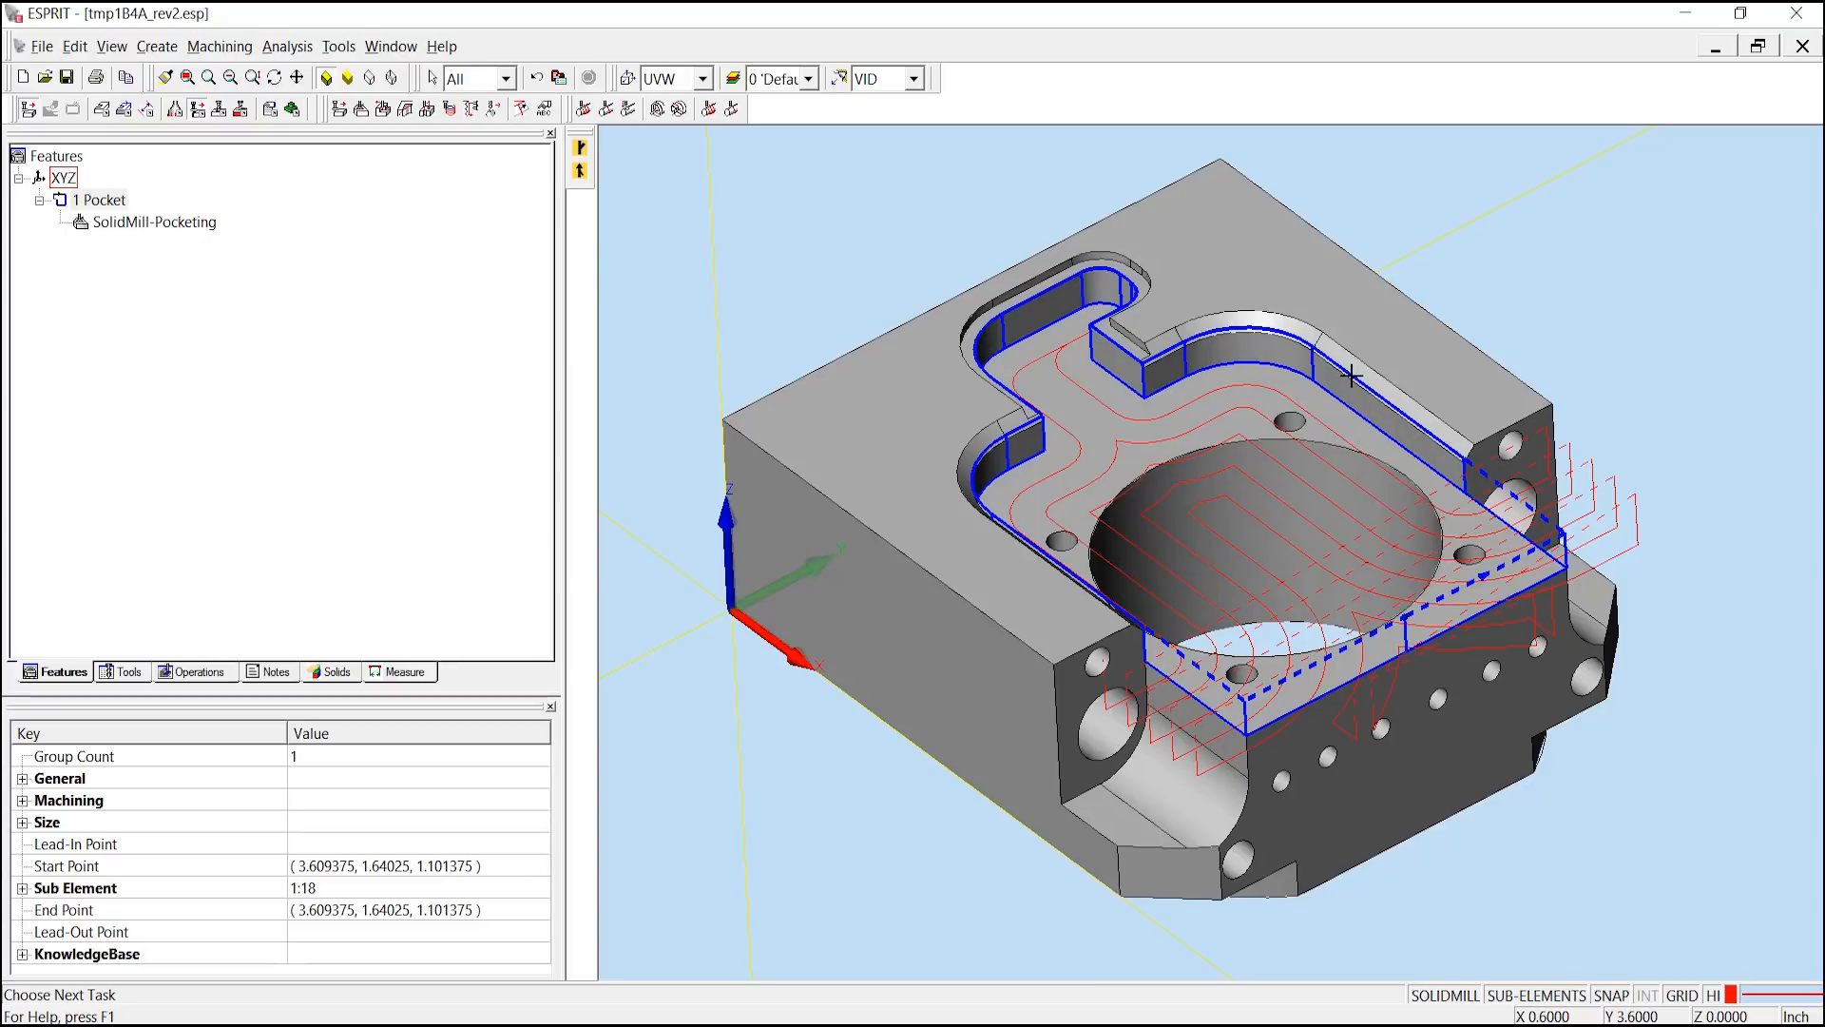
# Switch the selection filter from All to Chain to pick the pocket boundary outline
pyautogui.click(507, 78)
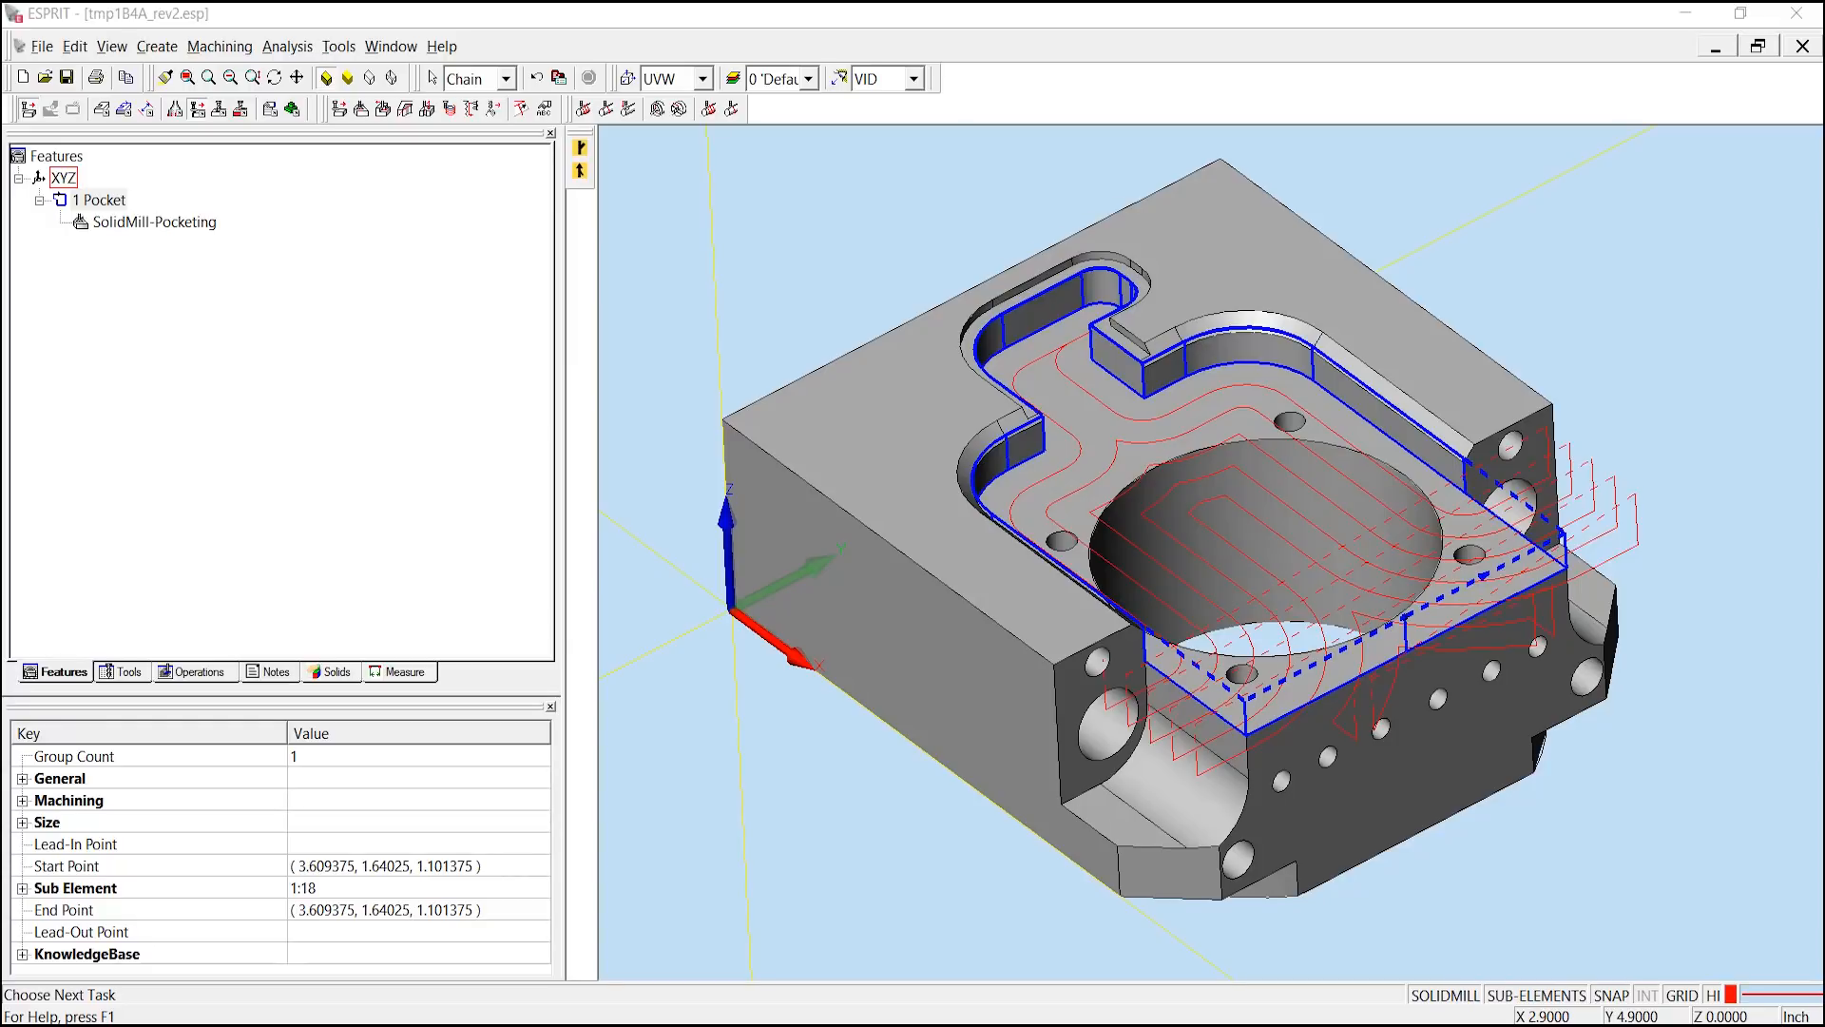
pyautogui.moveTo(1223, 774)
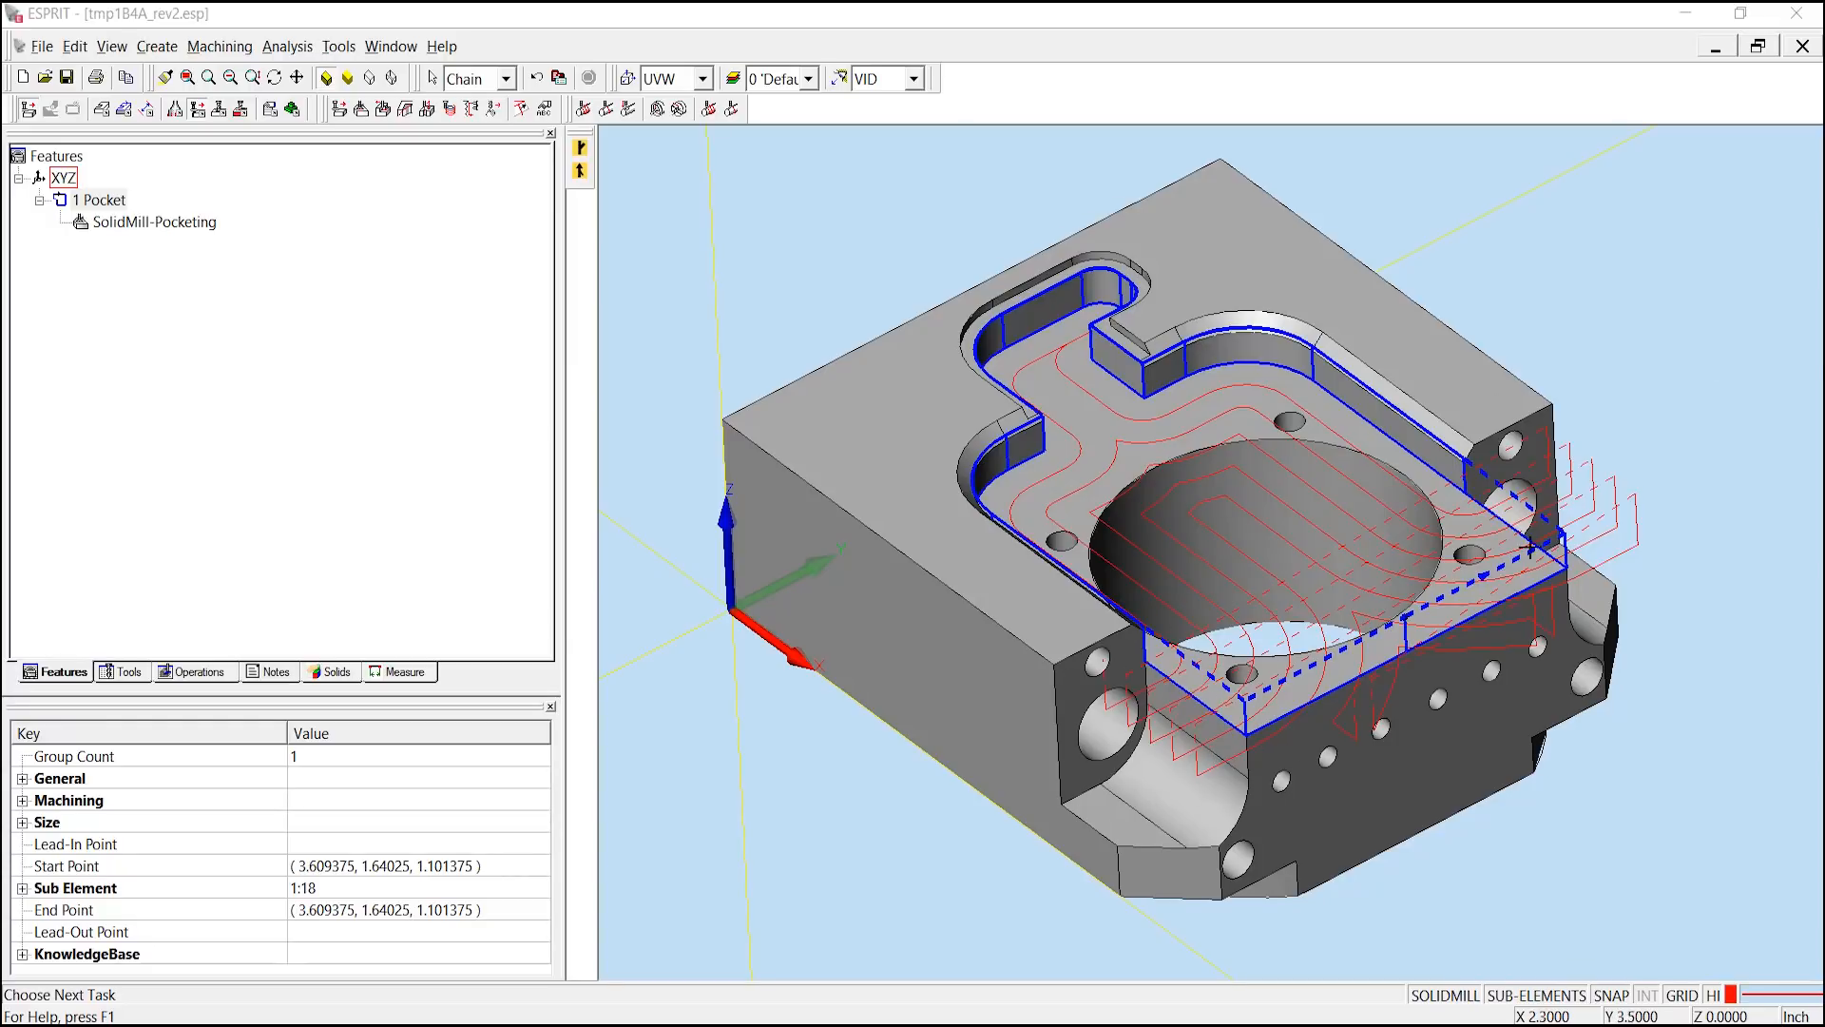
pyautogui.moveTo(1589, 489)
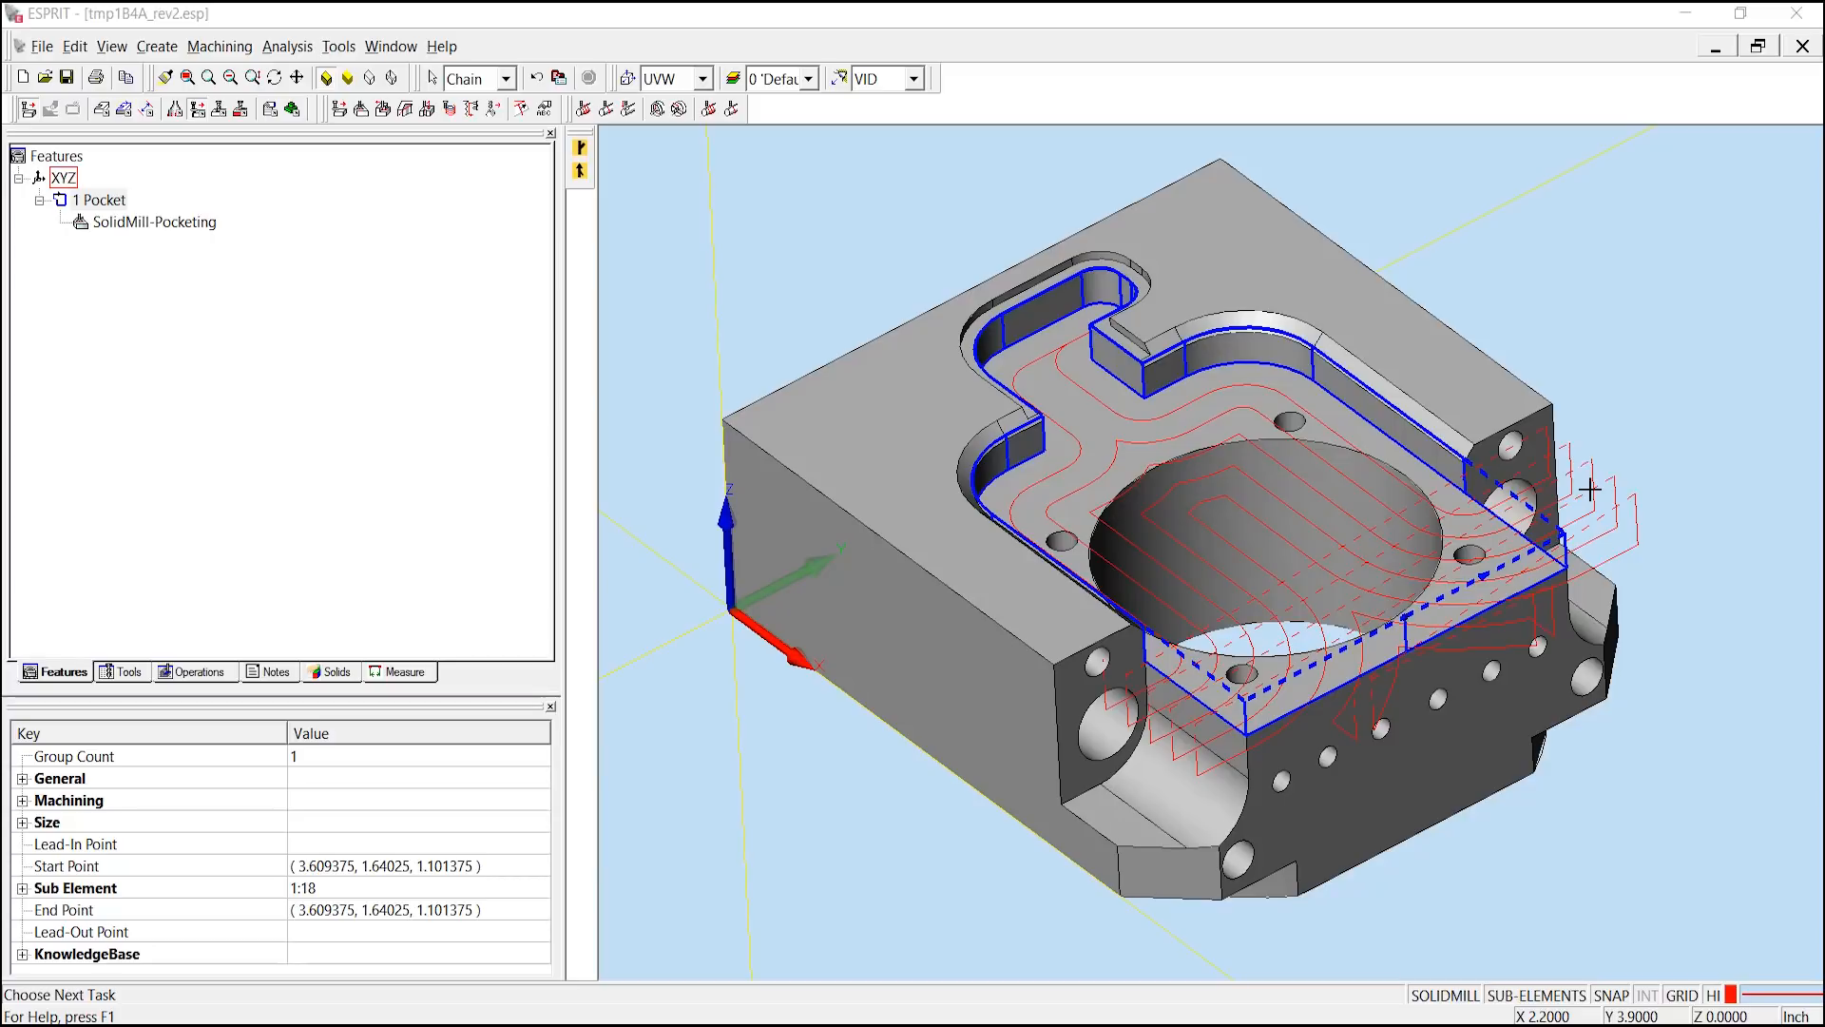
pyautogui.moveTo(1160, 656)
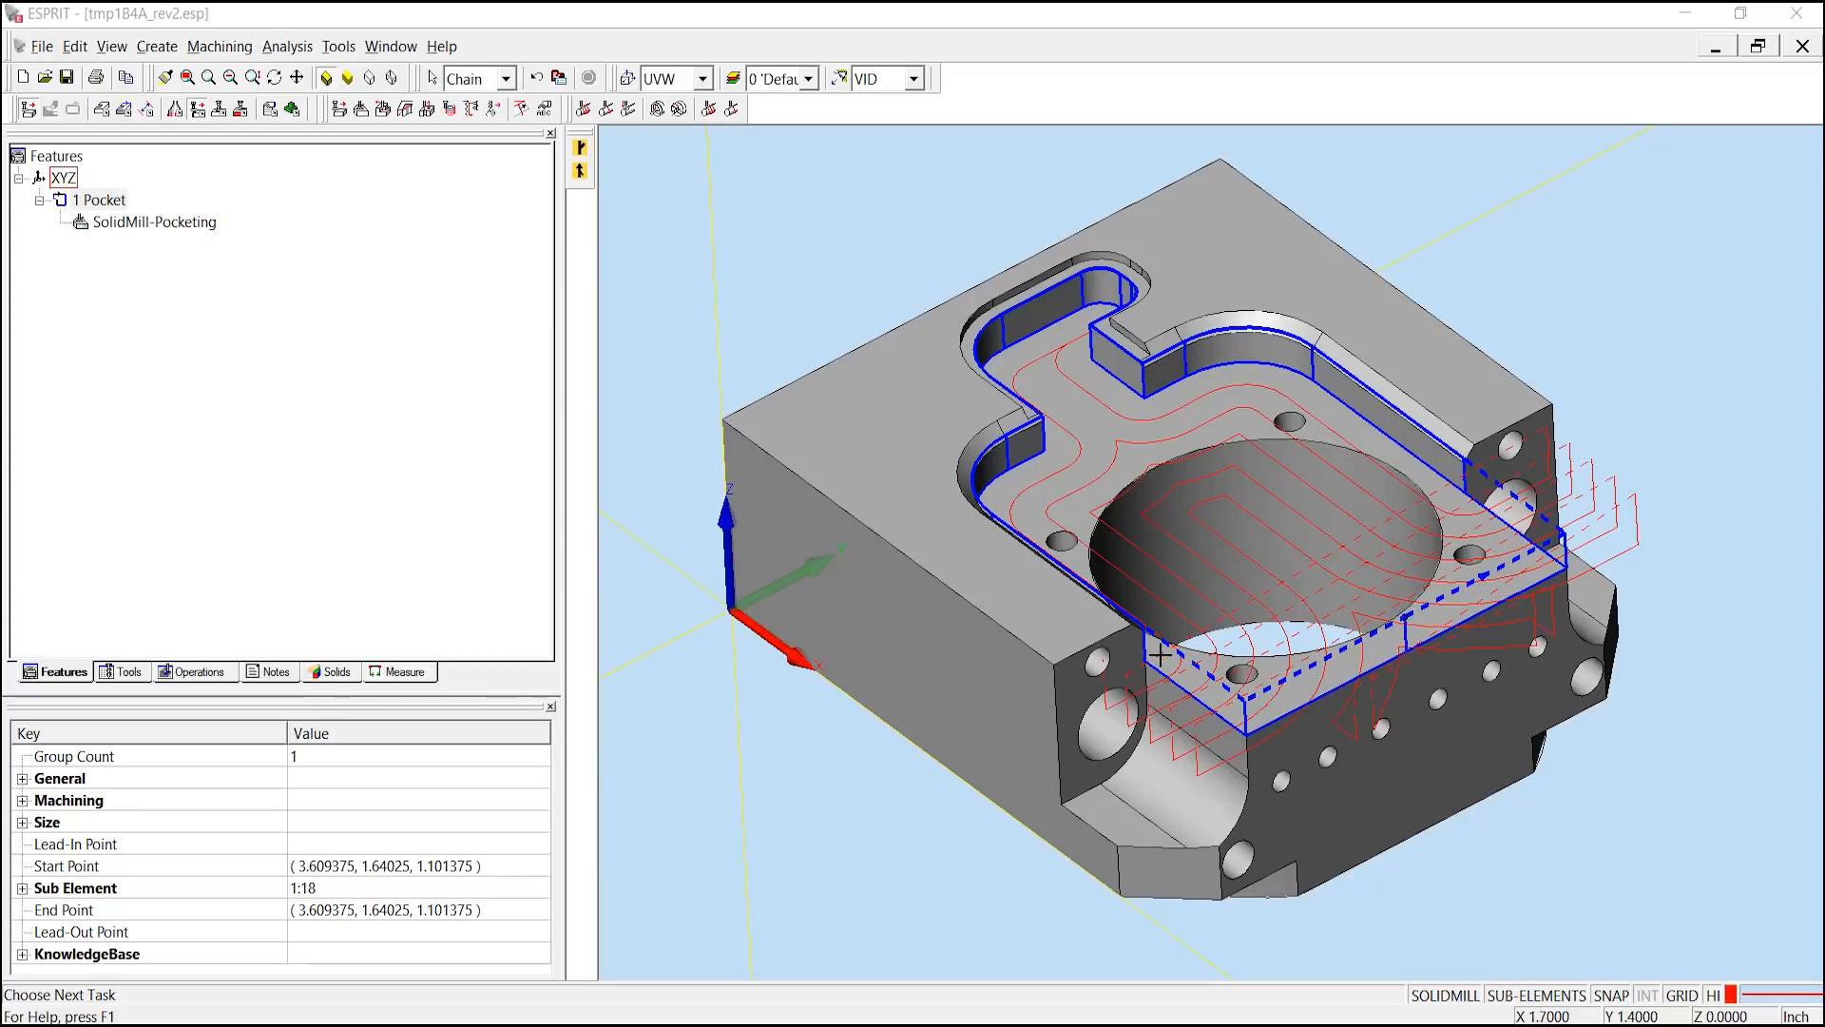
pyautogui.moveTo(1518, 502)
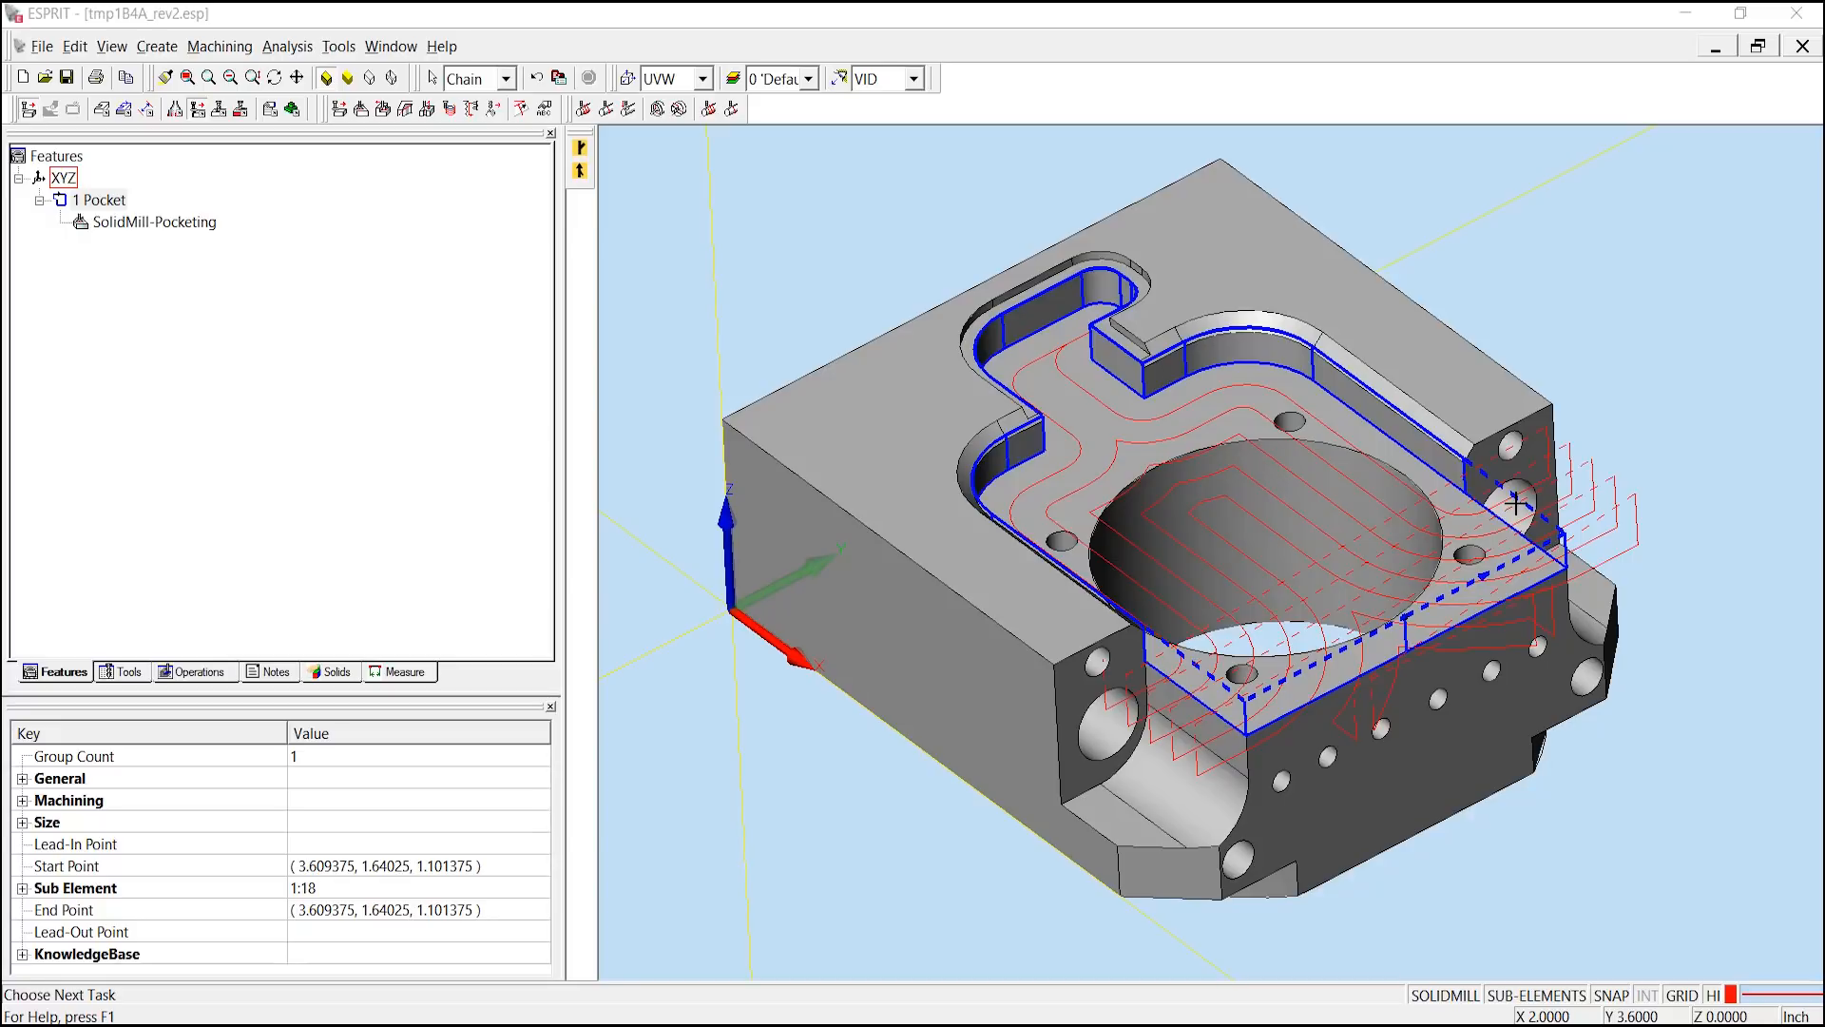
pyautogui.moveTo(1200, 614)
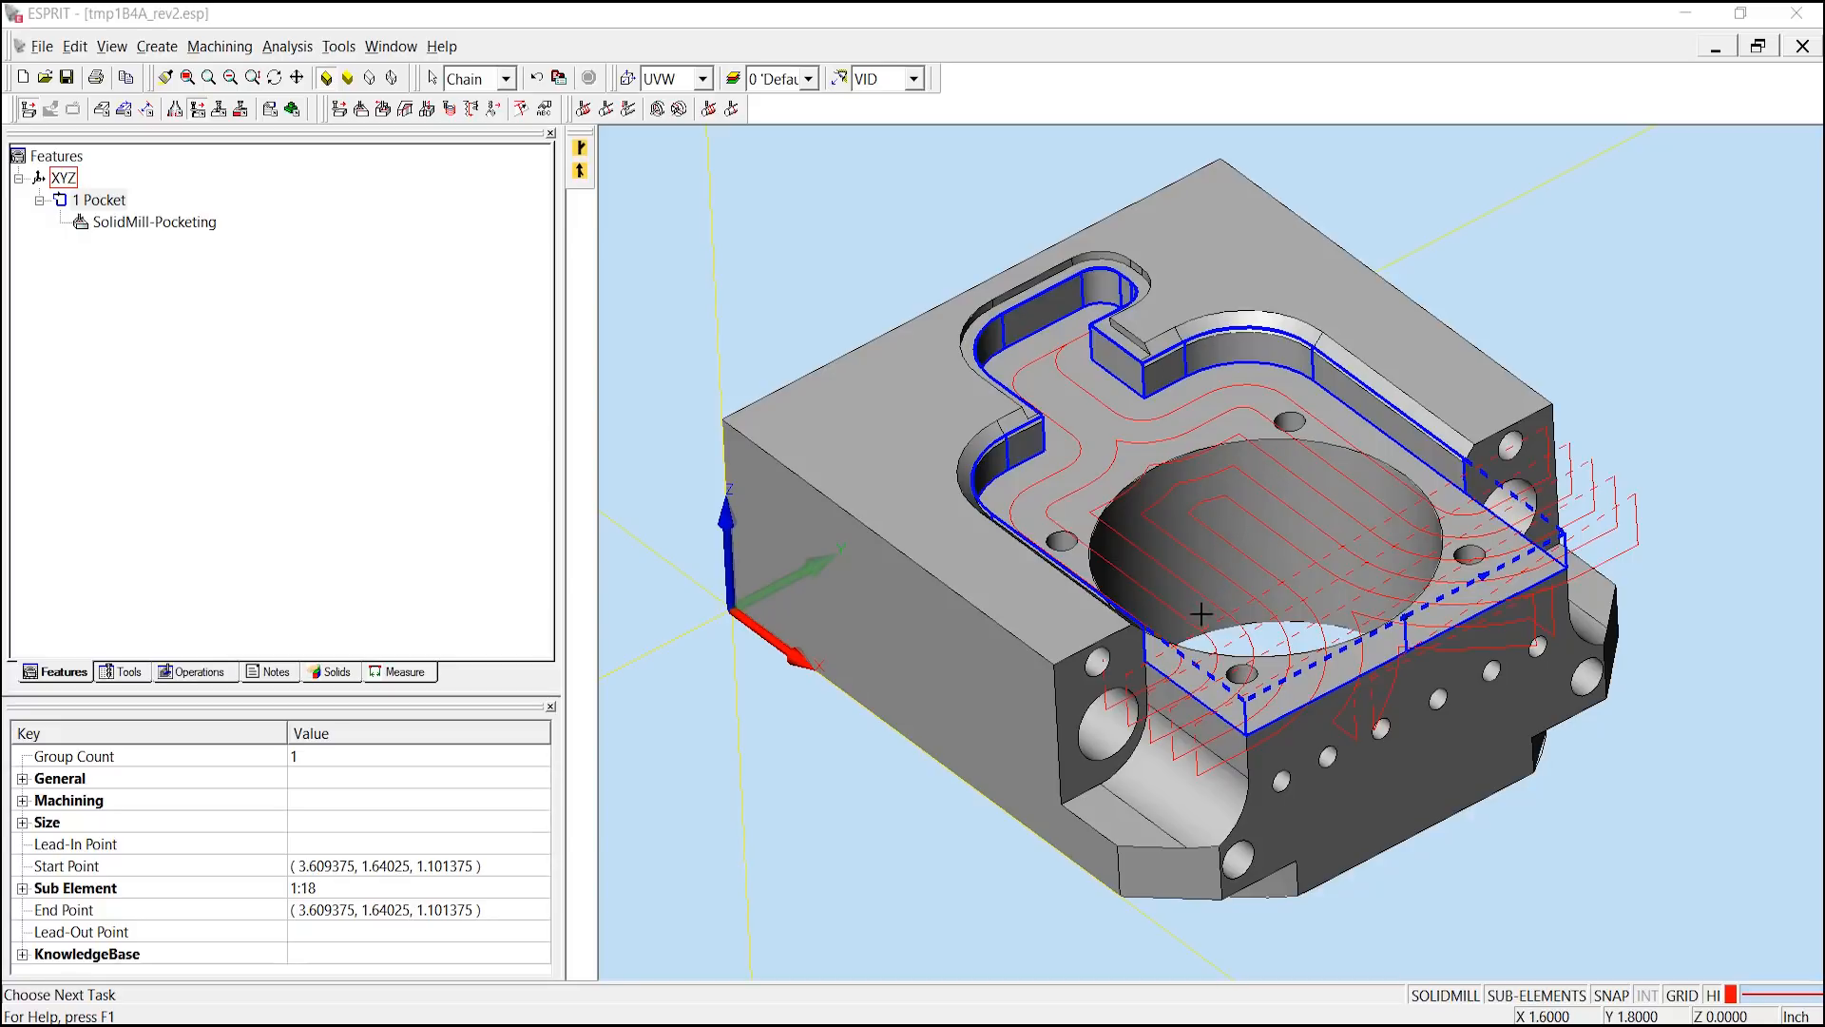
pyautogui.moveTo(1532, 995)
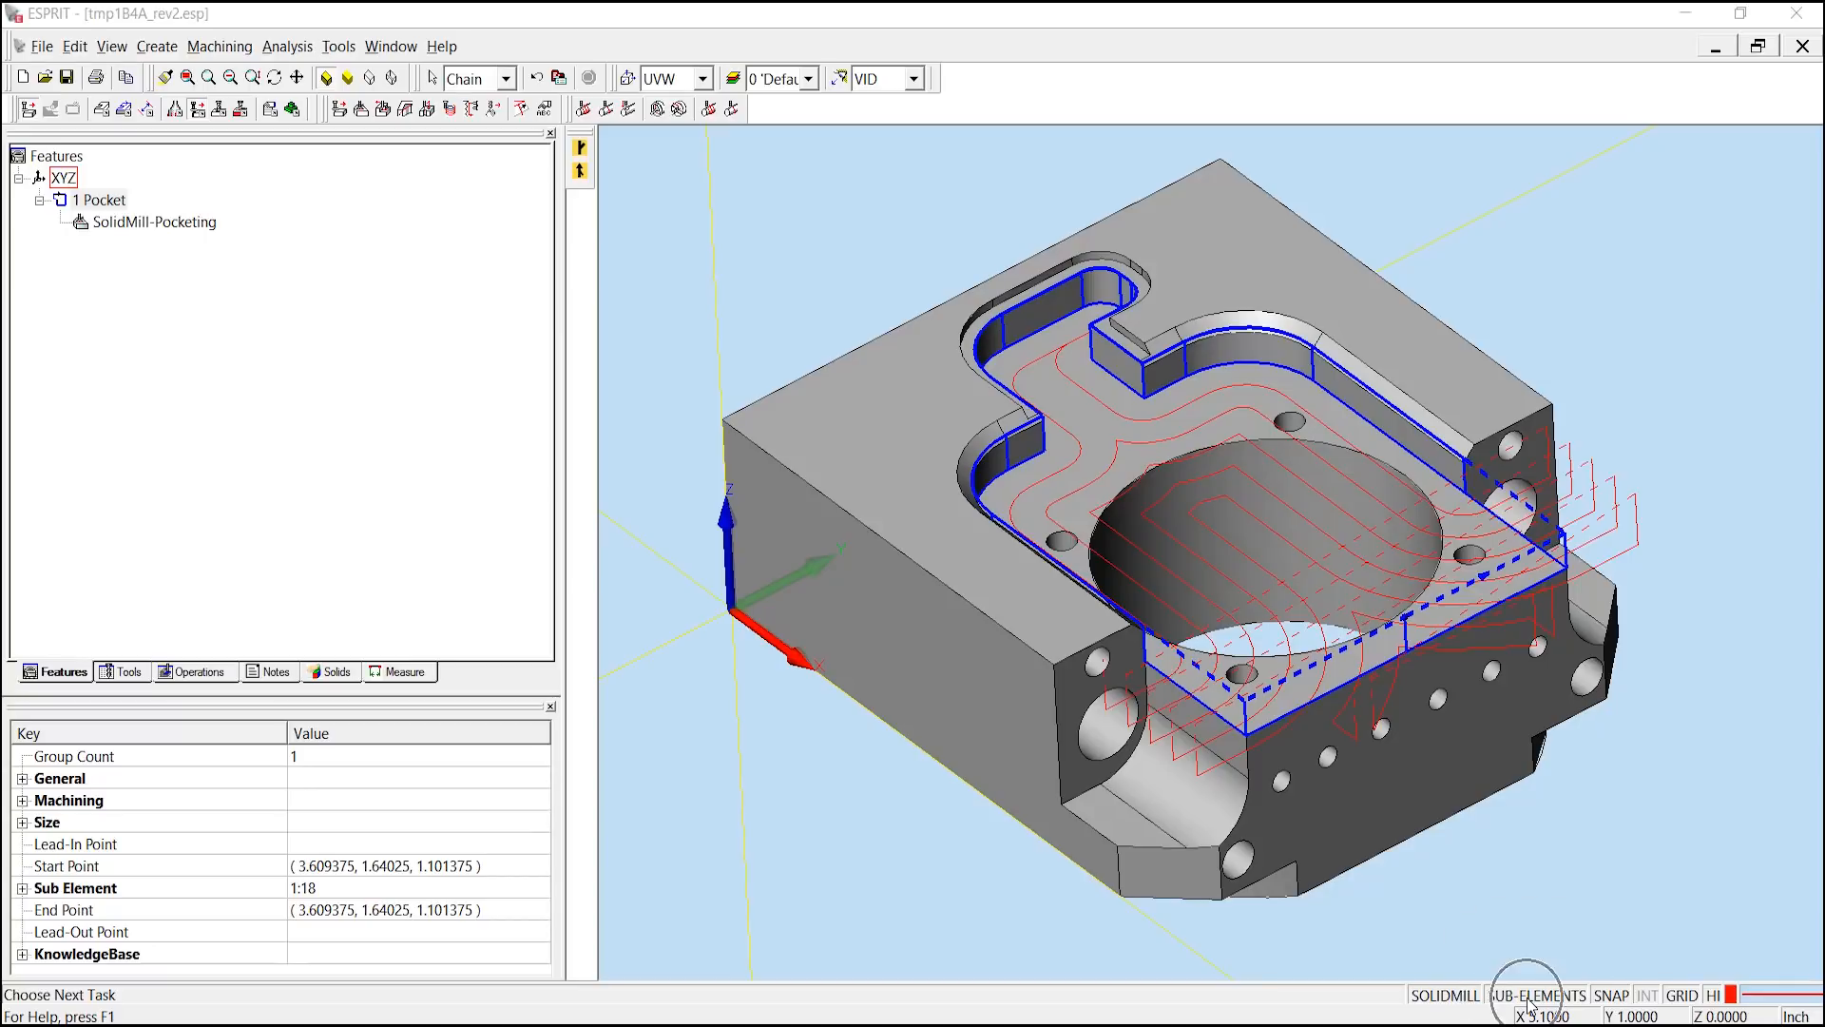
pyautogui.moveTo(1722, 1004)
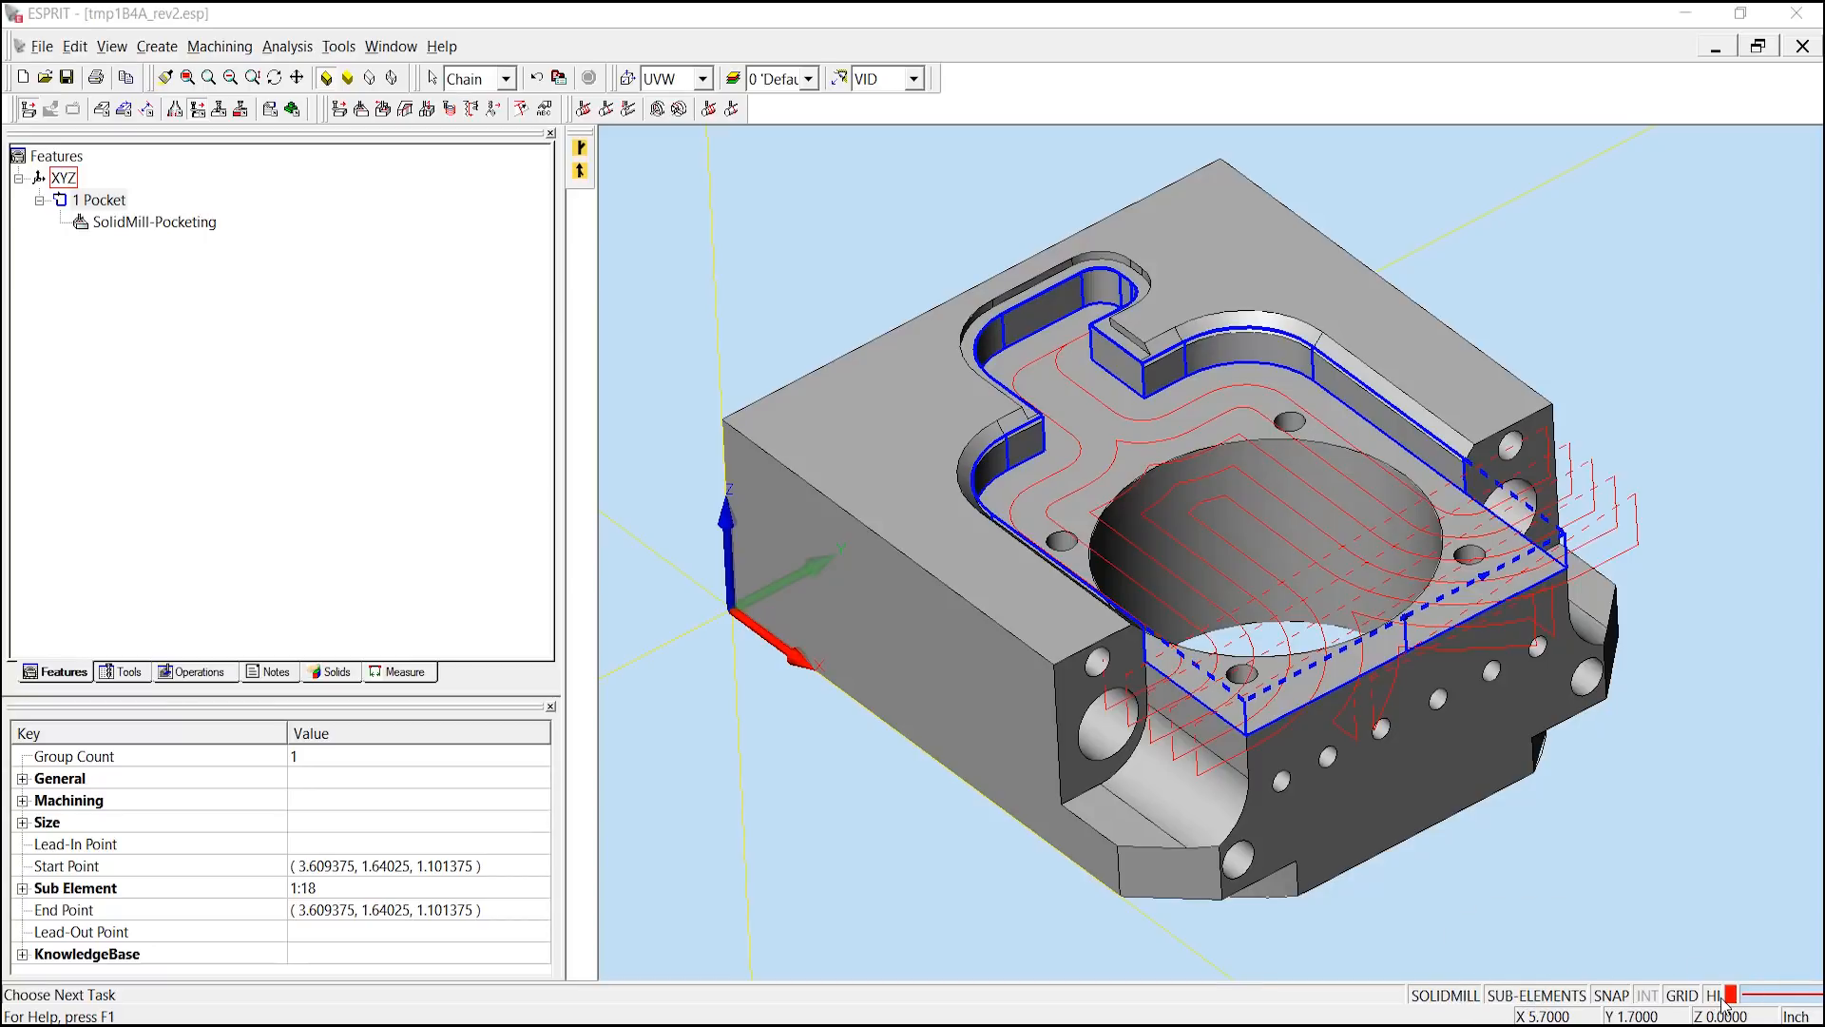
pyautogui.moveTo(1196, 639)
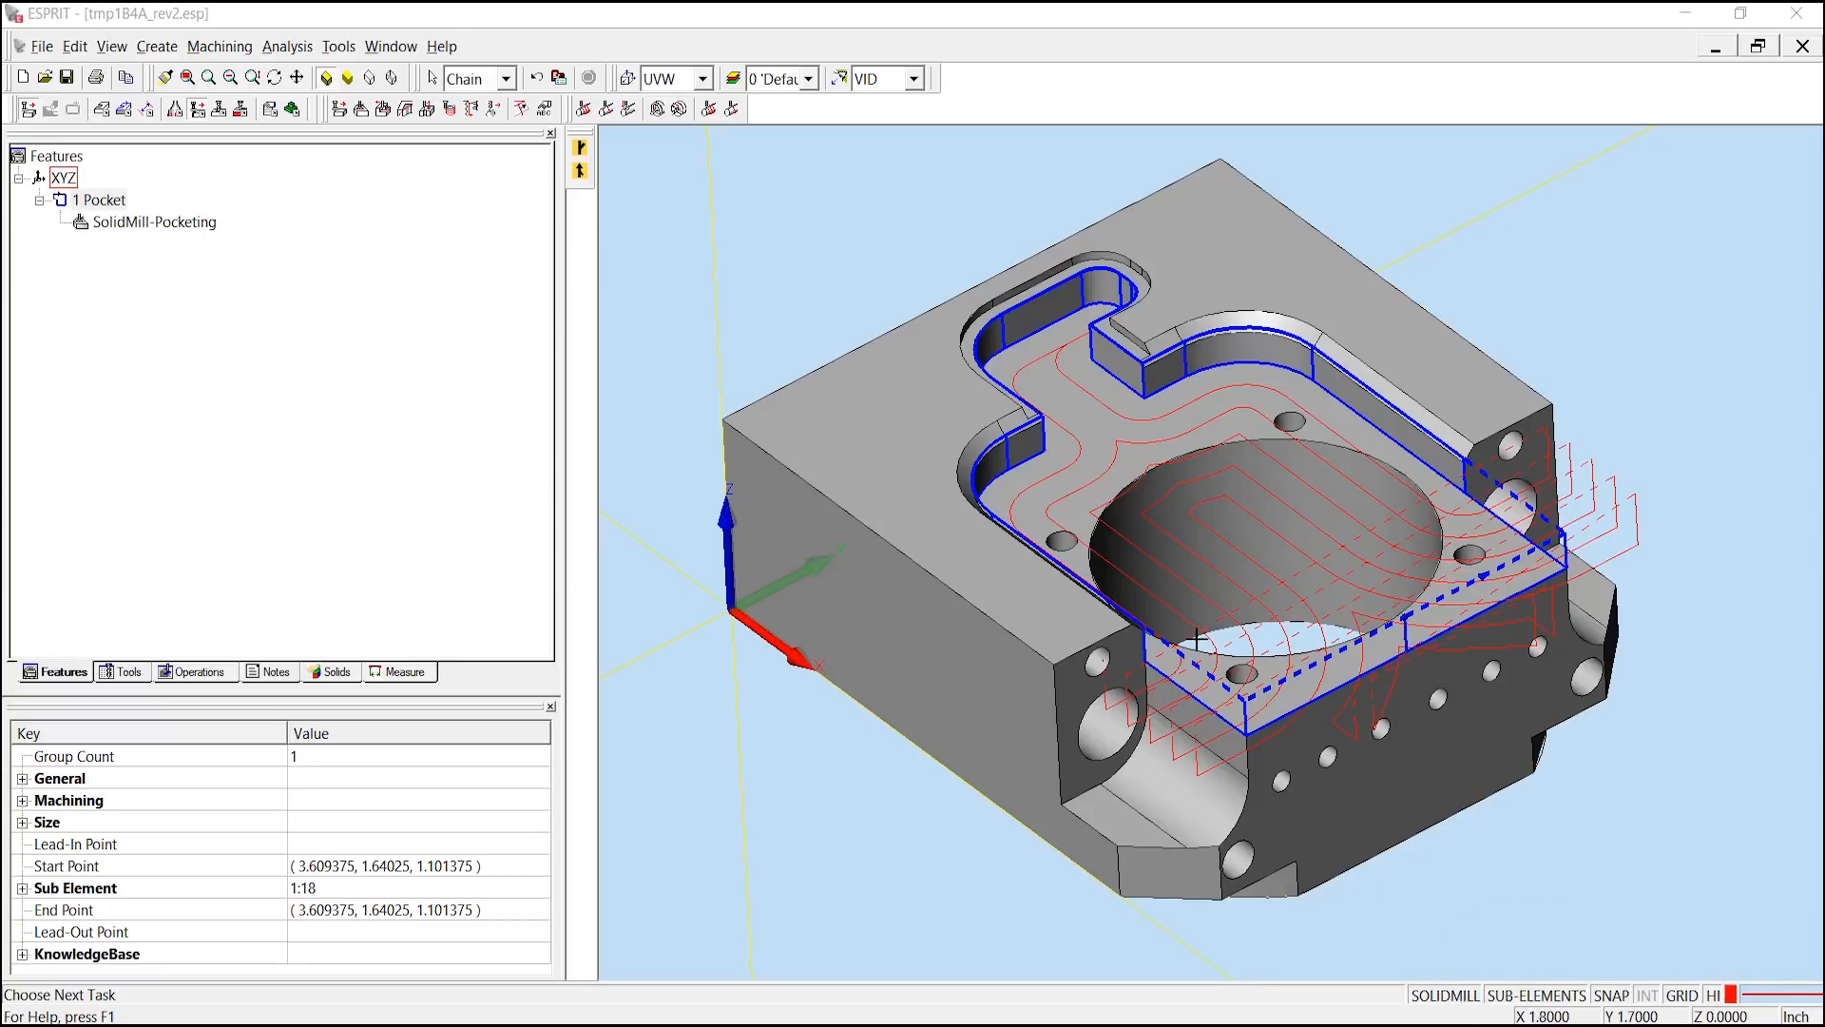
pyautogui.moveTo(1190, 662)
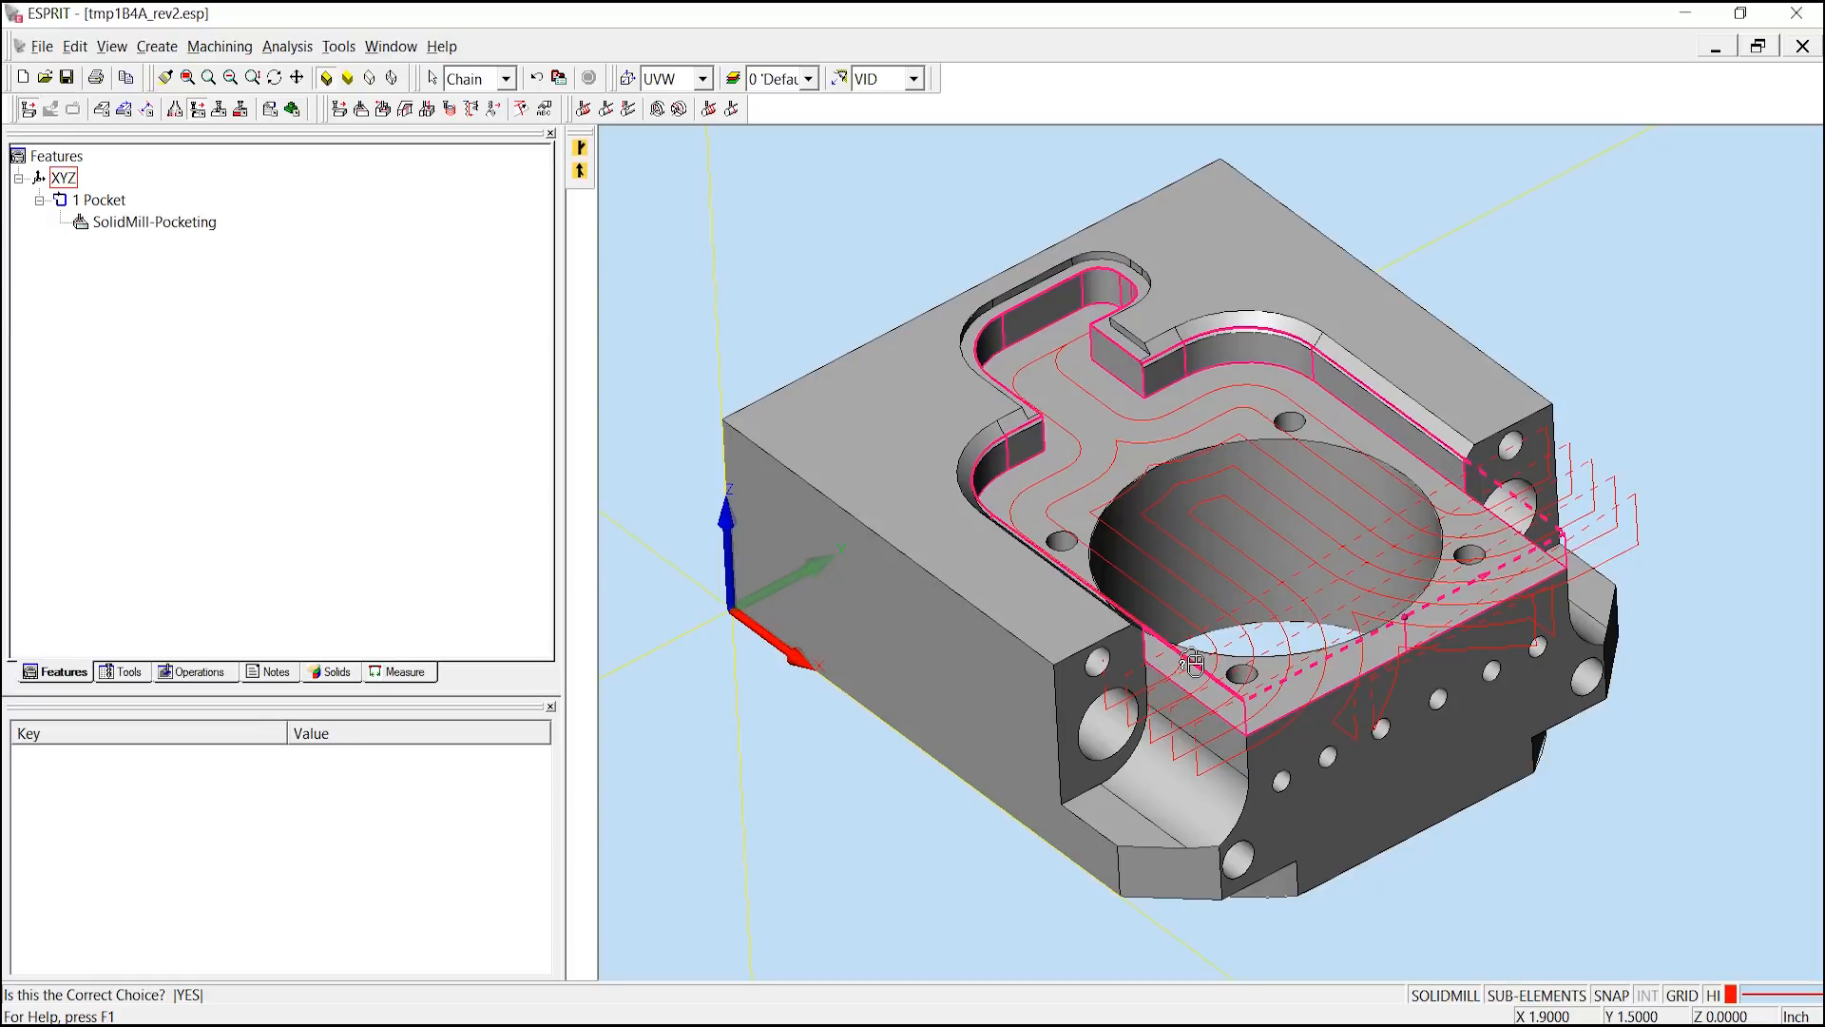
# Set Open Edge to False on the pocket outline's front edge segment
pyautogui.click(1194, 661)
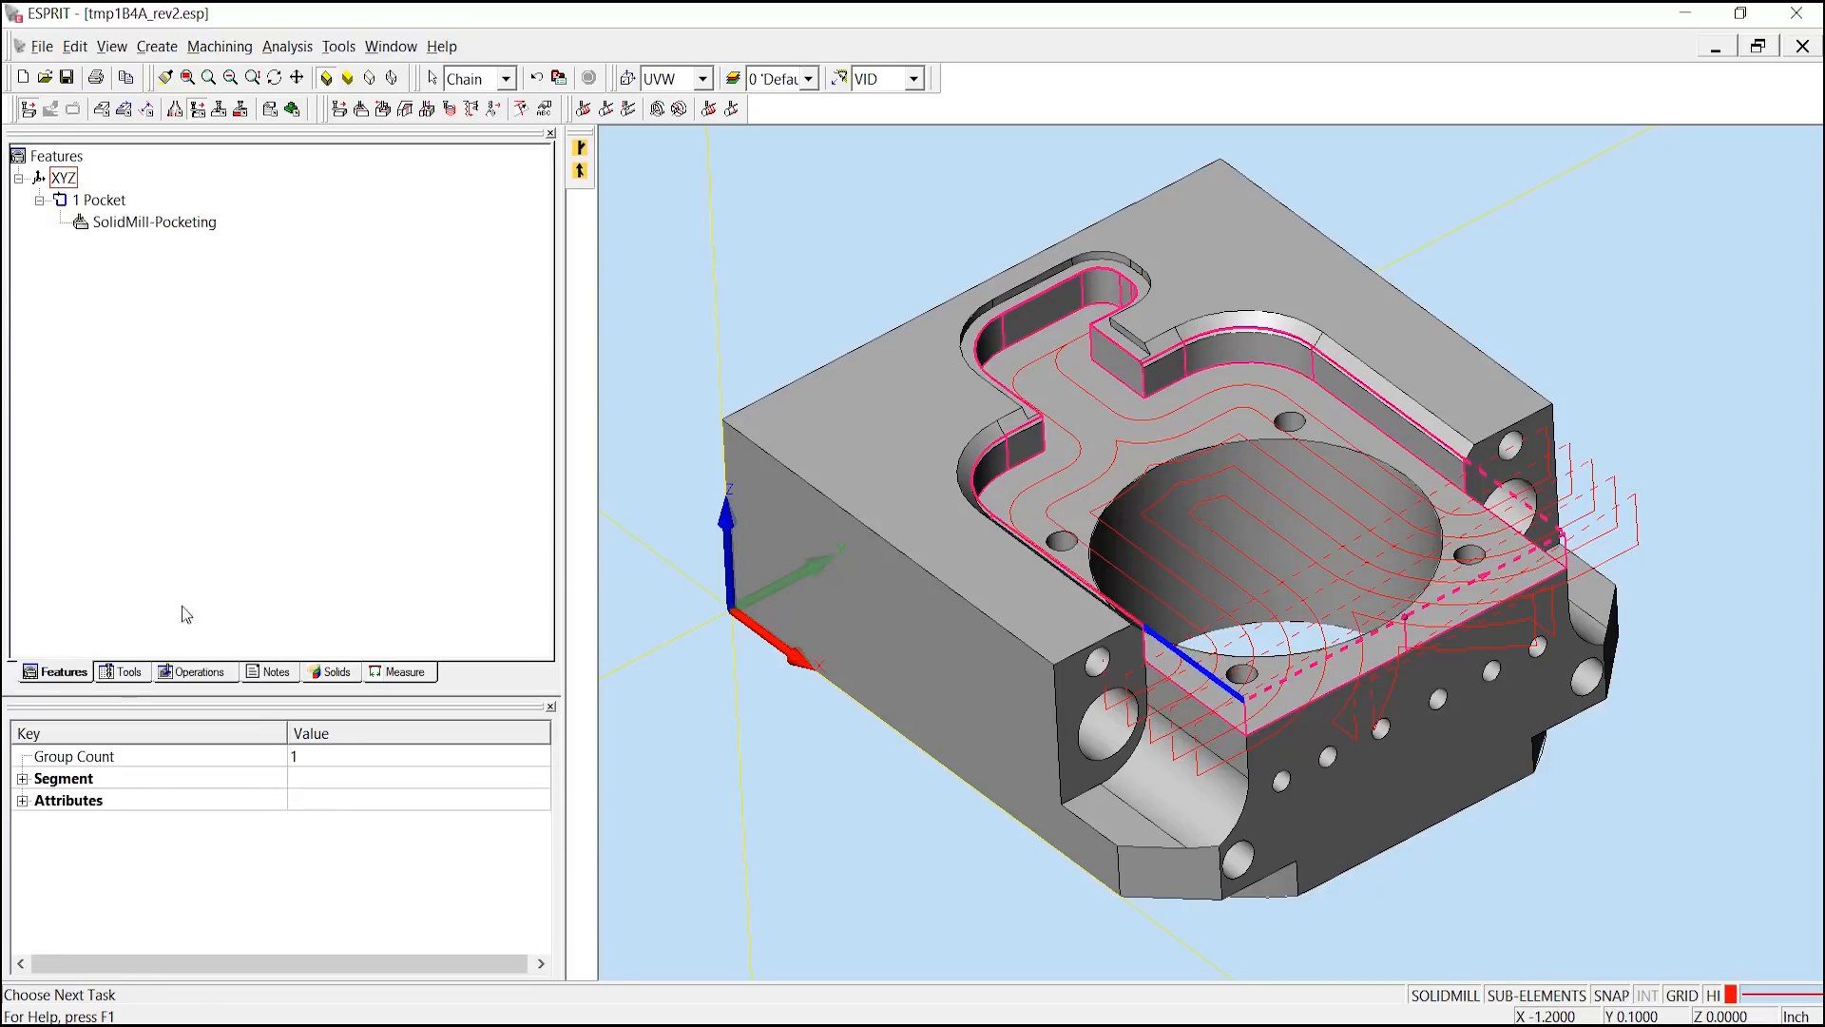
pyautogui.click(22, 806)
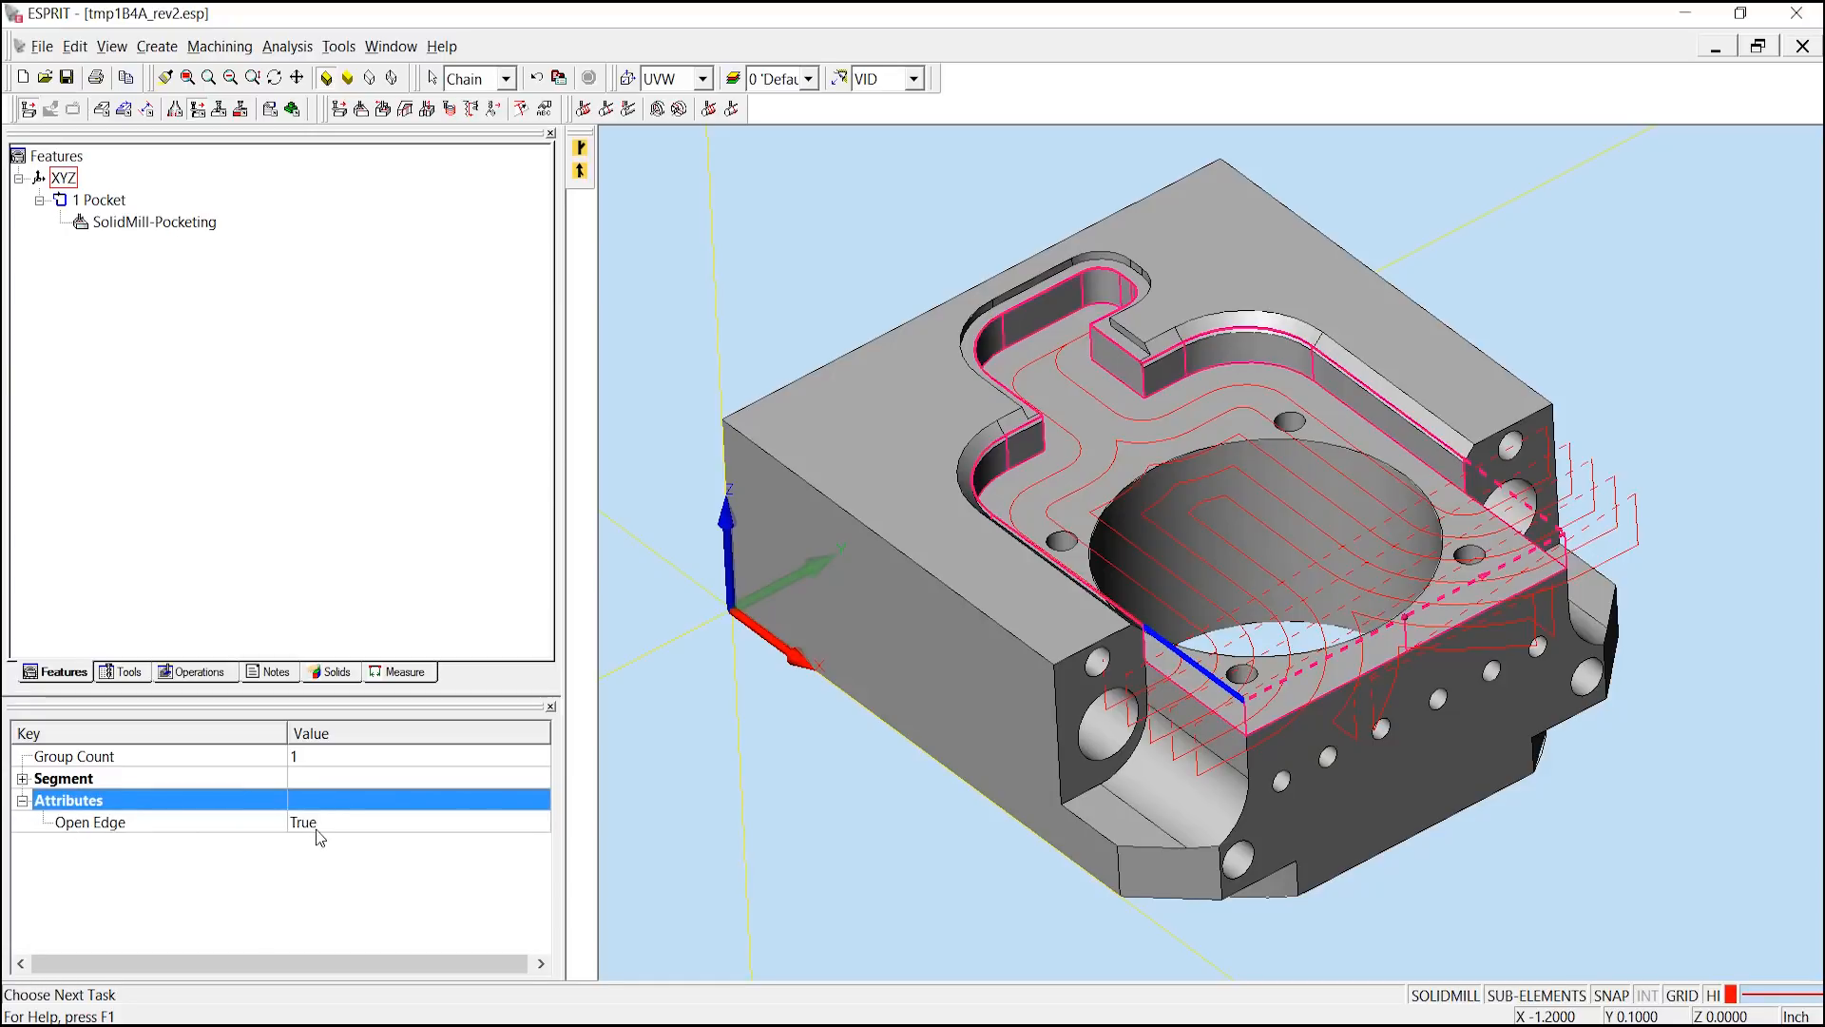
pyautogui.click(325, 822)
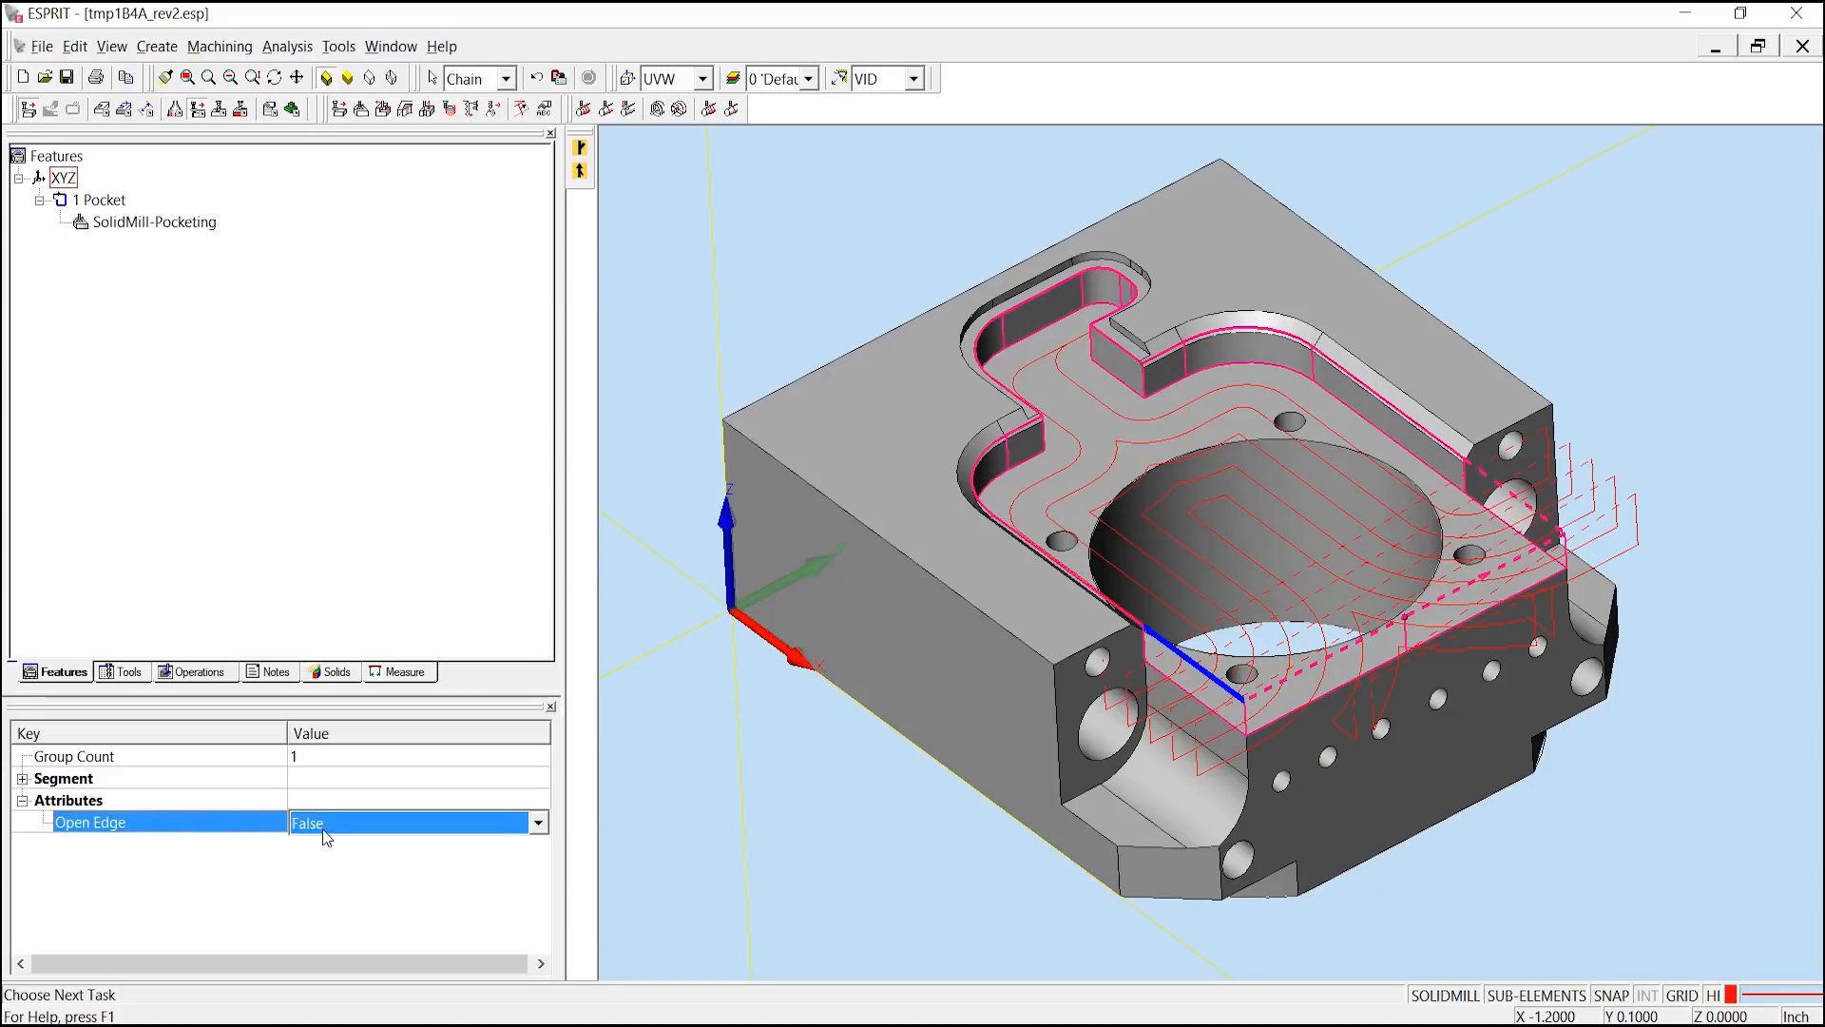
pyautogui.click(301, 780)
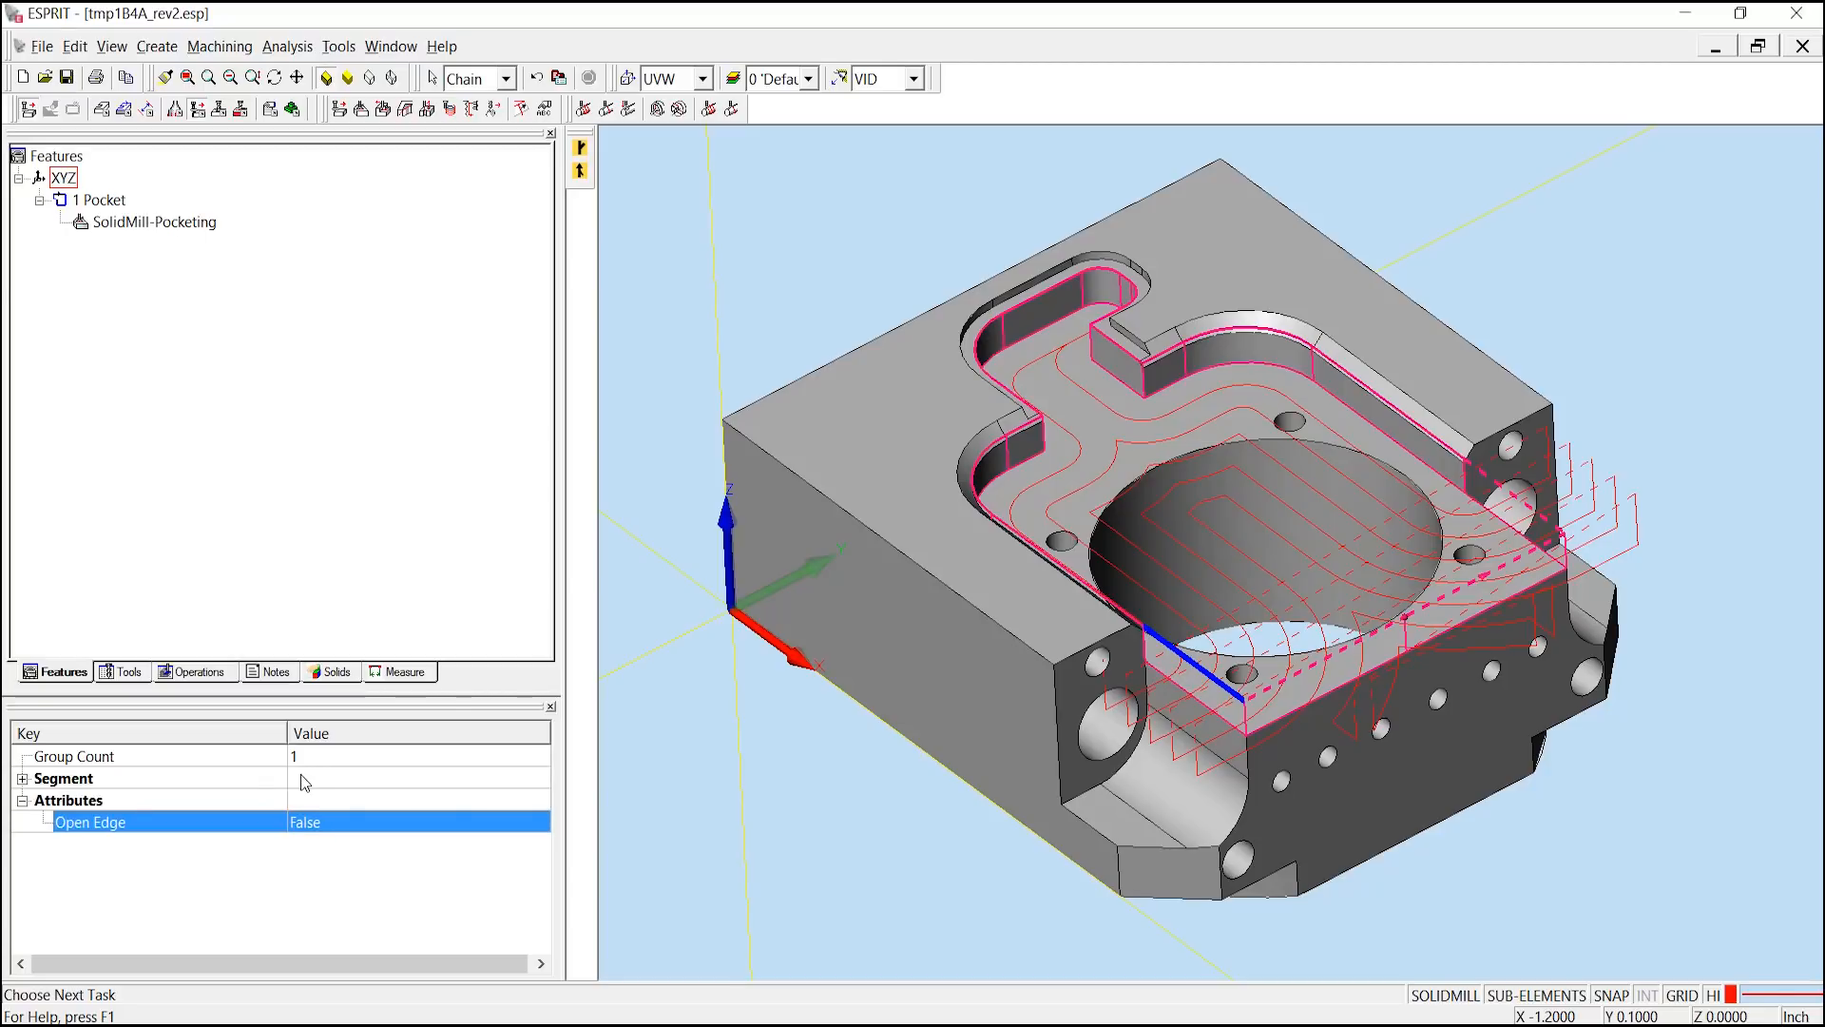
pyautogui.click(1186, 658)
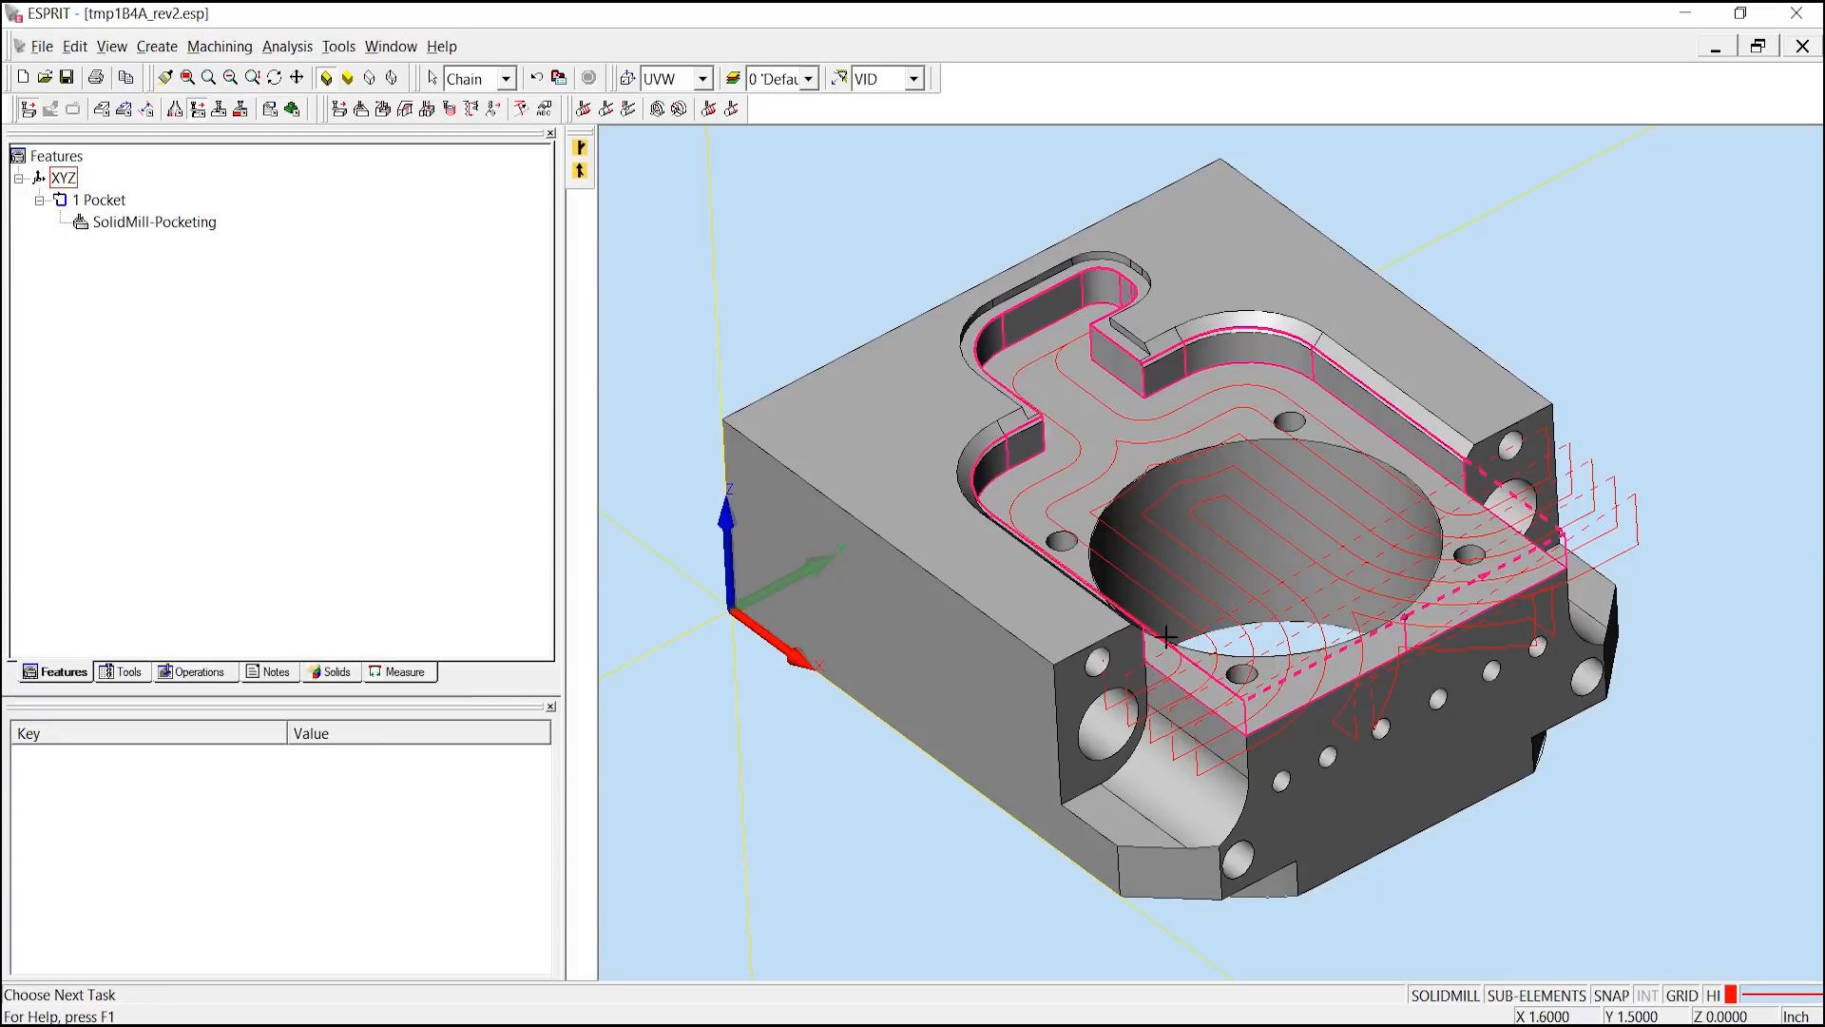
pyautogui.moveTo(1162, 637)
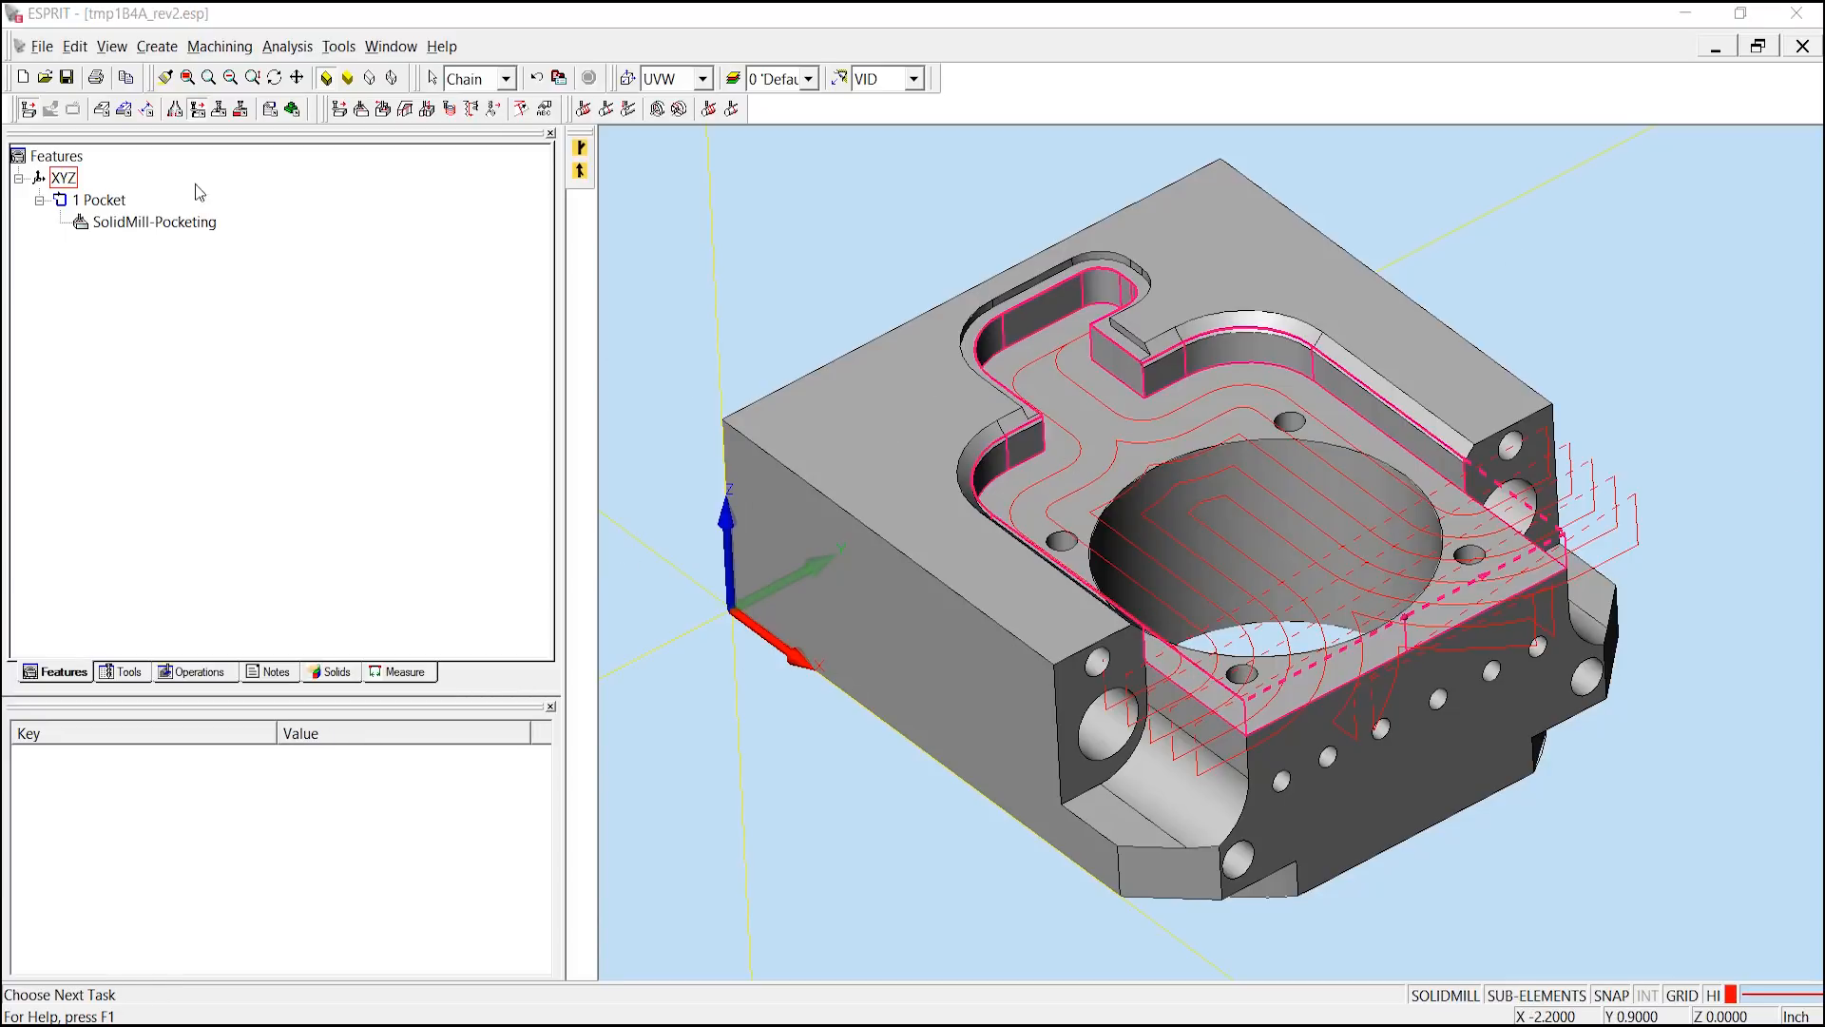
# Inspect sub-element 2:18 of the pocket chain, showing Open Edge reading False
pyautogui.click(105, 200)
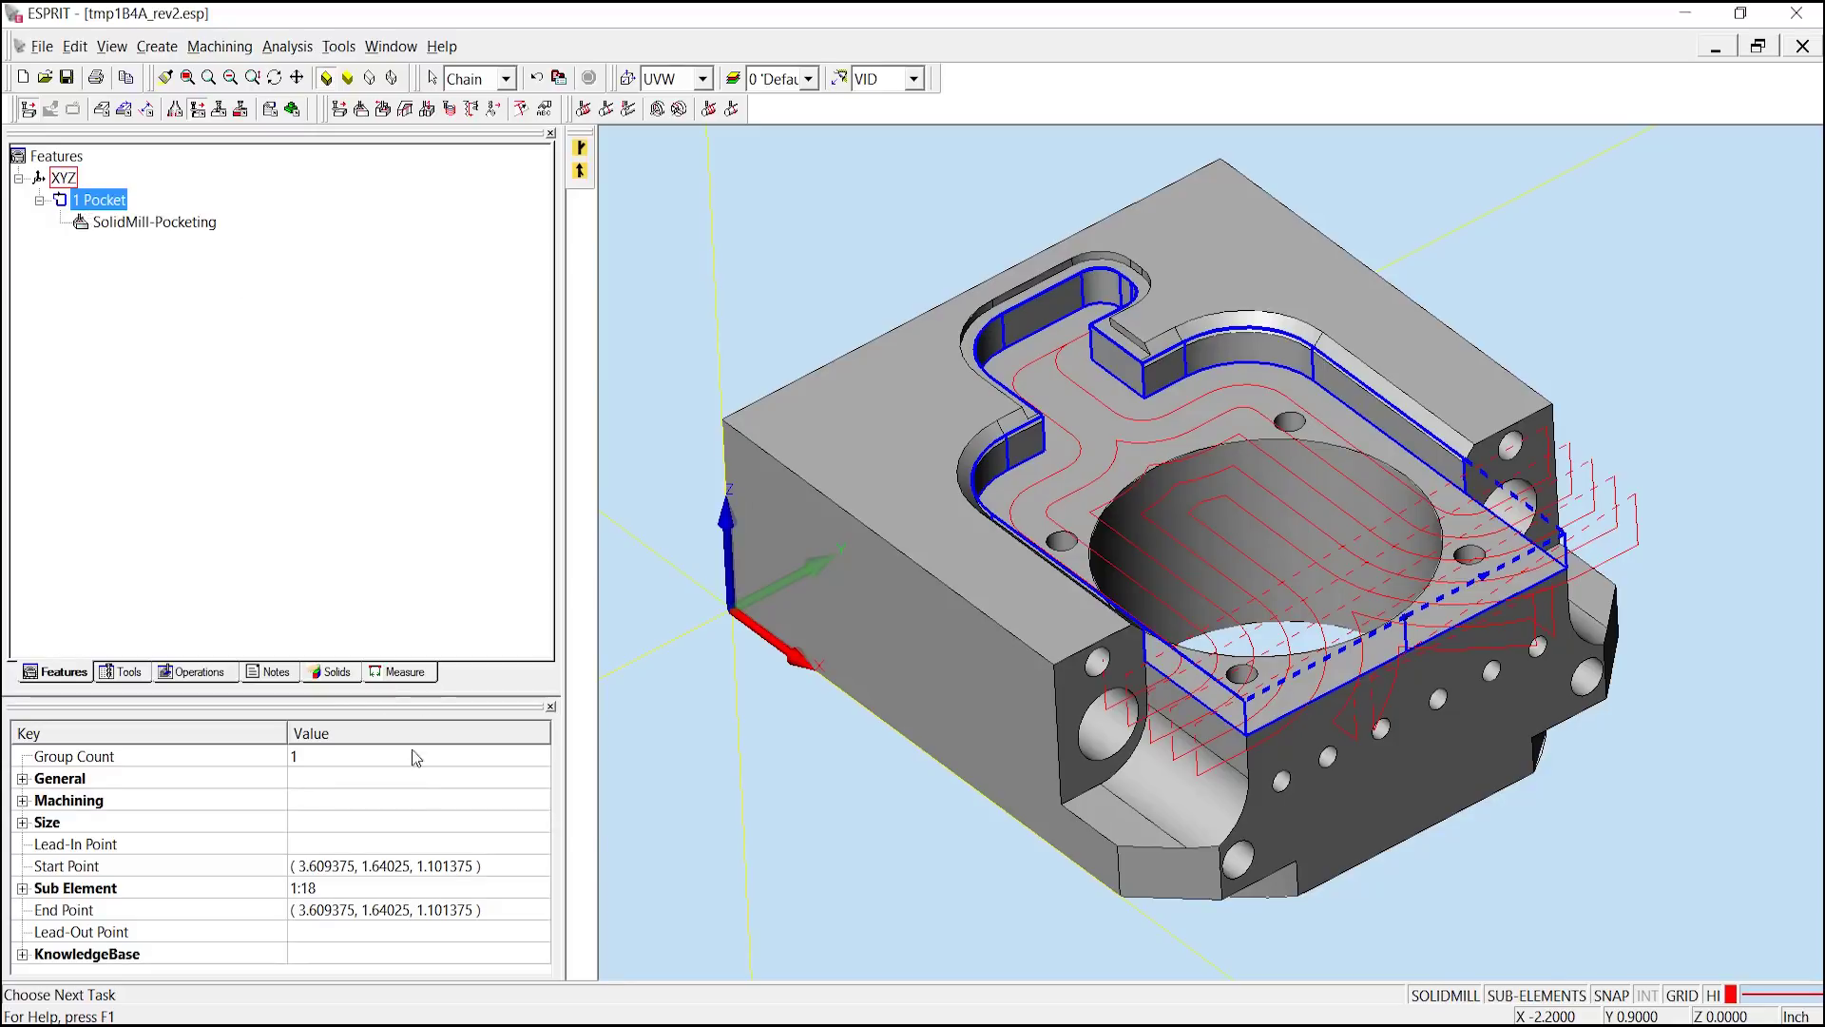
pyautogui.moveTo(338, 884)
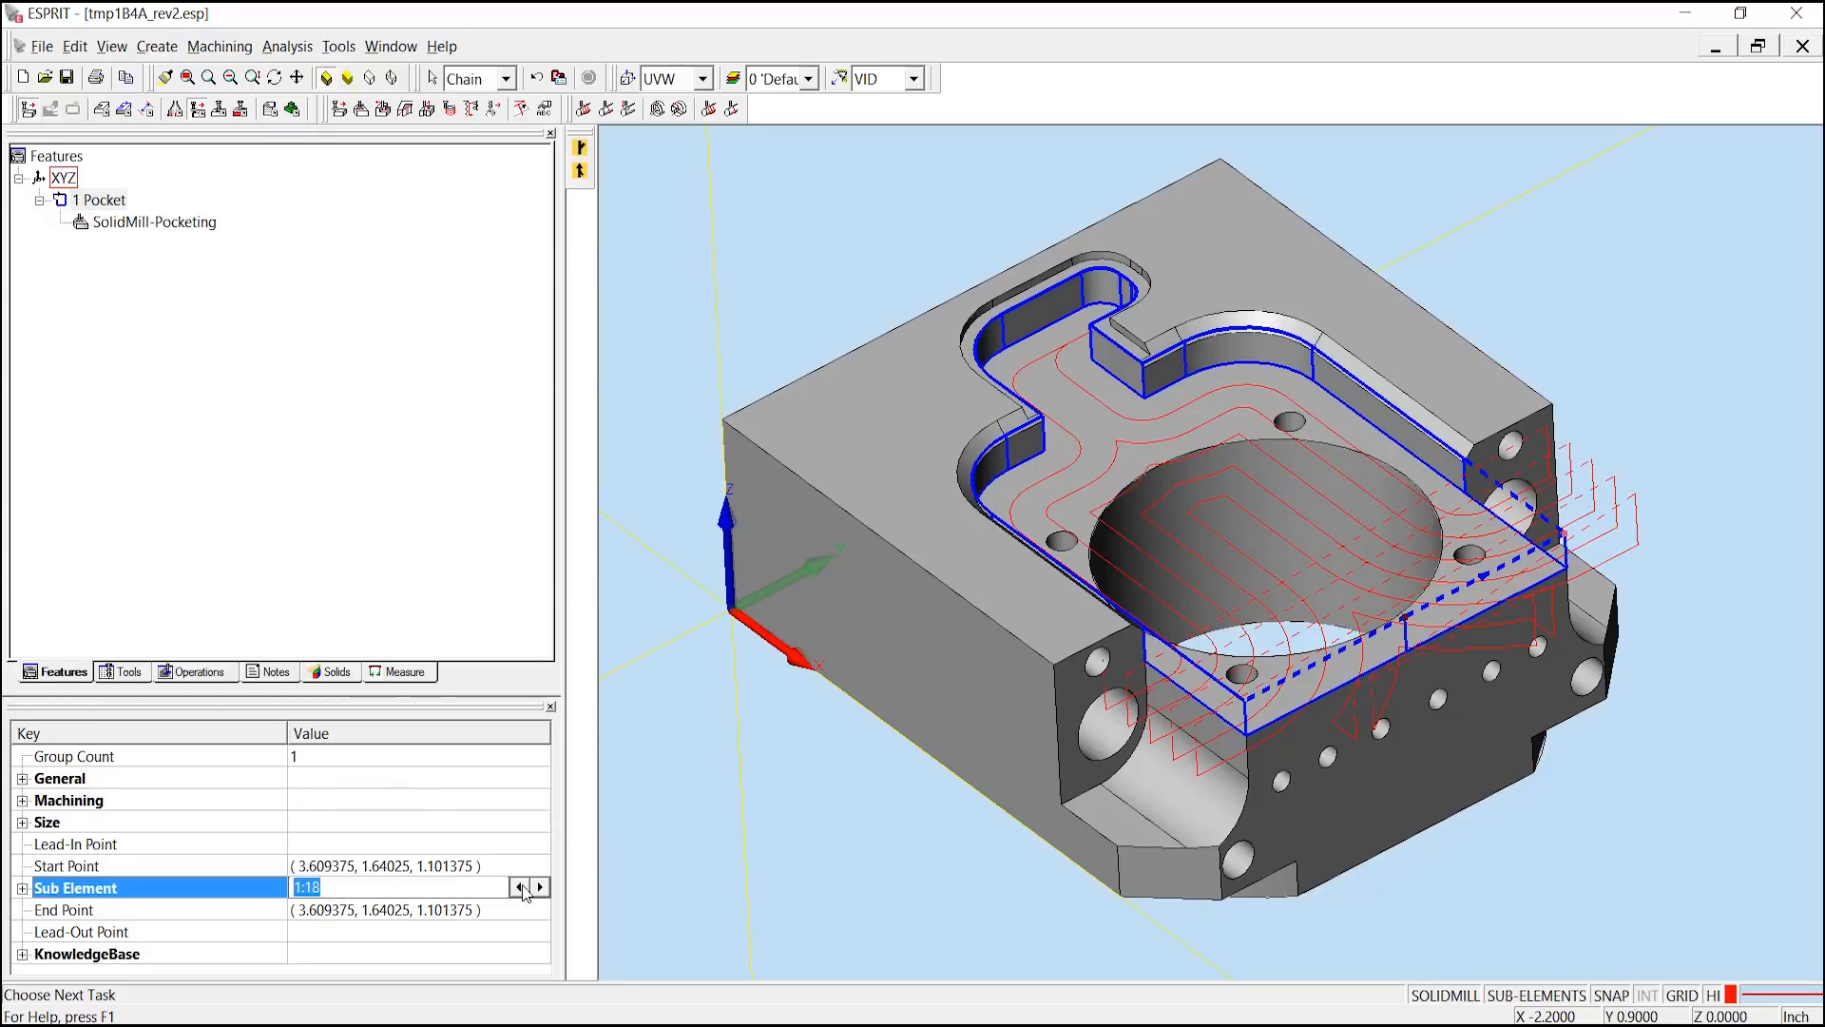
pyautogui.click(538, 886)
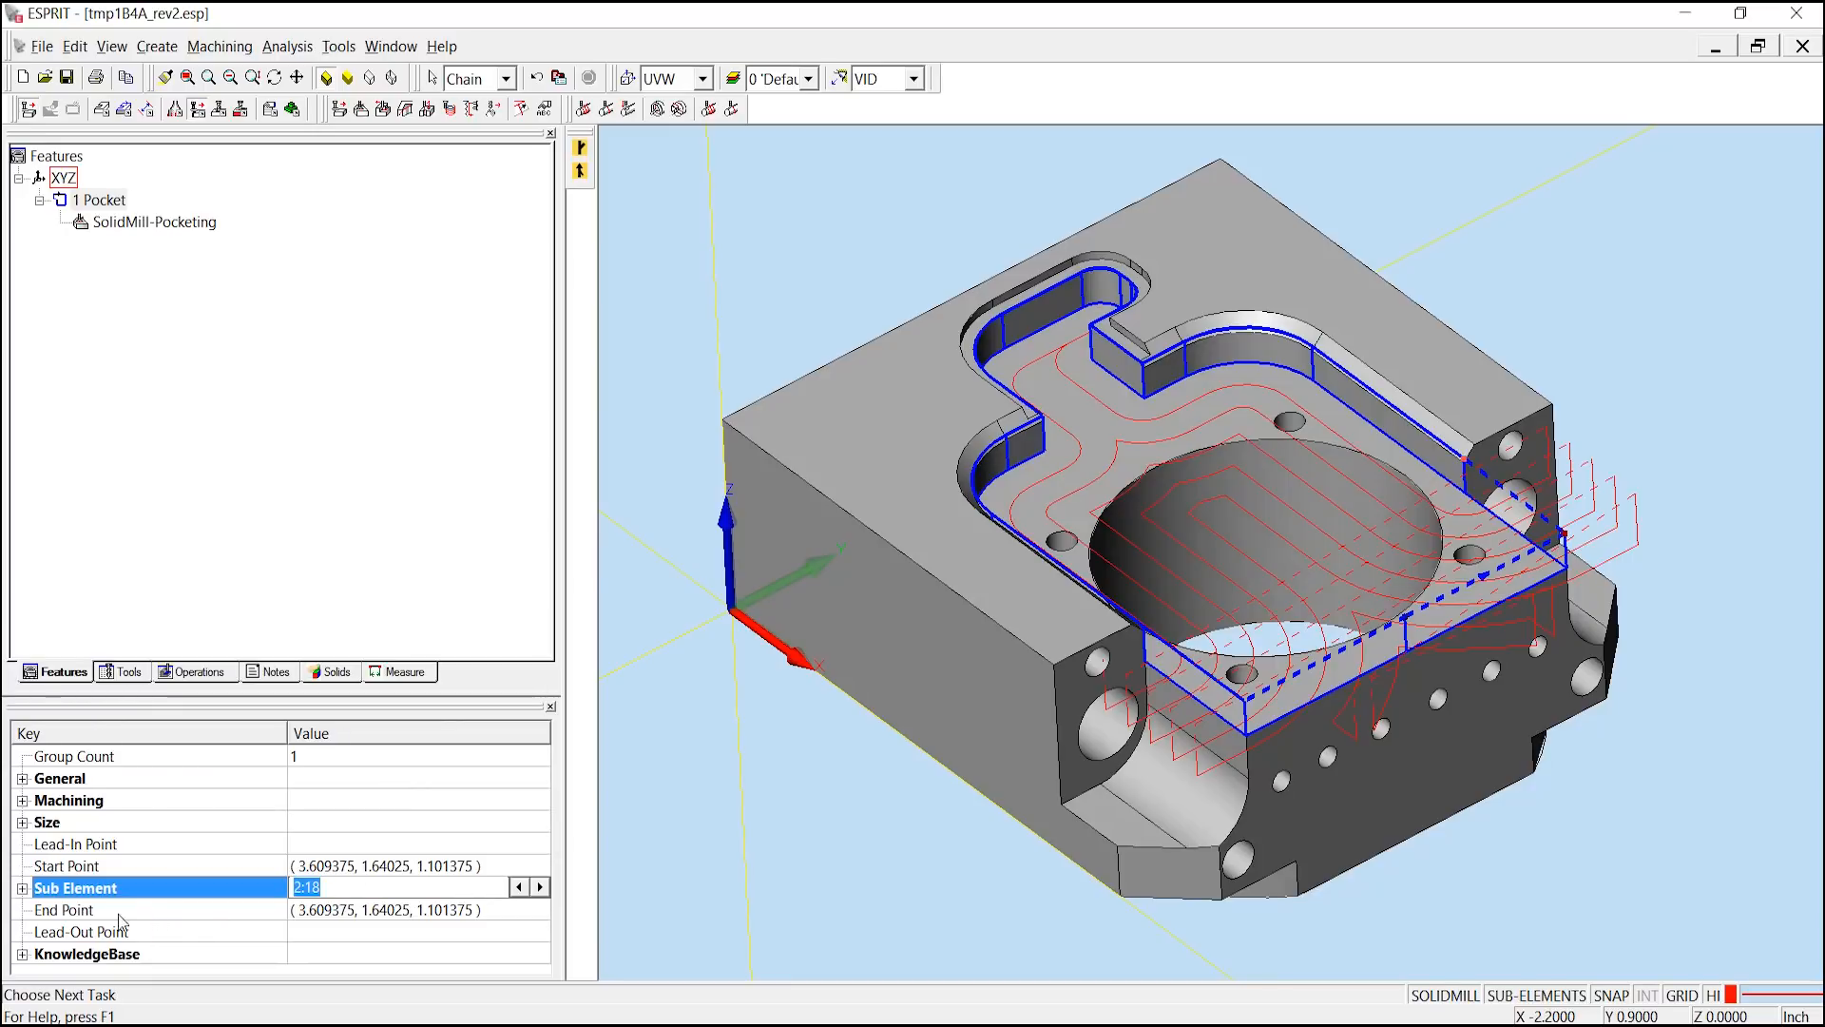
pyautogui.click(23, 888)
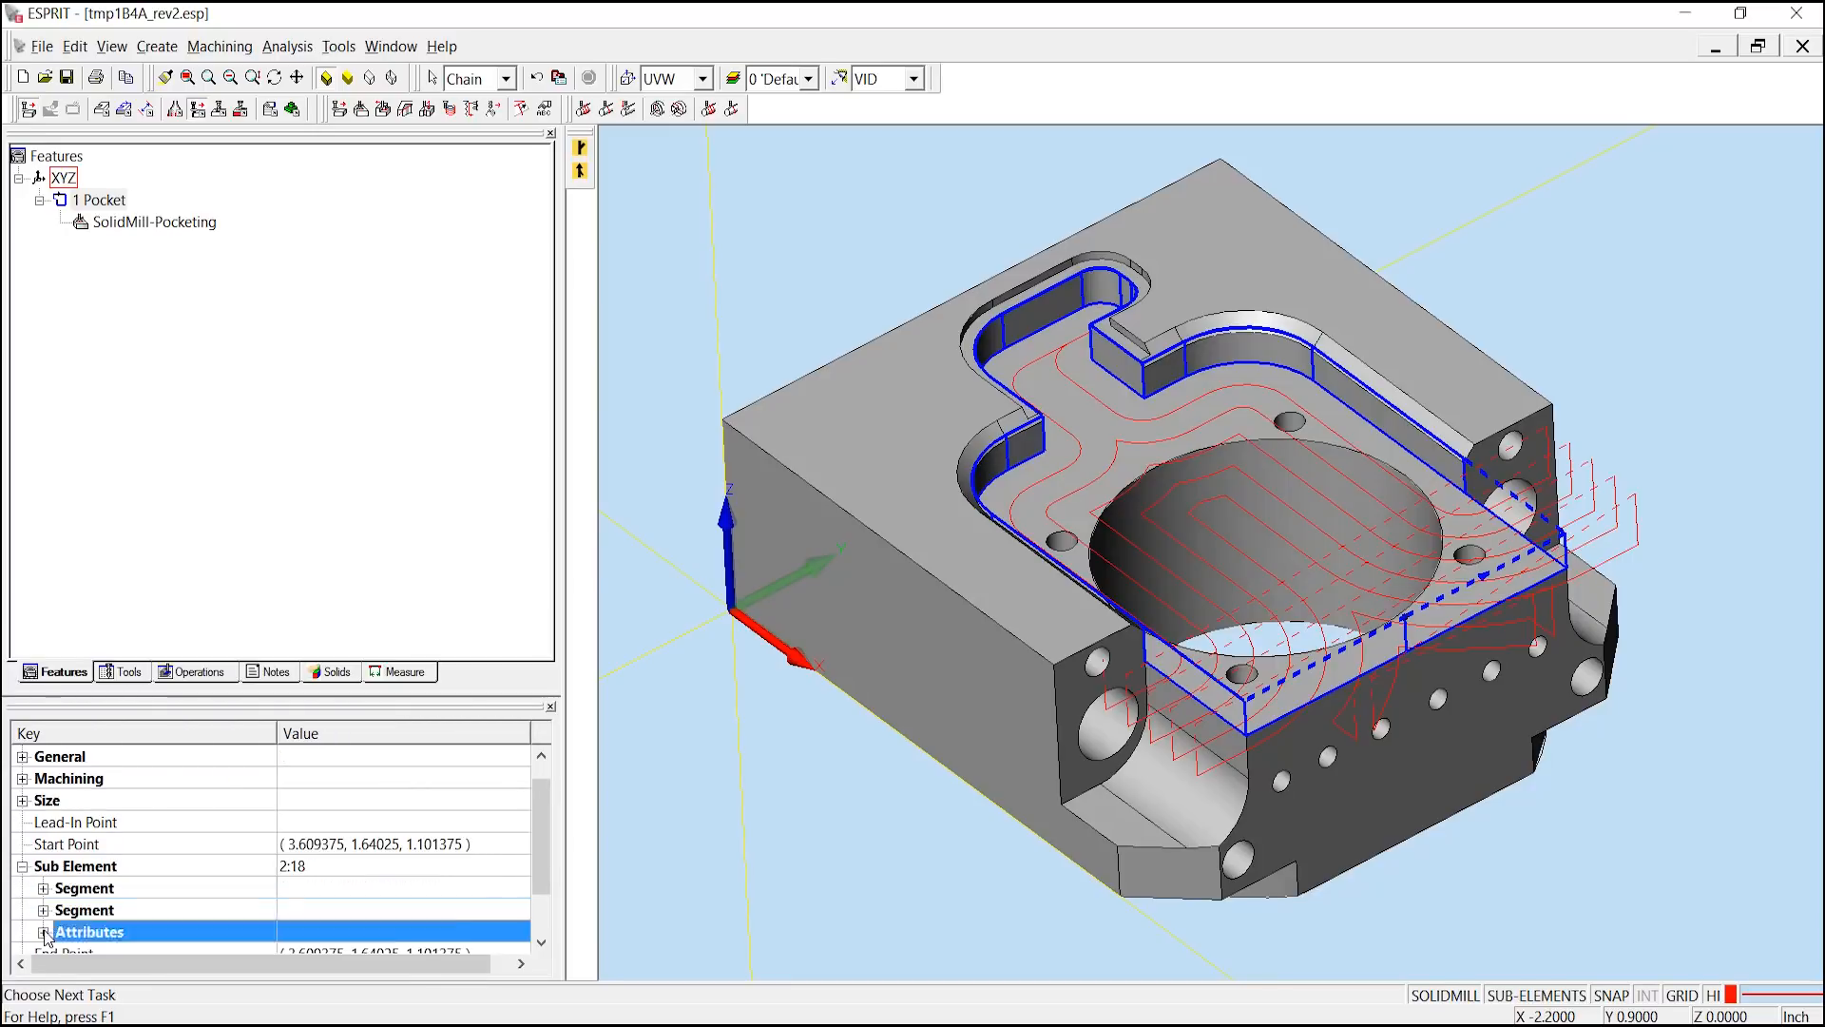
pyautogui.click(44, 932)
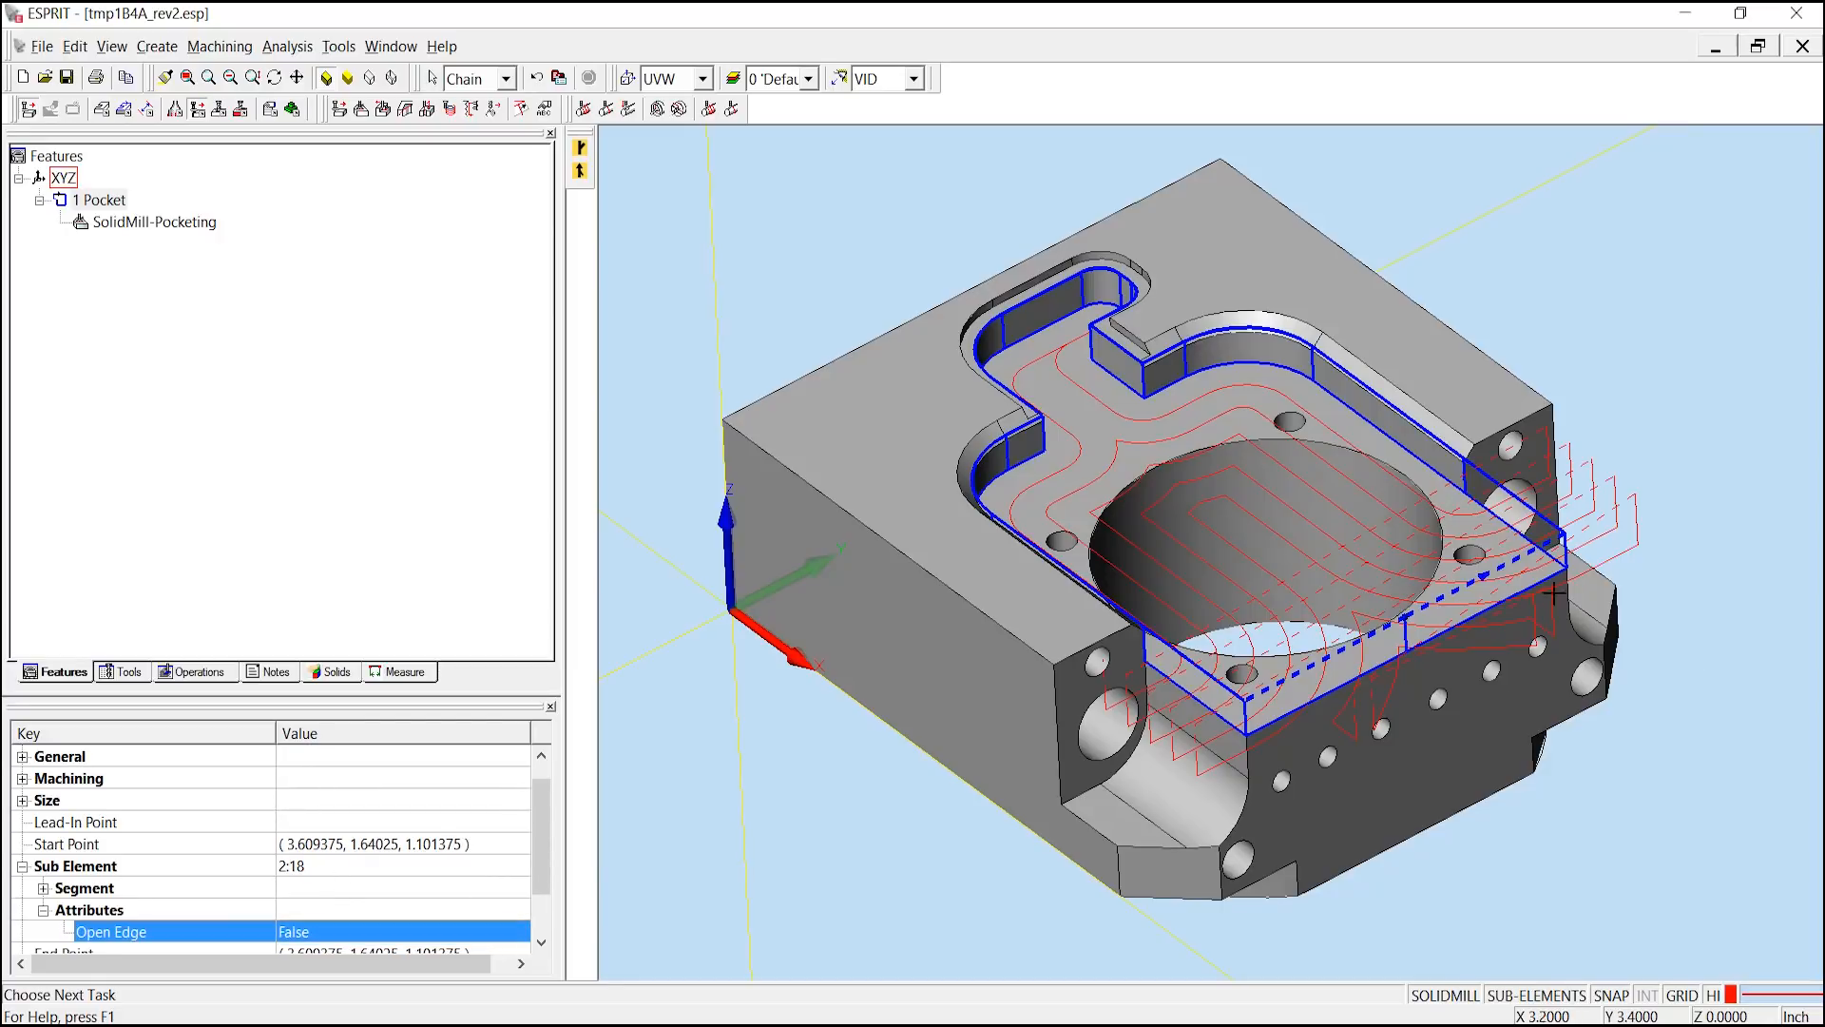
pyautogui.moveTo(1573, 483)
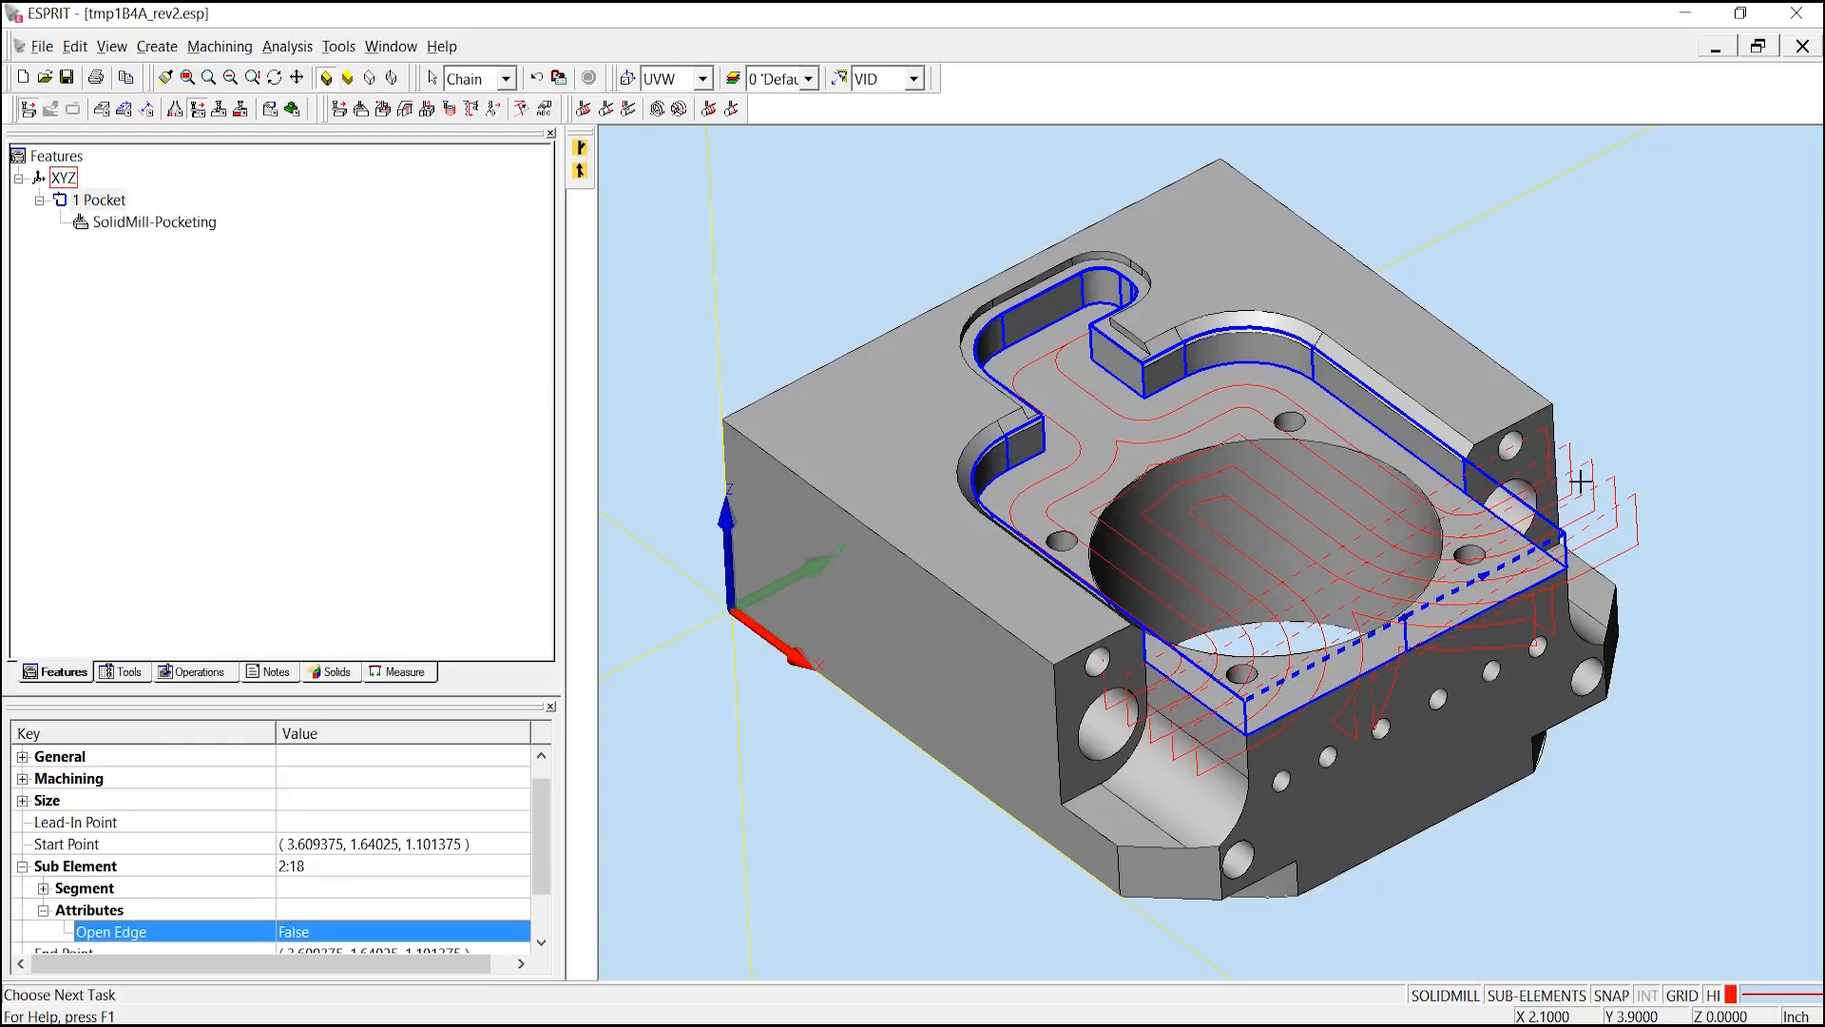
pyautogui.moveTo(1531, 508)
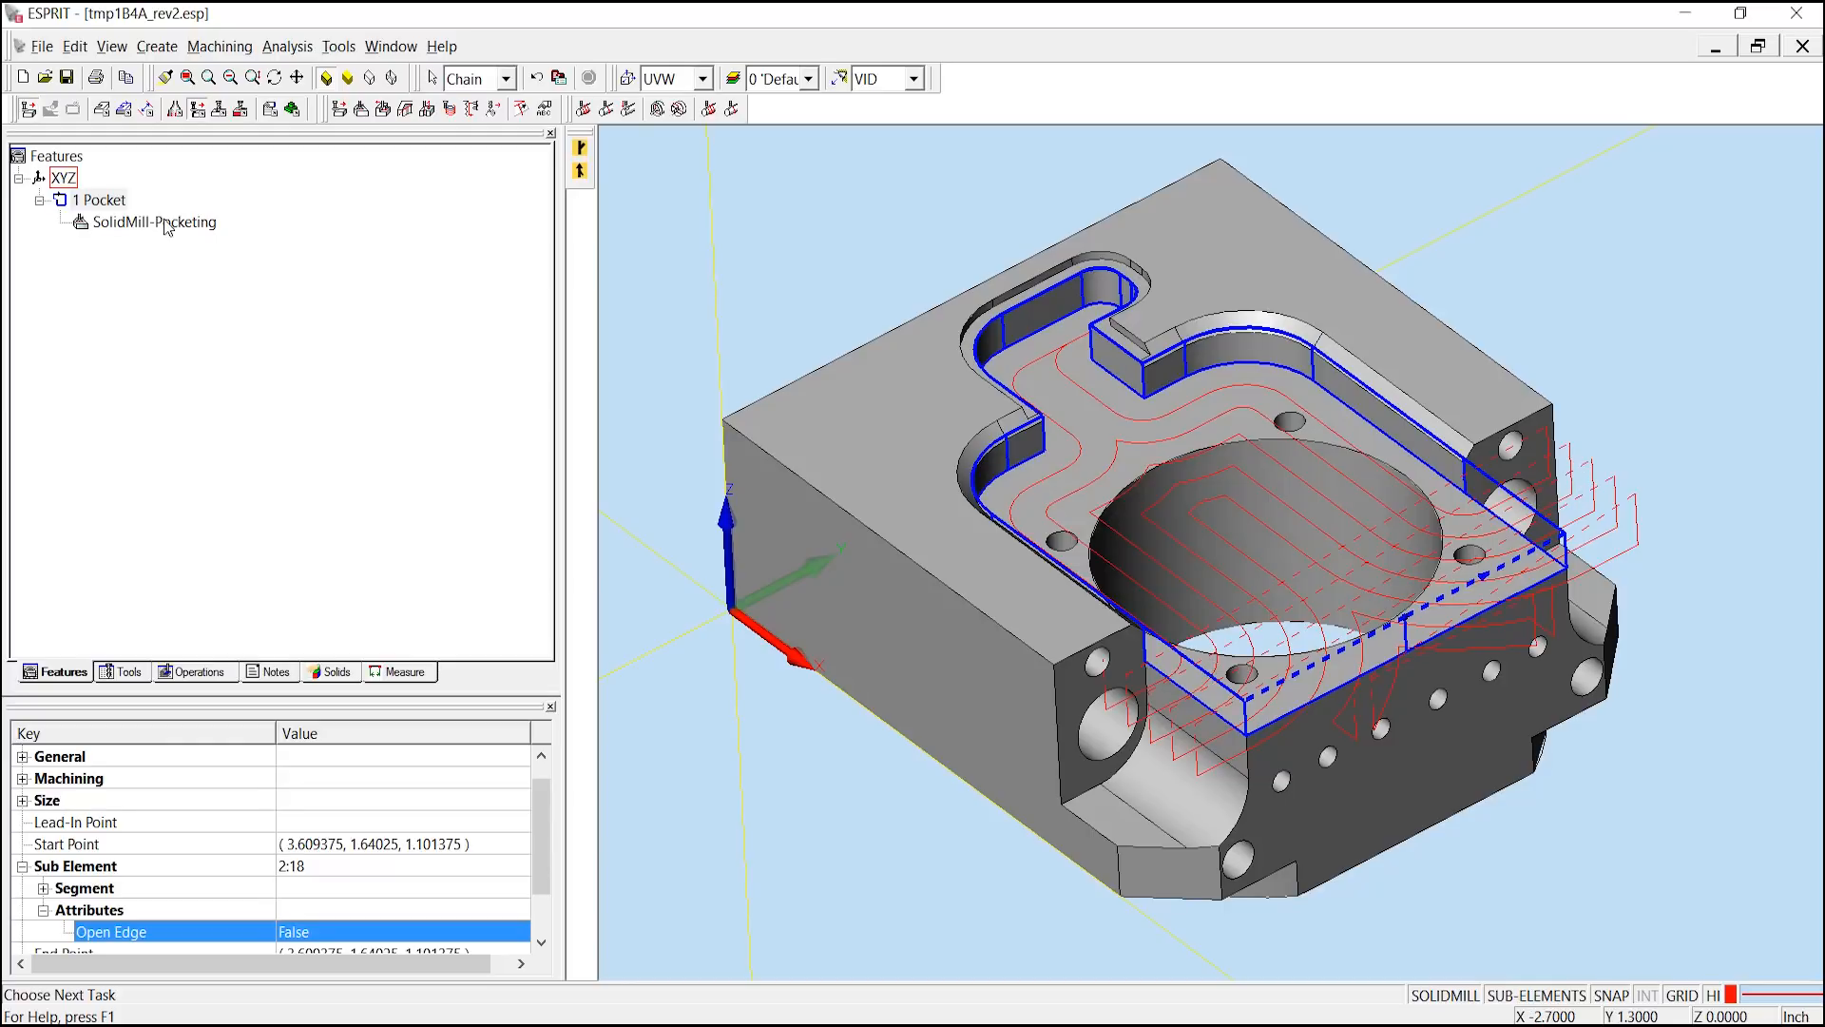
# Rebuild the SolidMill-Pocketing operation via Machining > Rebuild
pyautogui.rightClick(152, 222)
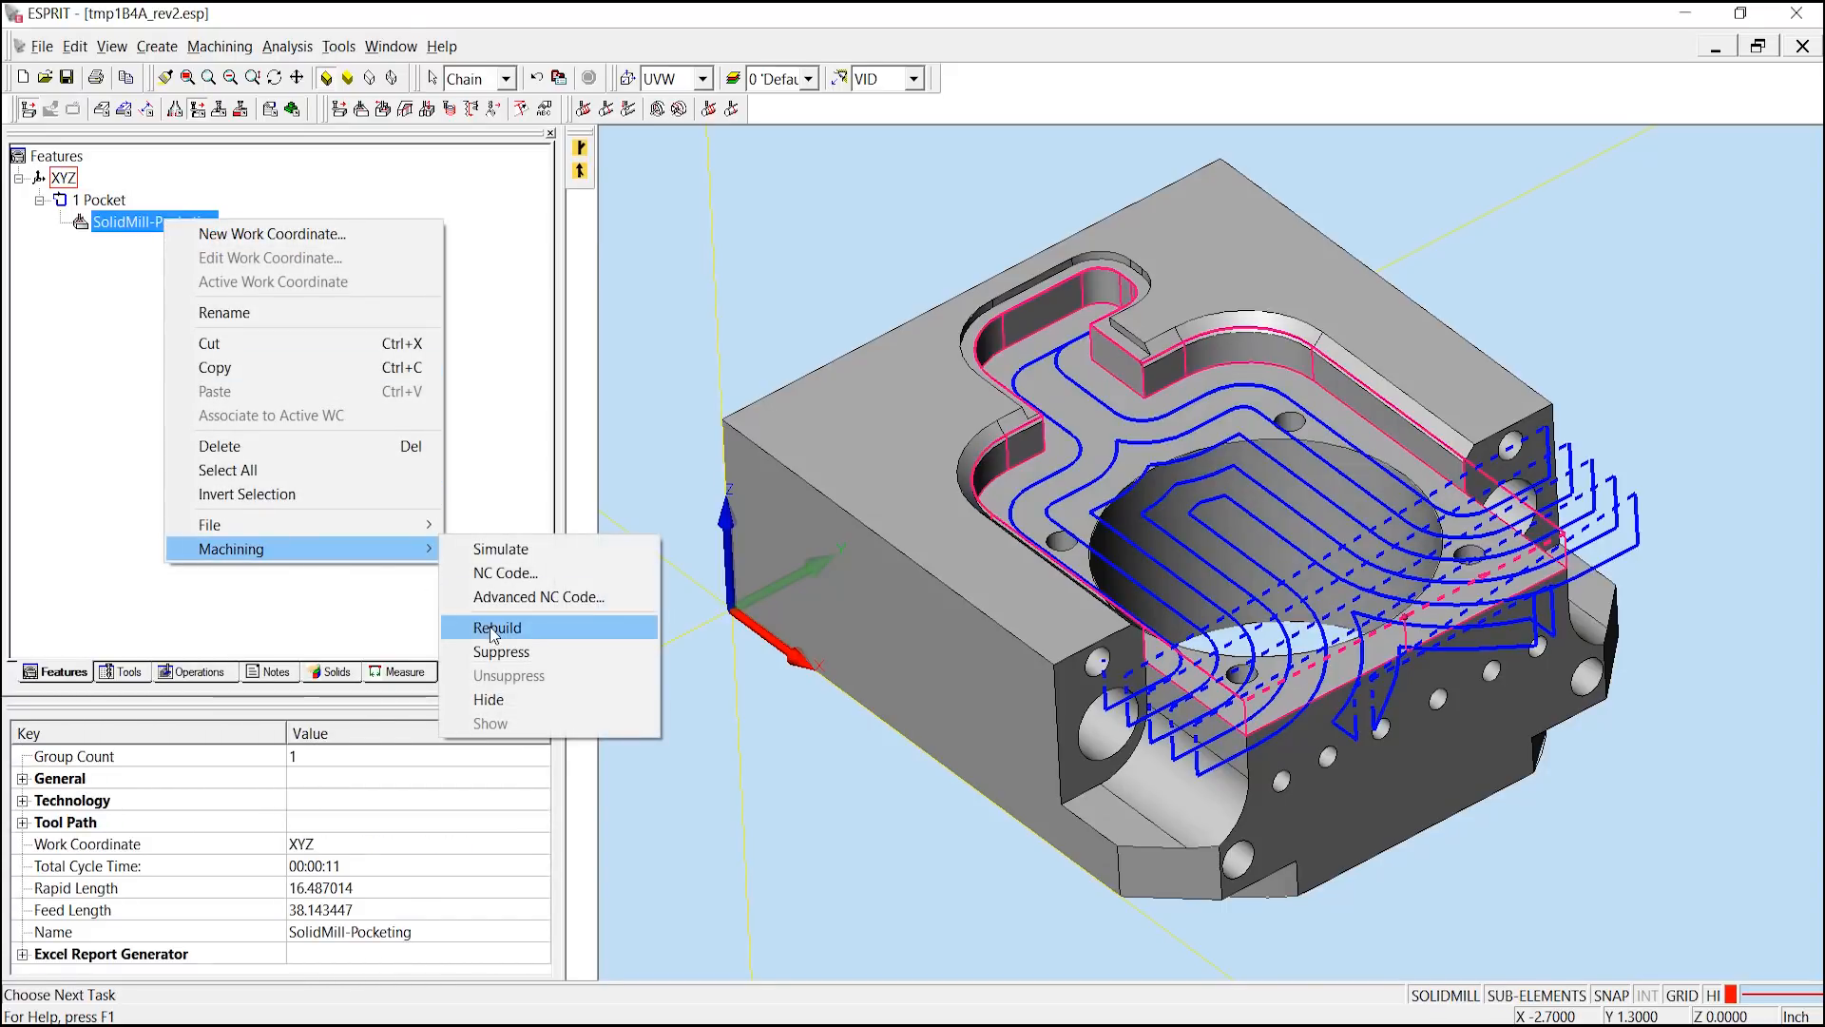
pyautogui.click(496, 625)
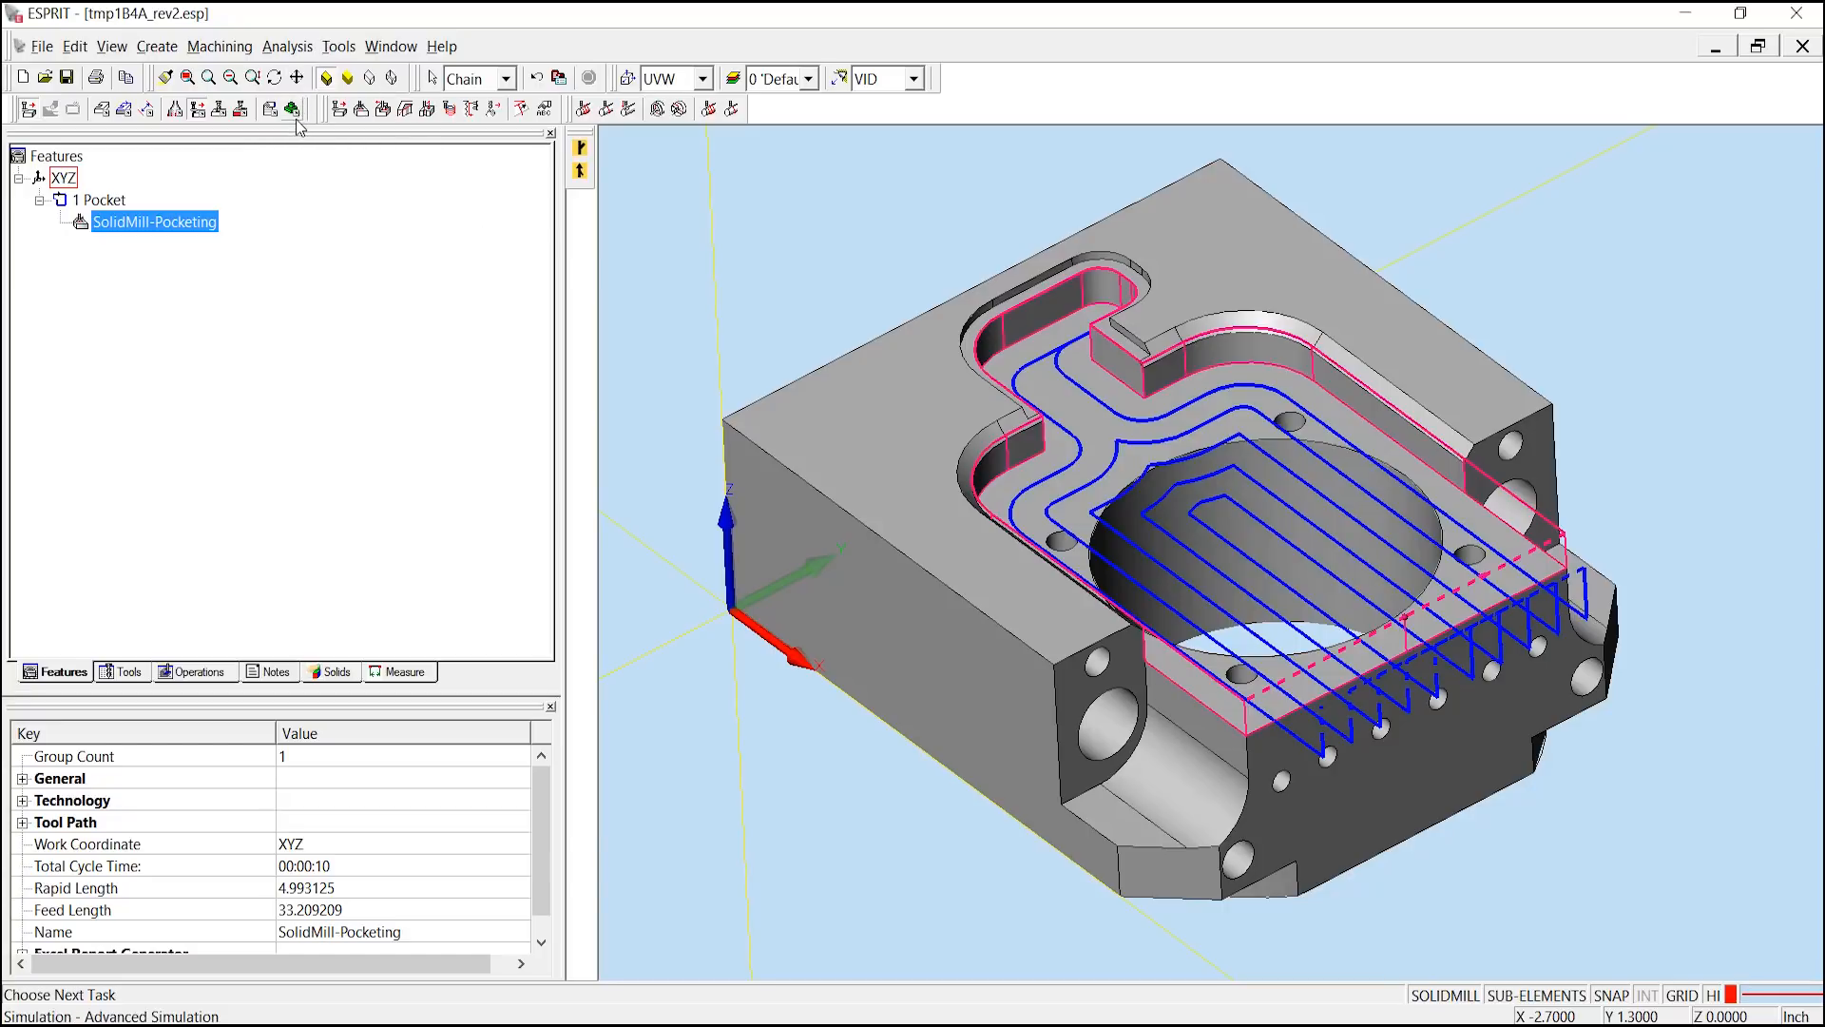
# Run the pocketing simulation so the end mill cuts the pocket through the open side
pyautogui.click(293, 108)
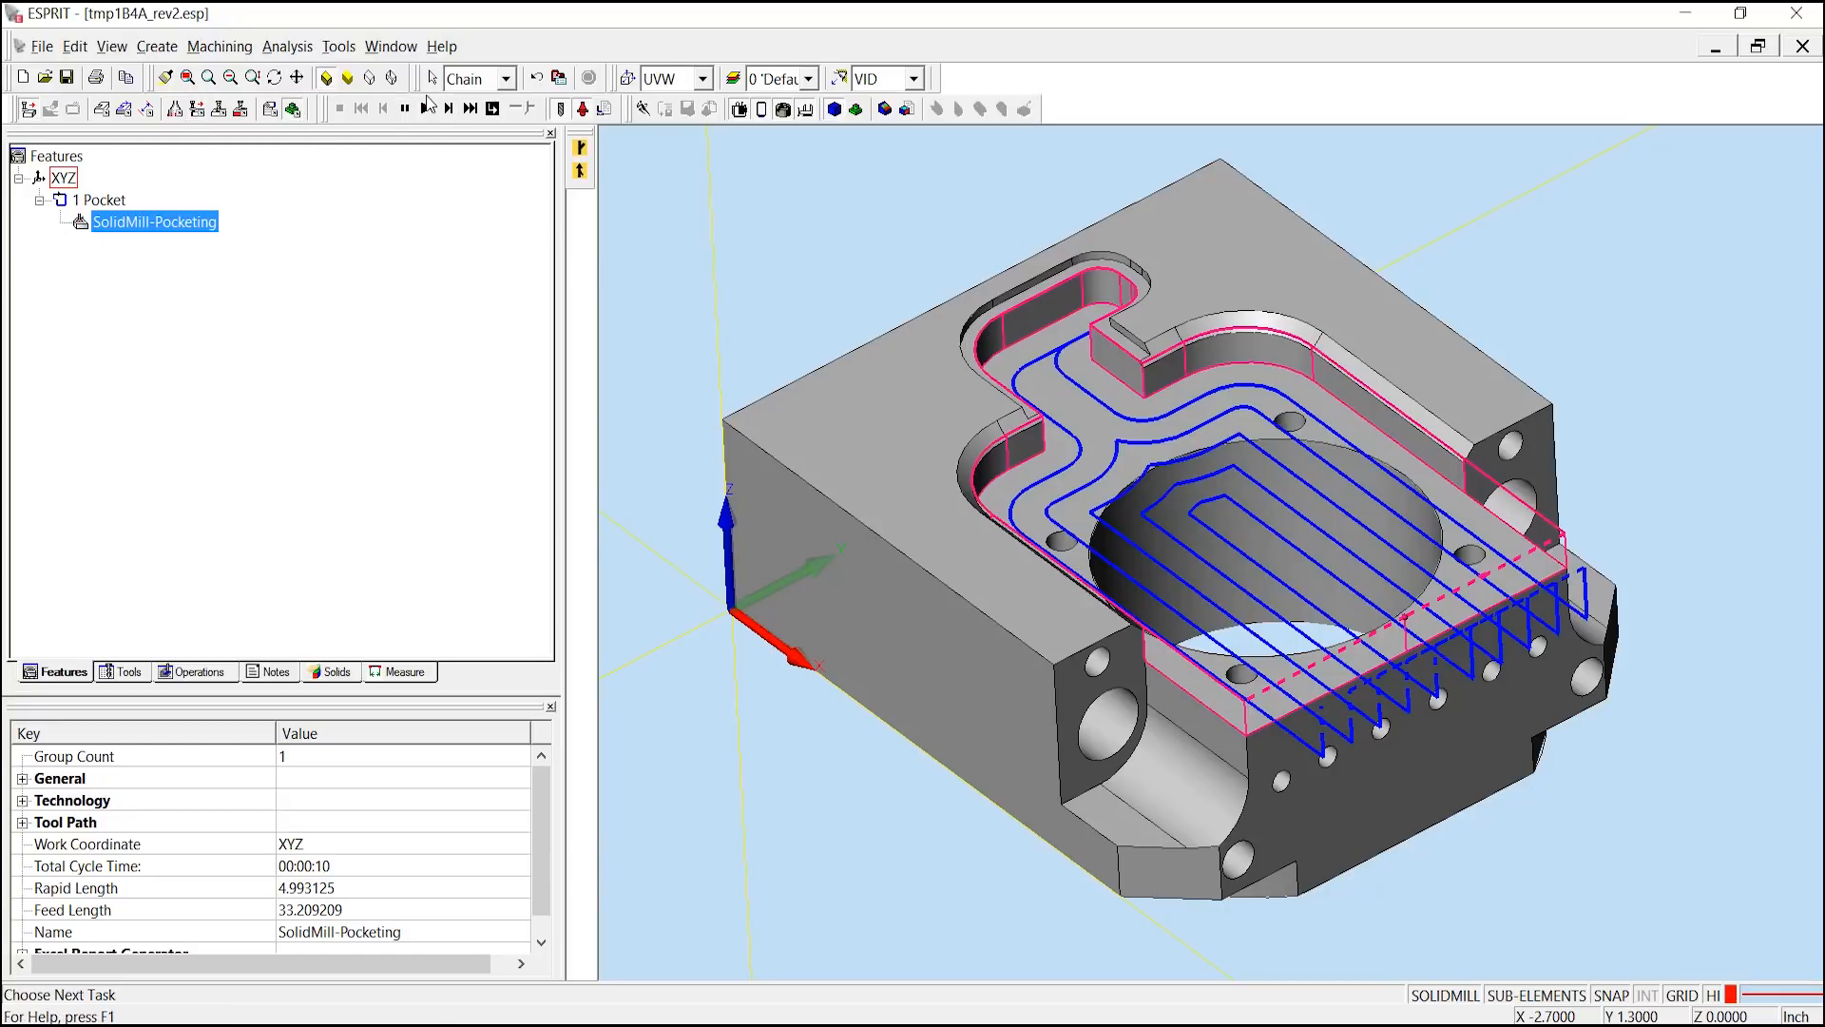
pyautogui.click(426, 109)
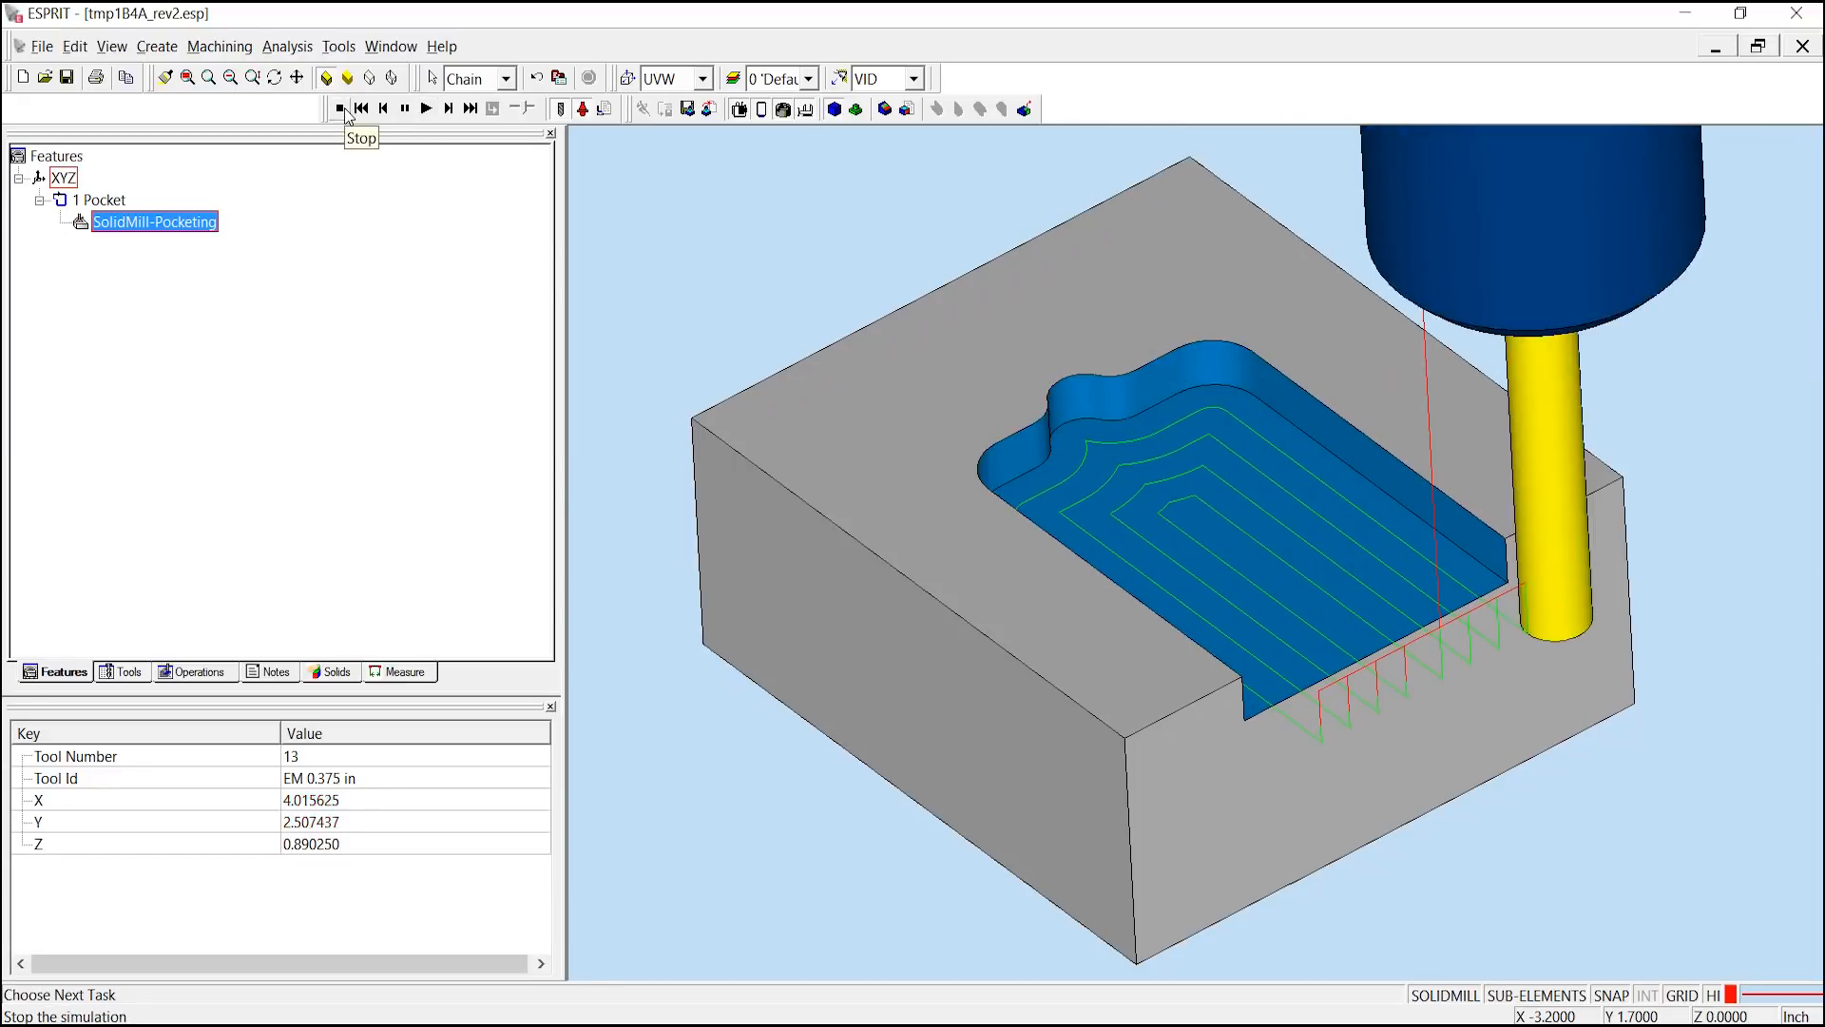
pyautogui.click(426, 106)
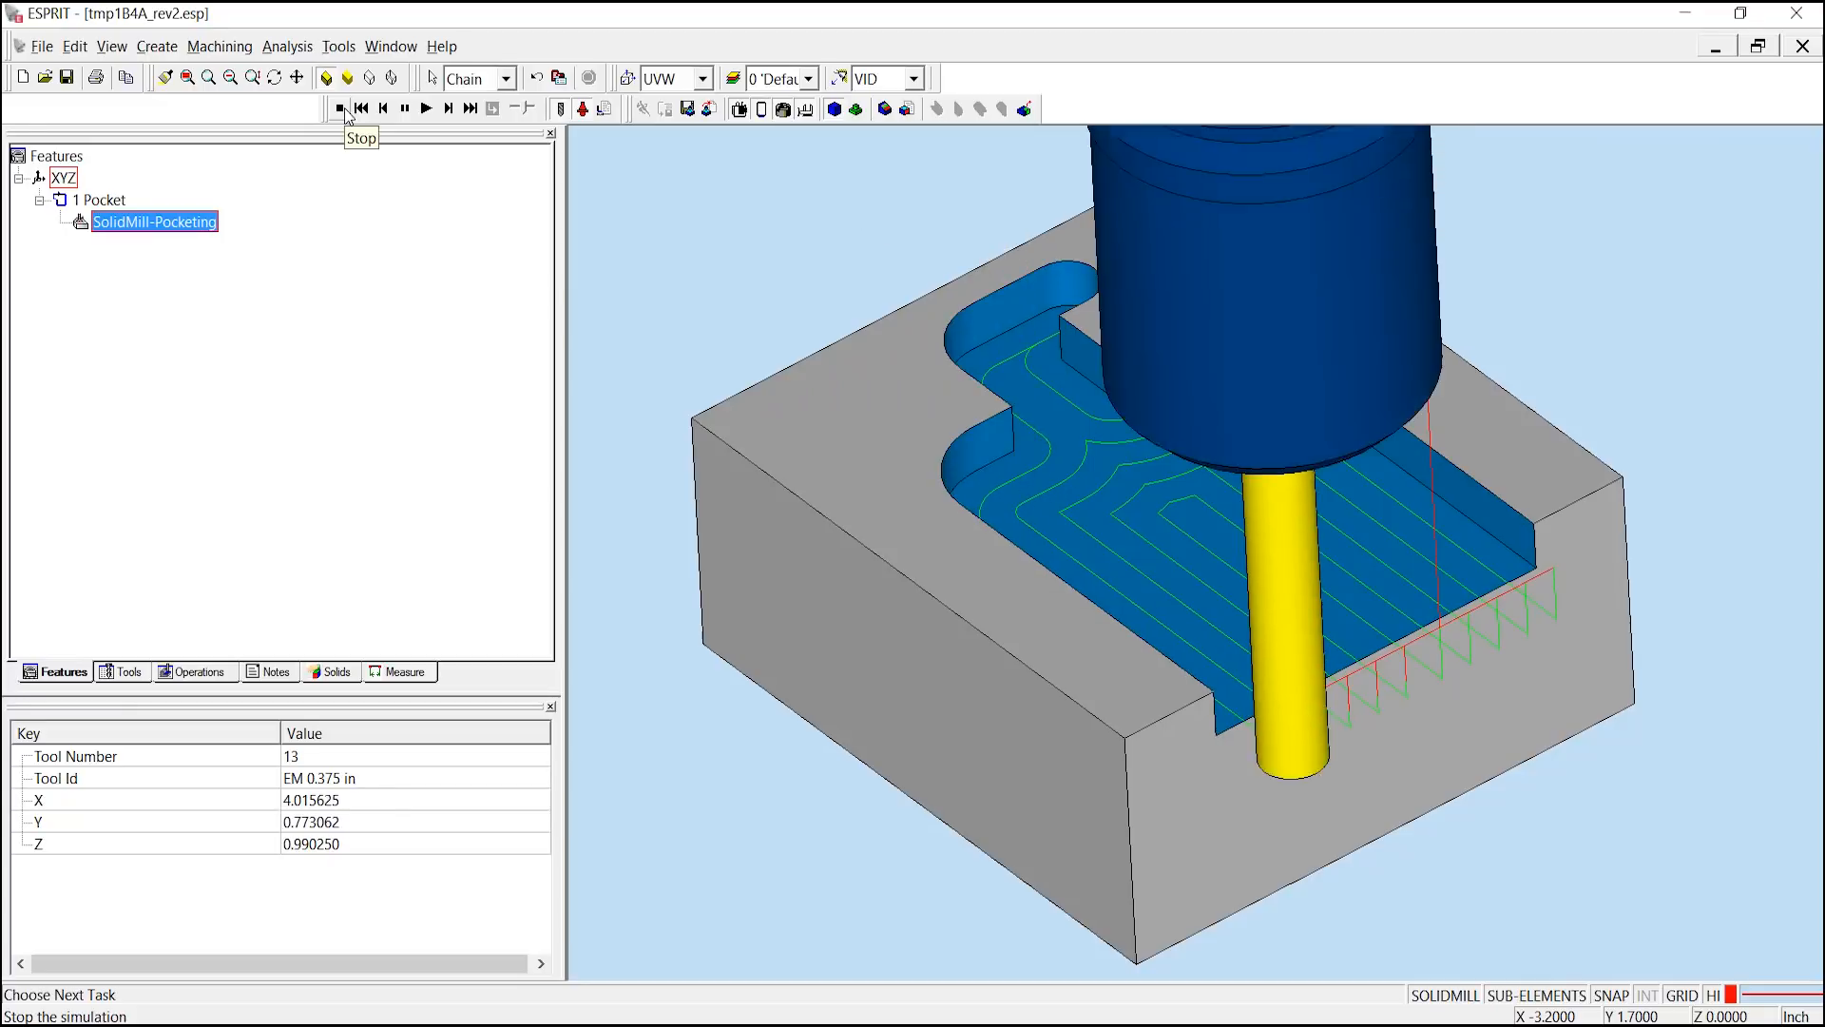
pyautogui.click(339, 106)
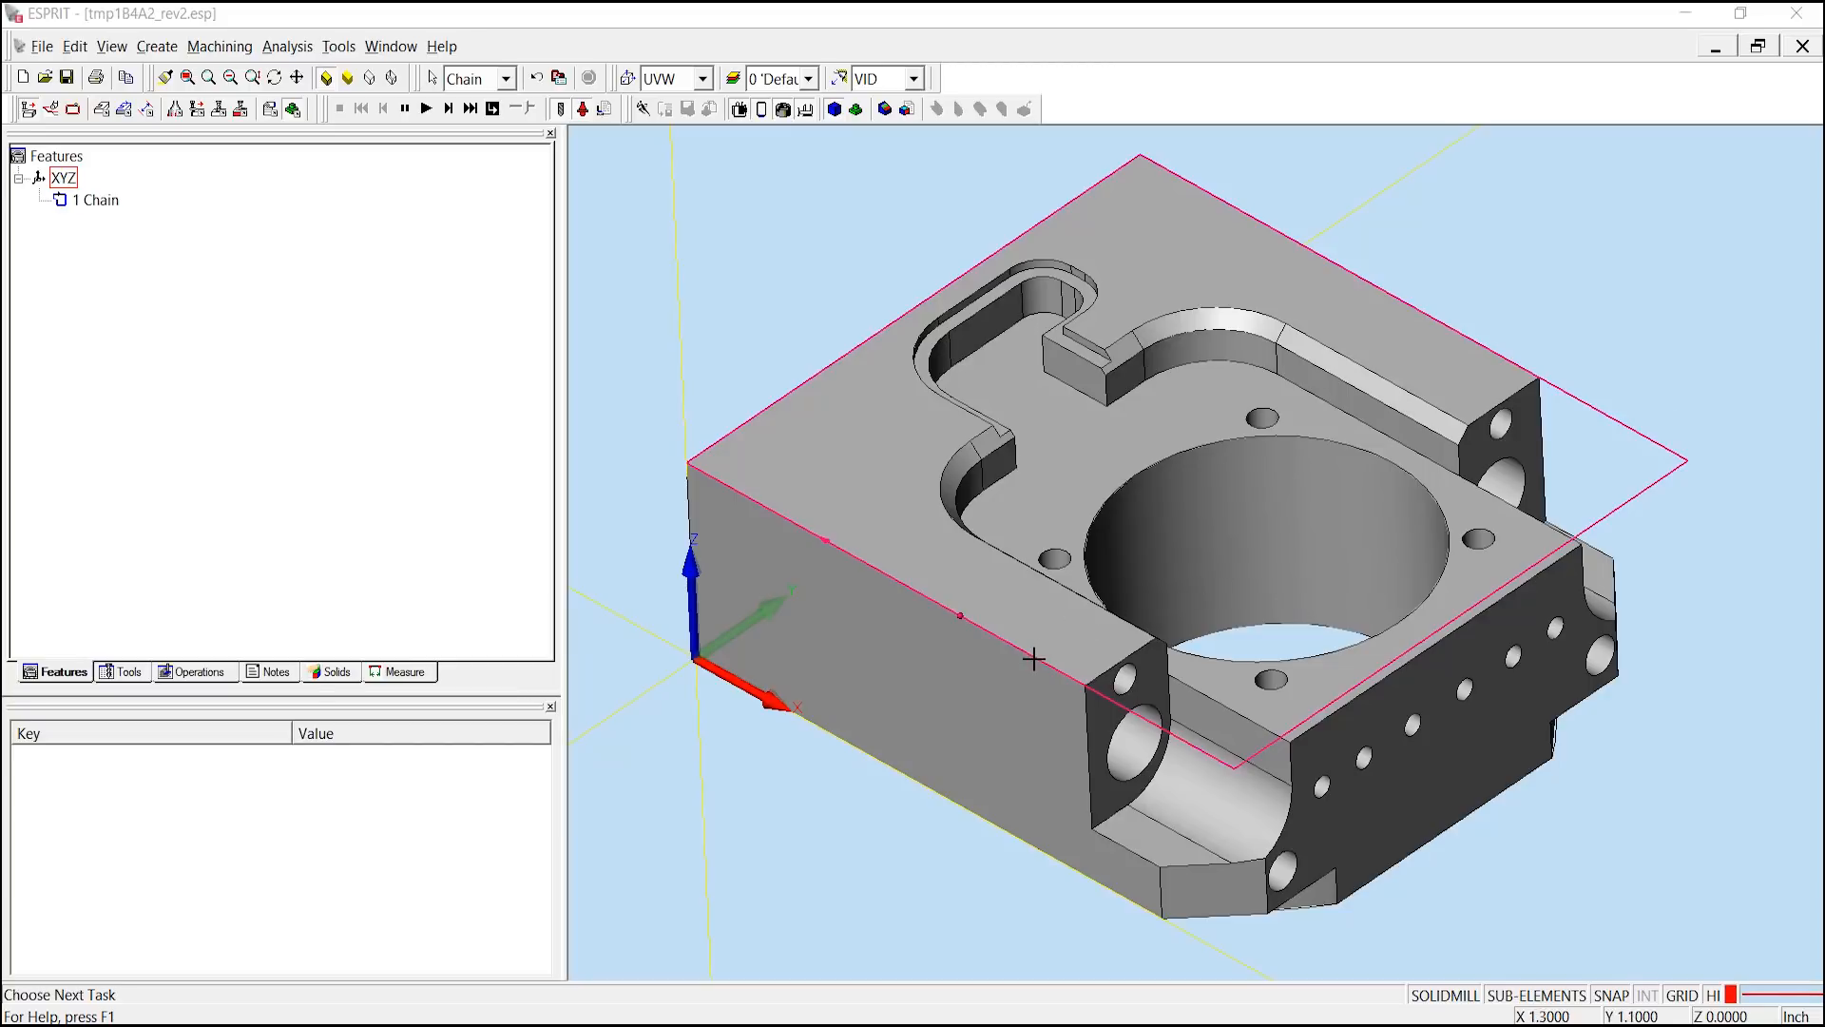
# Select the top-face boundary chain and set Open Edge to True for all its segments
pyautogui.click(871, 572)
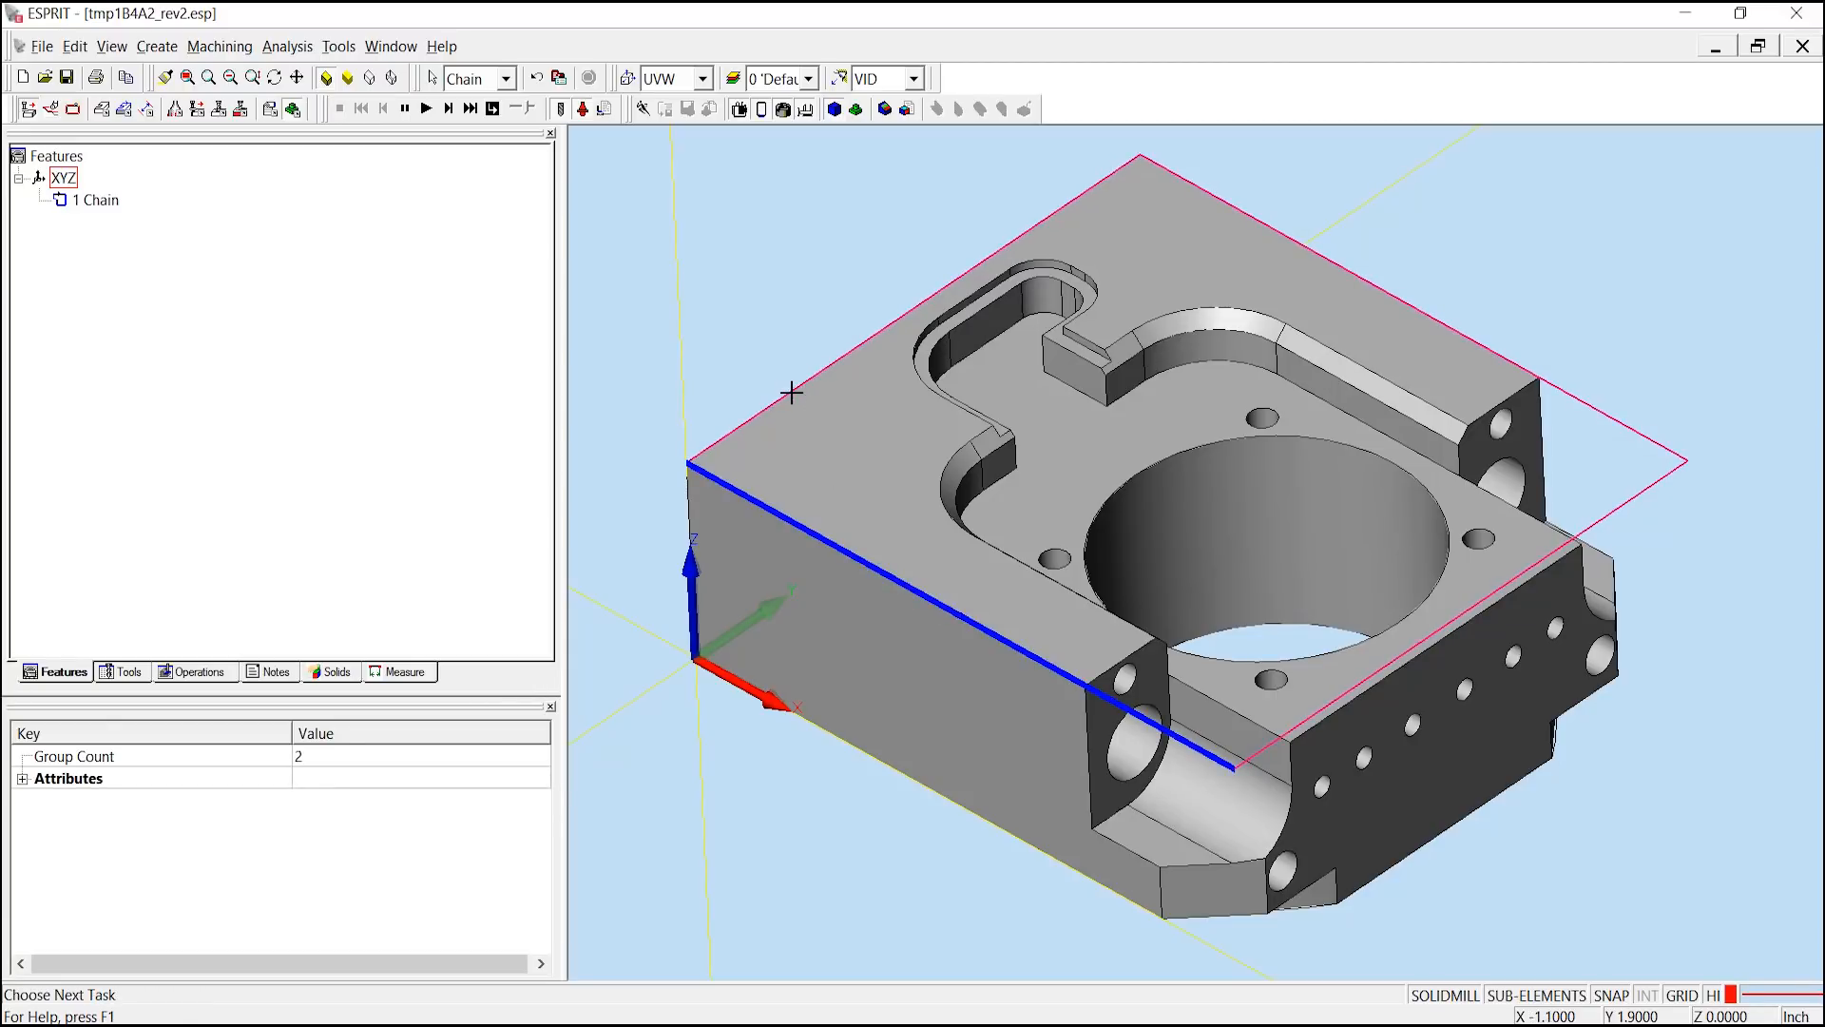
pyautogui.click(791, 394)
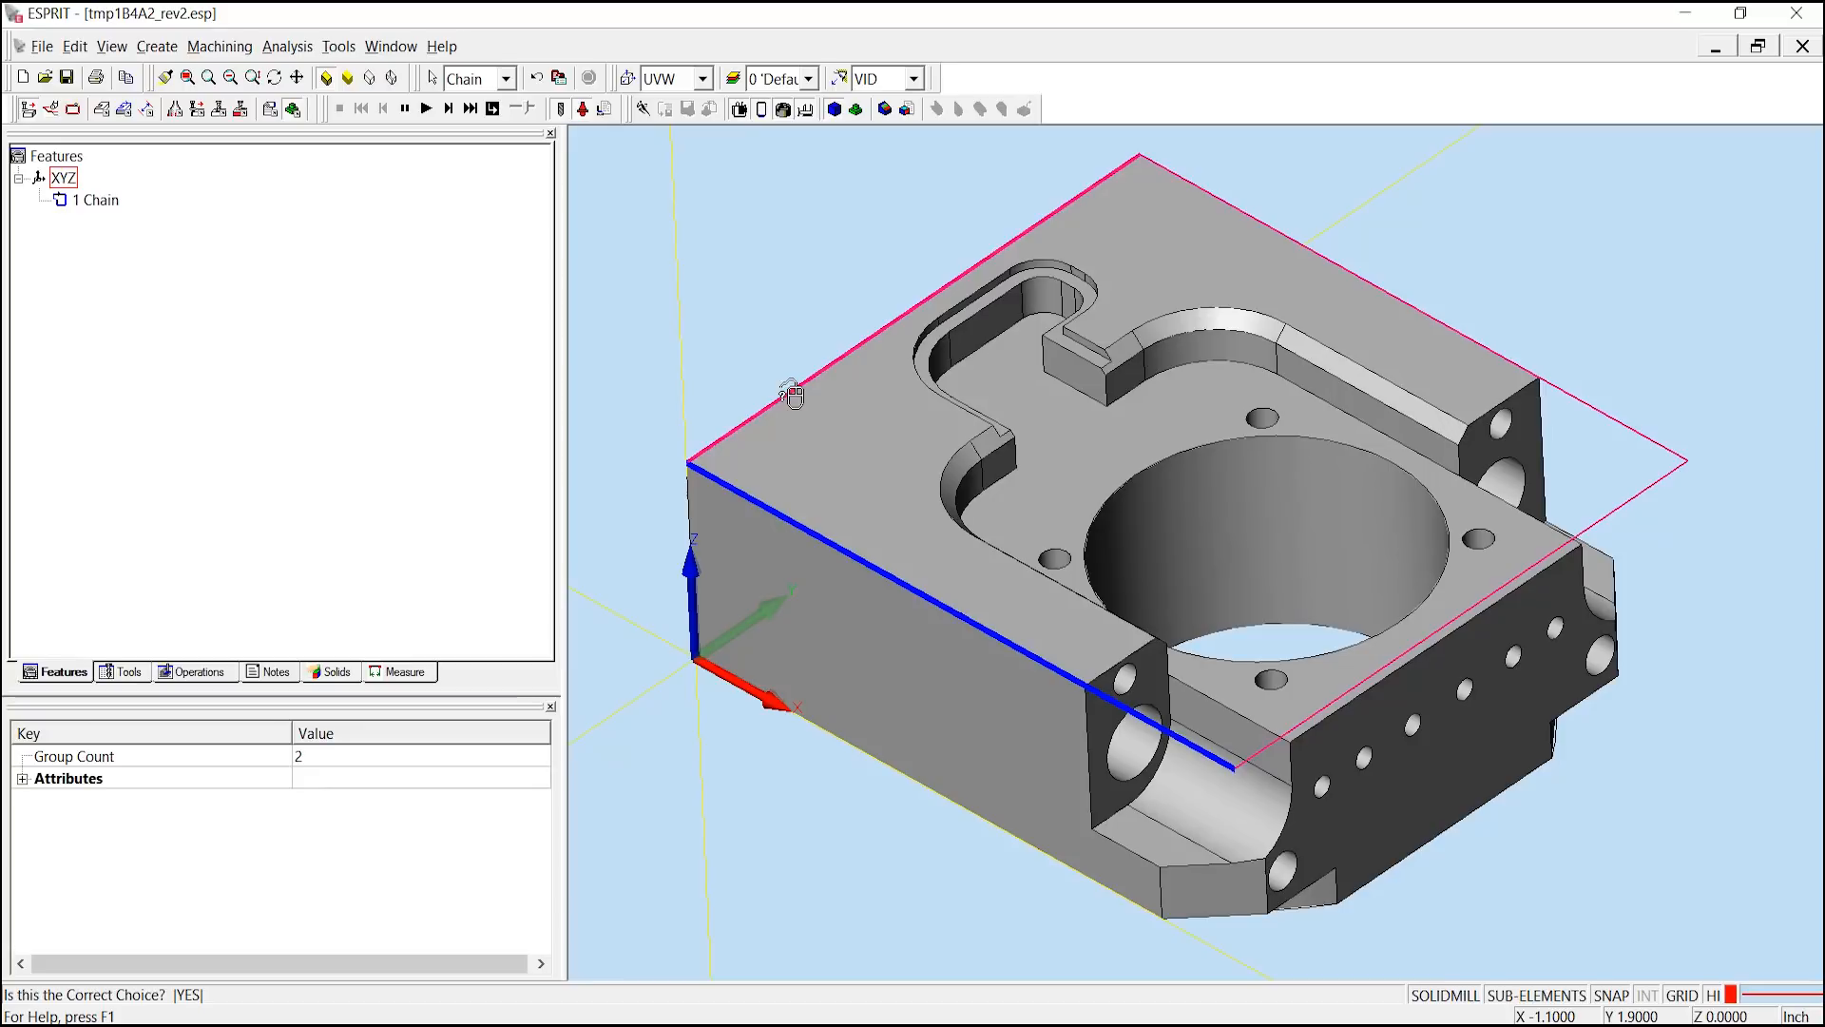
pyautogui.click(791, 392)
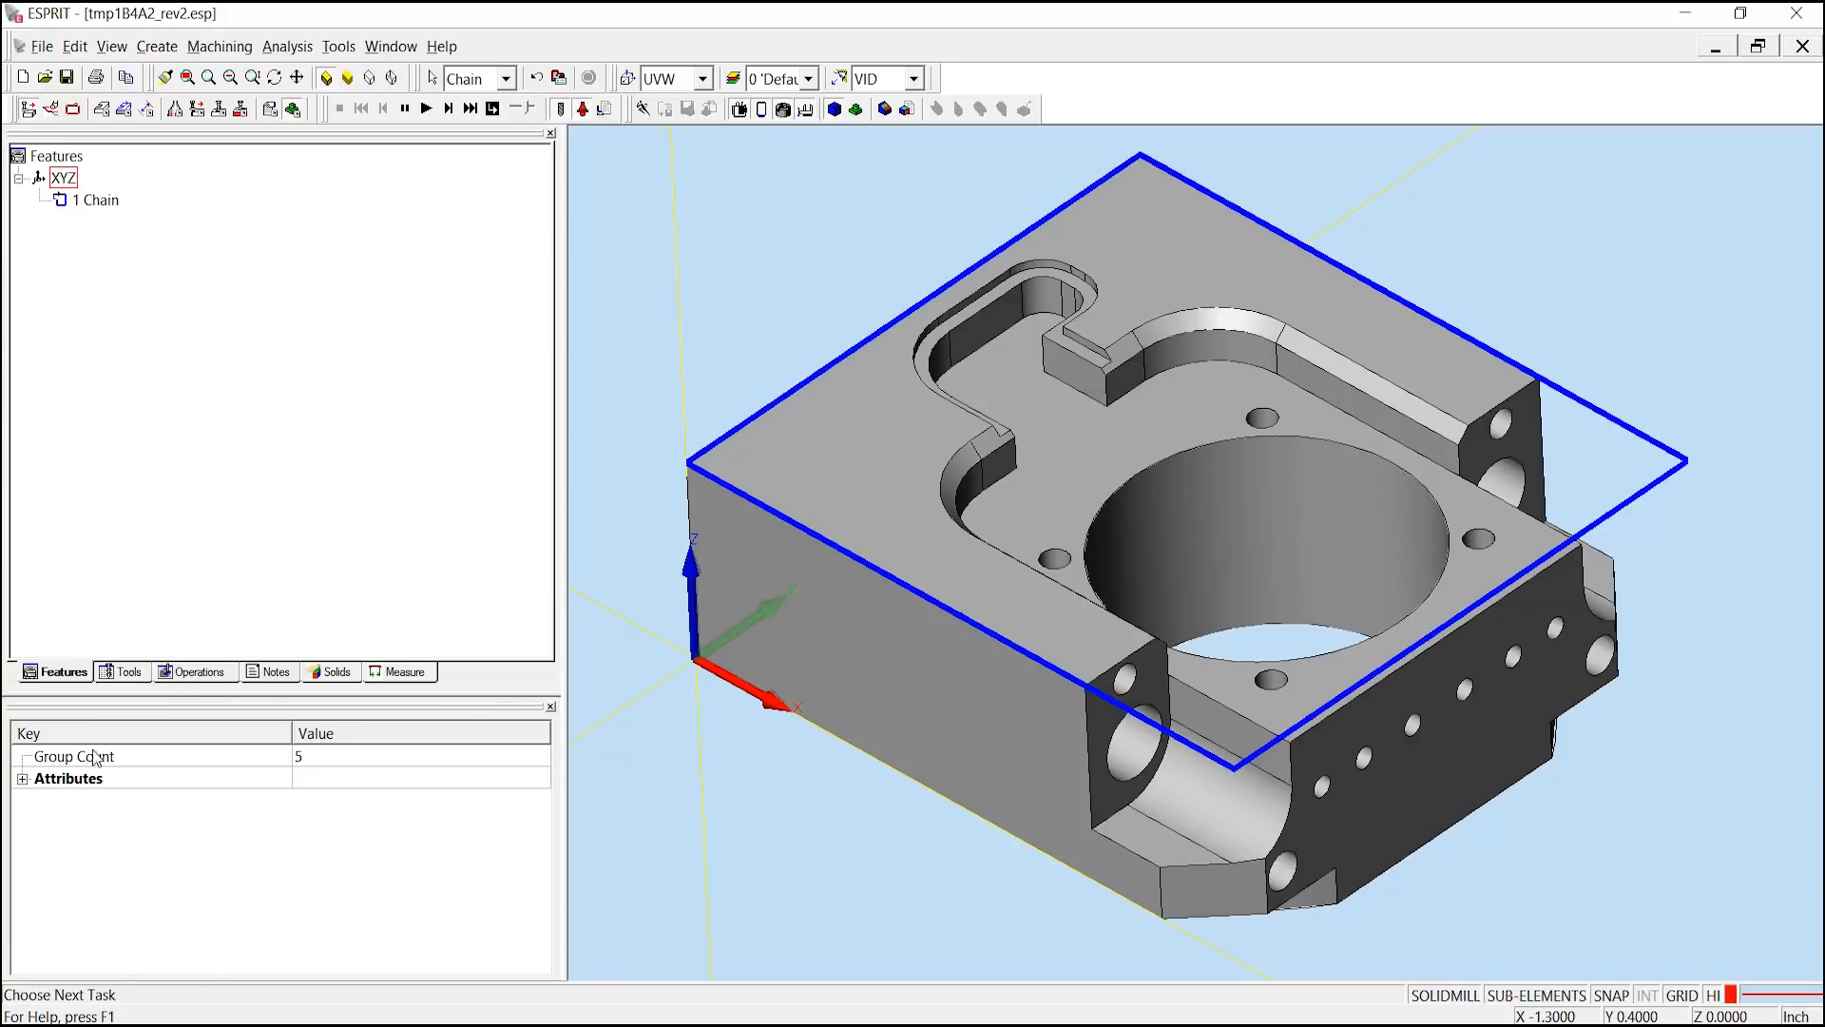
pyautogui.click(21, 778)
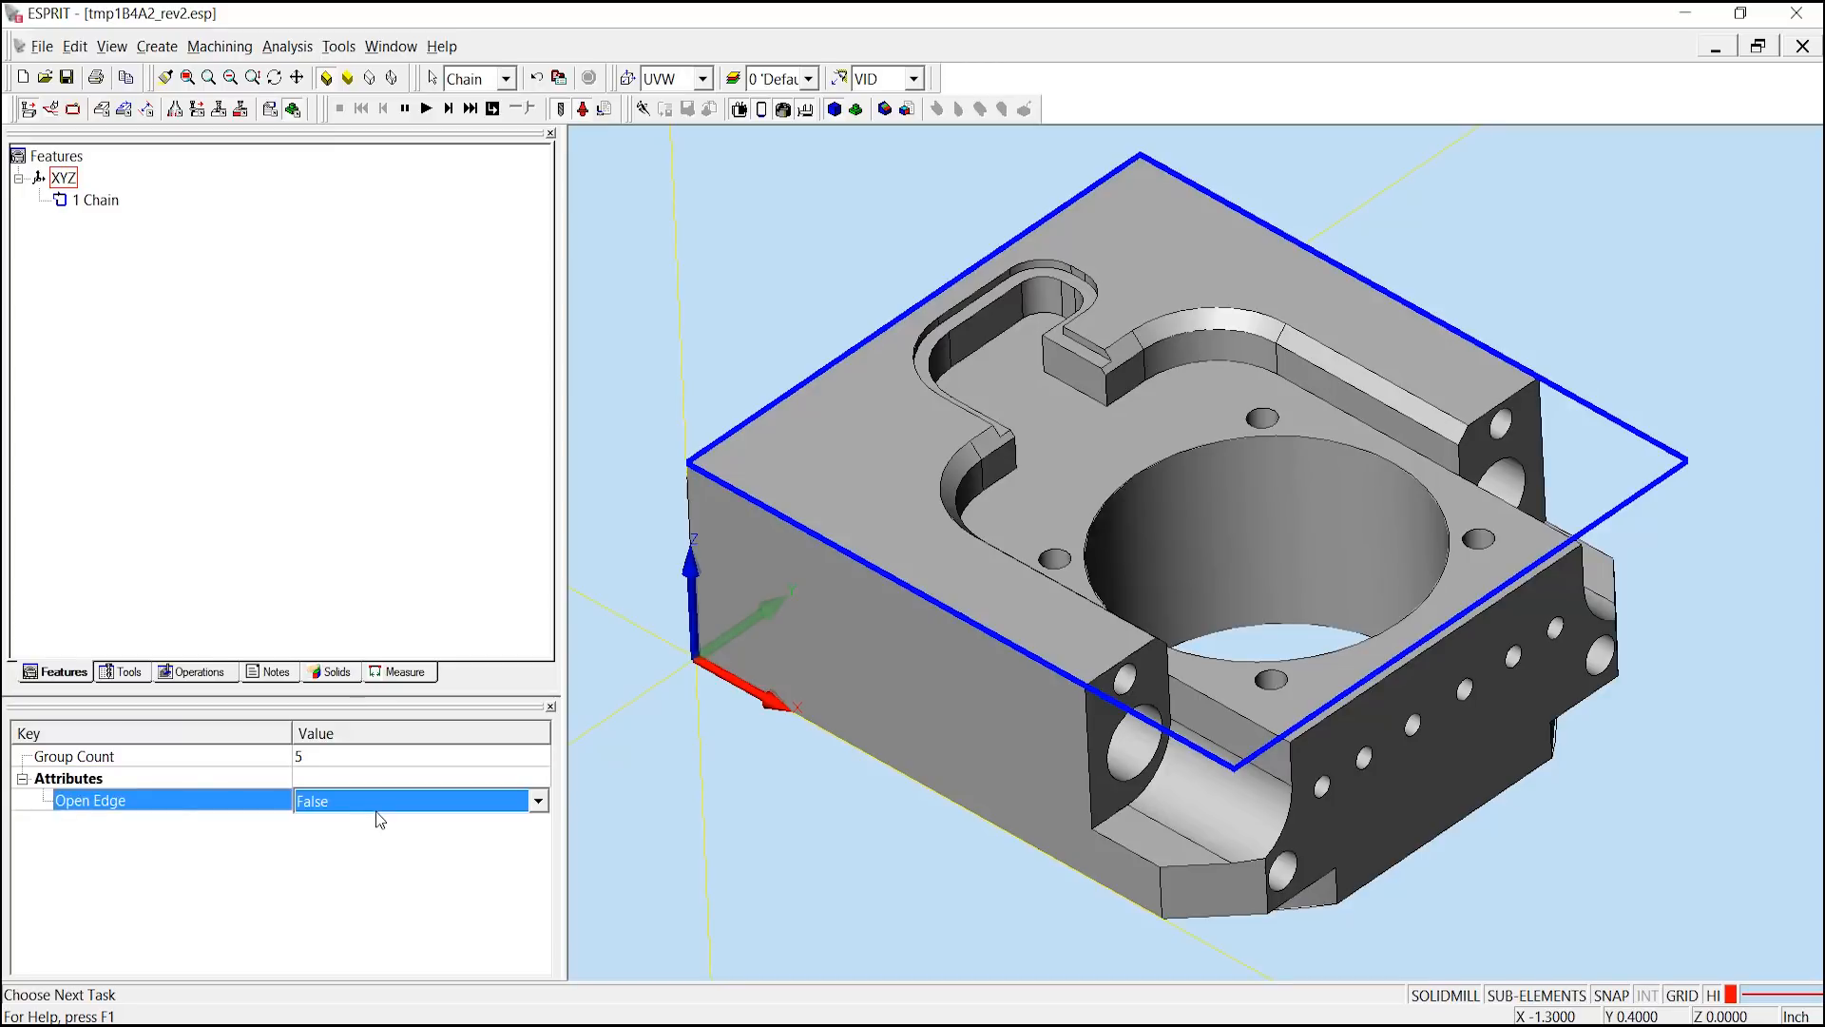
pyautogui.click(536, 800)
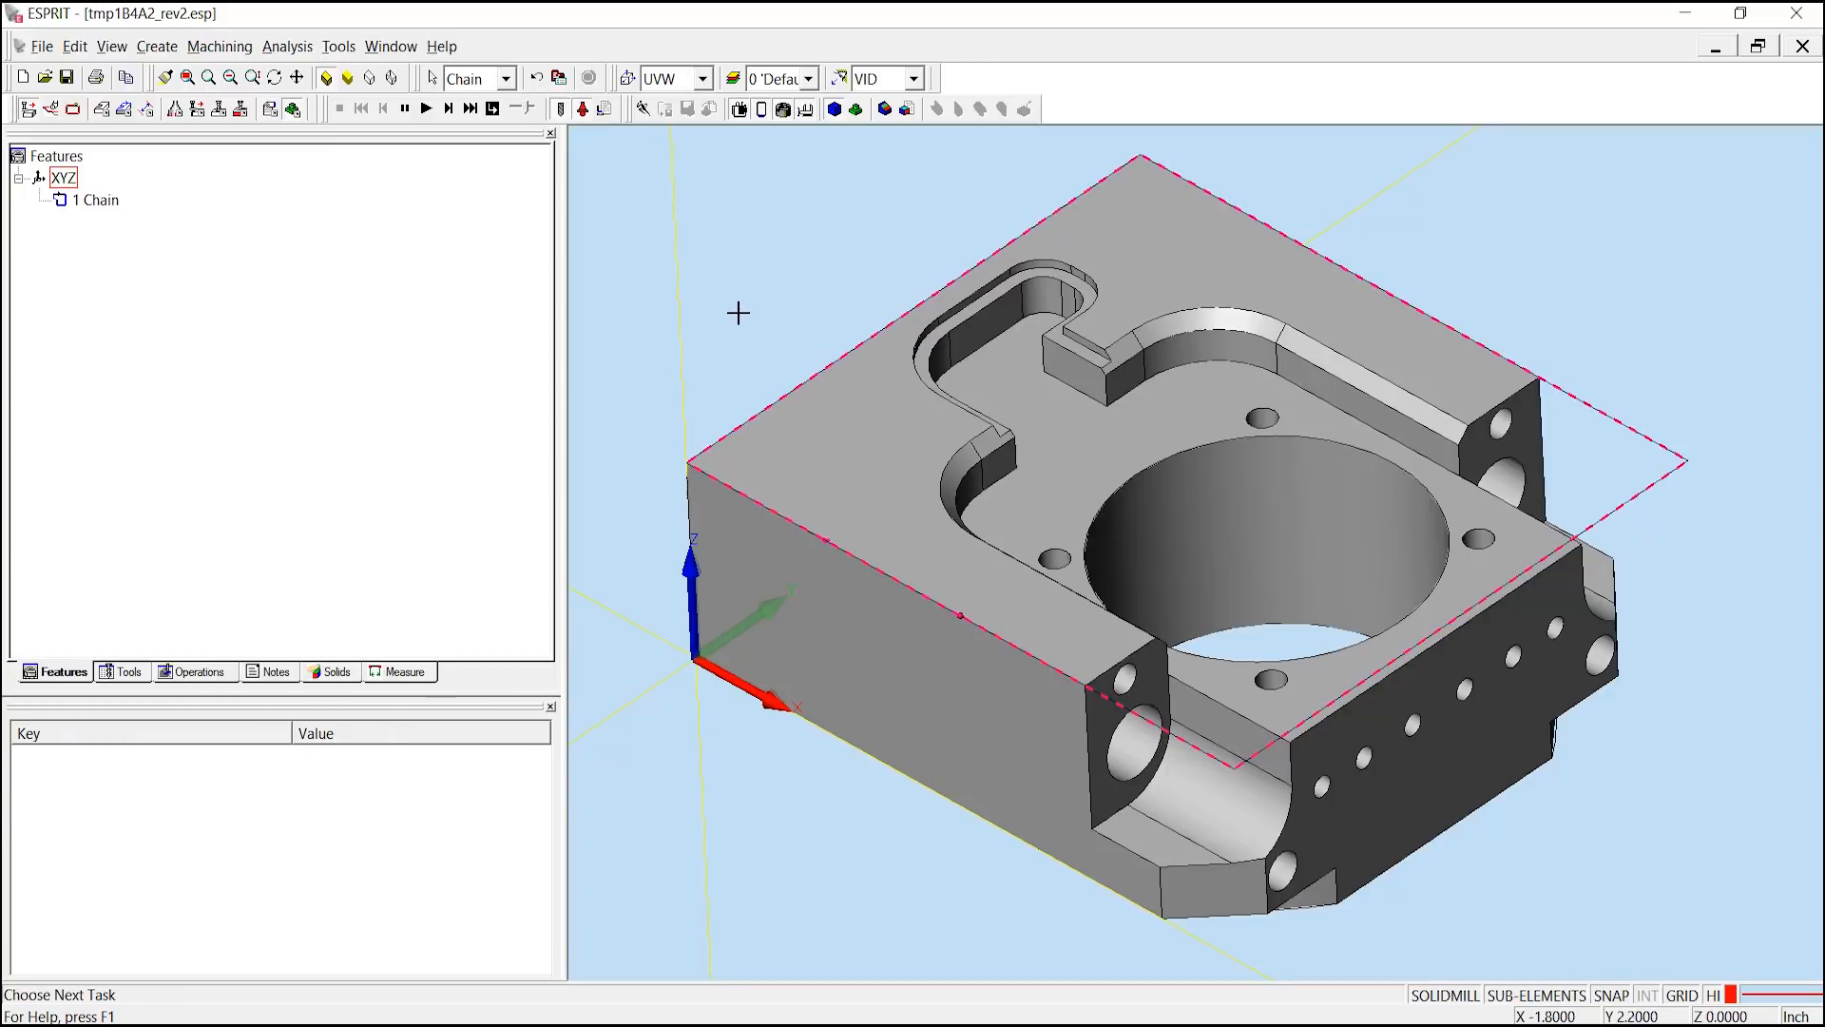
pyautogui.moveTo(701, 449)
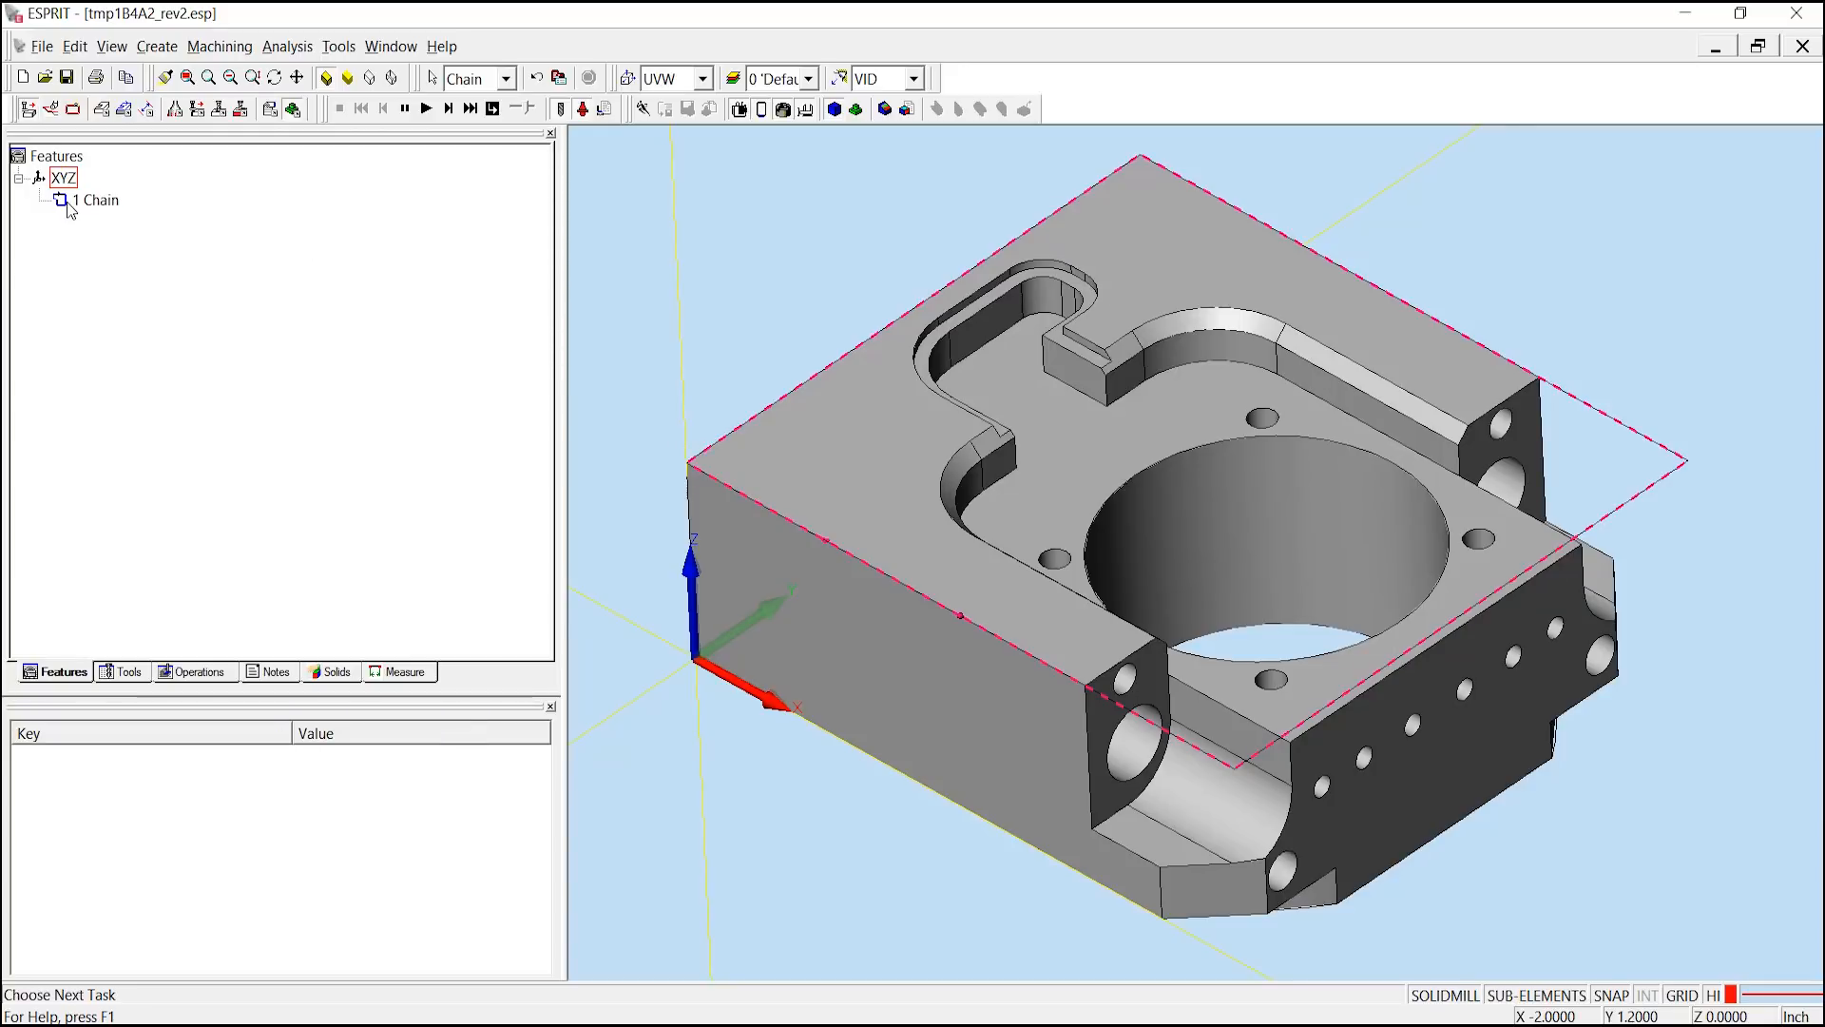
# Start SolidMill Pocketing on 1 Chain with the 3.00" DIA. FACEMILL and 110% open-edge offset
pyautogui.click(99, 200)
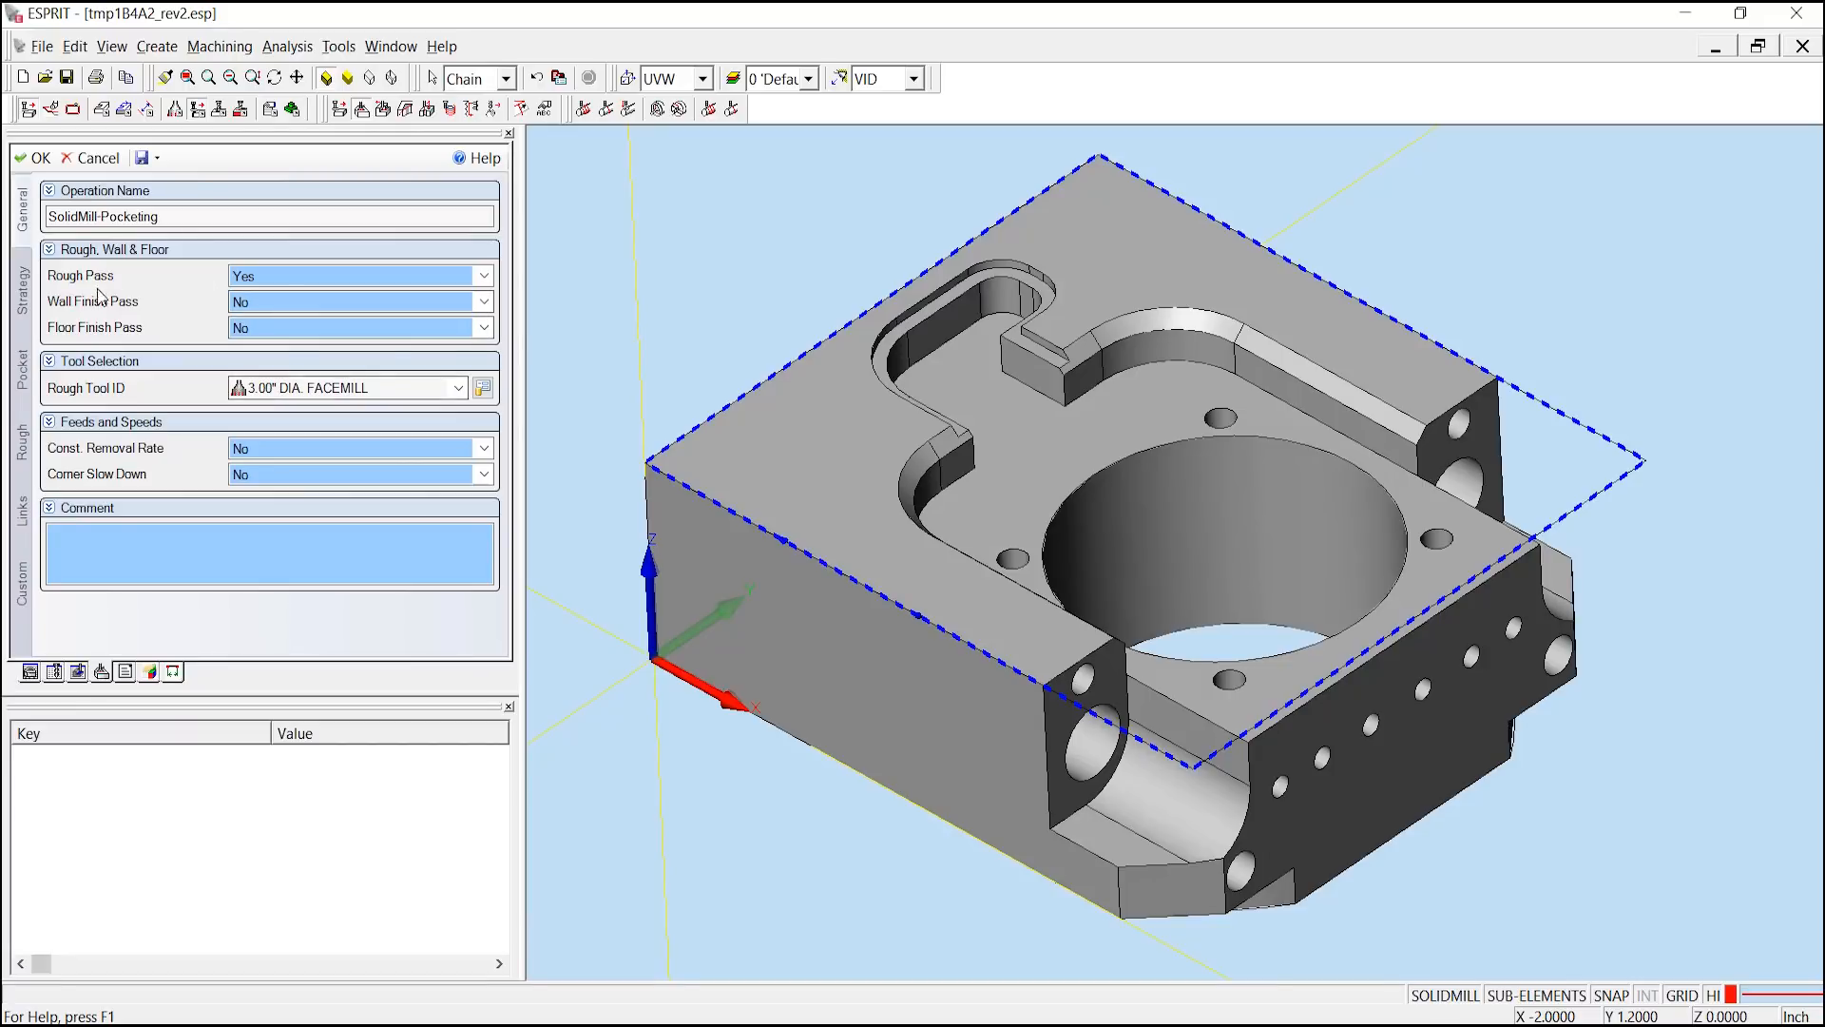
pyautogui.click(19, 378)
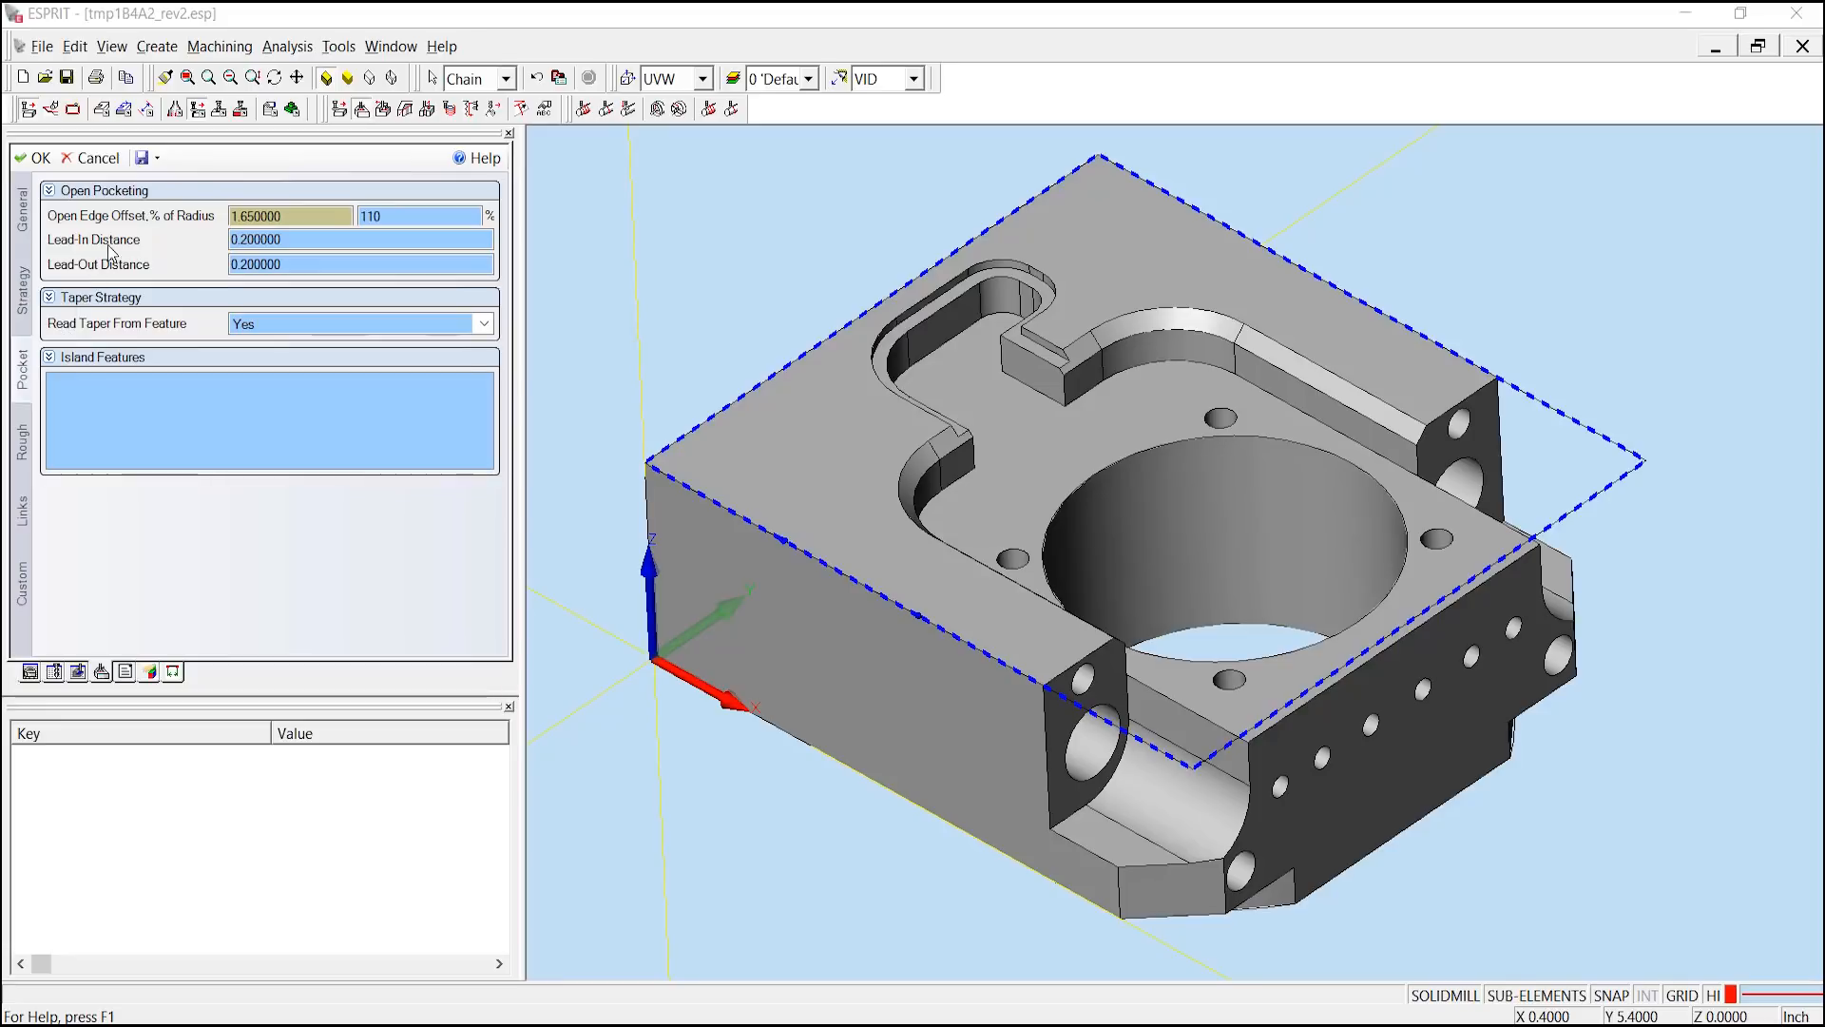
pyautogui.moveTo(186, 187)
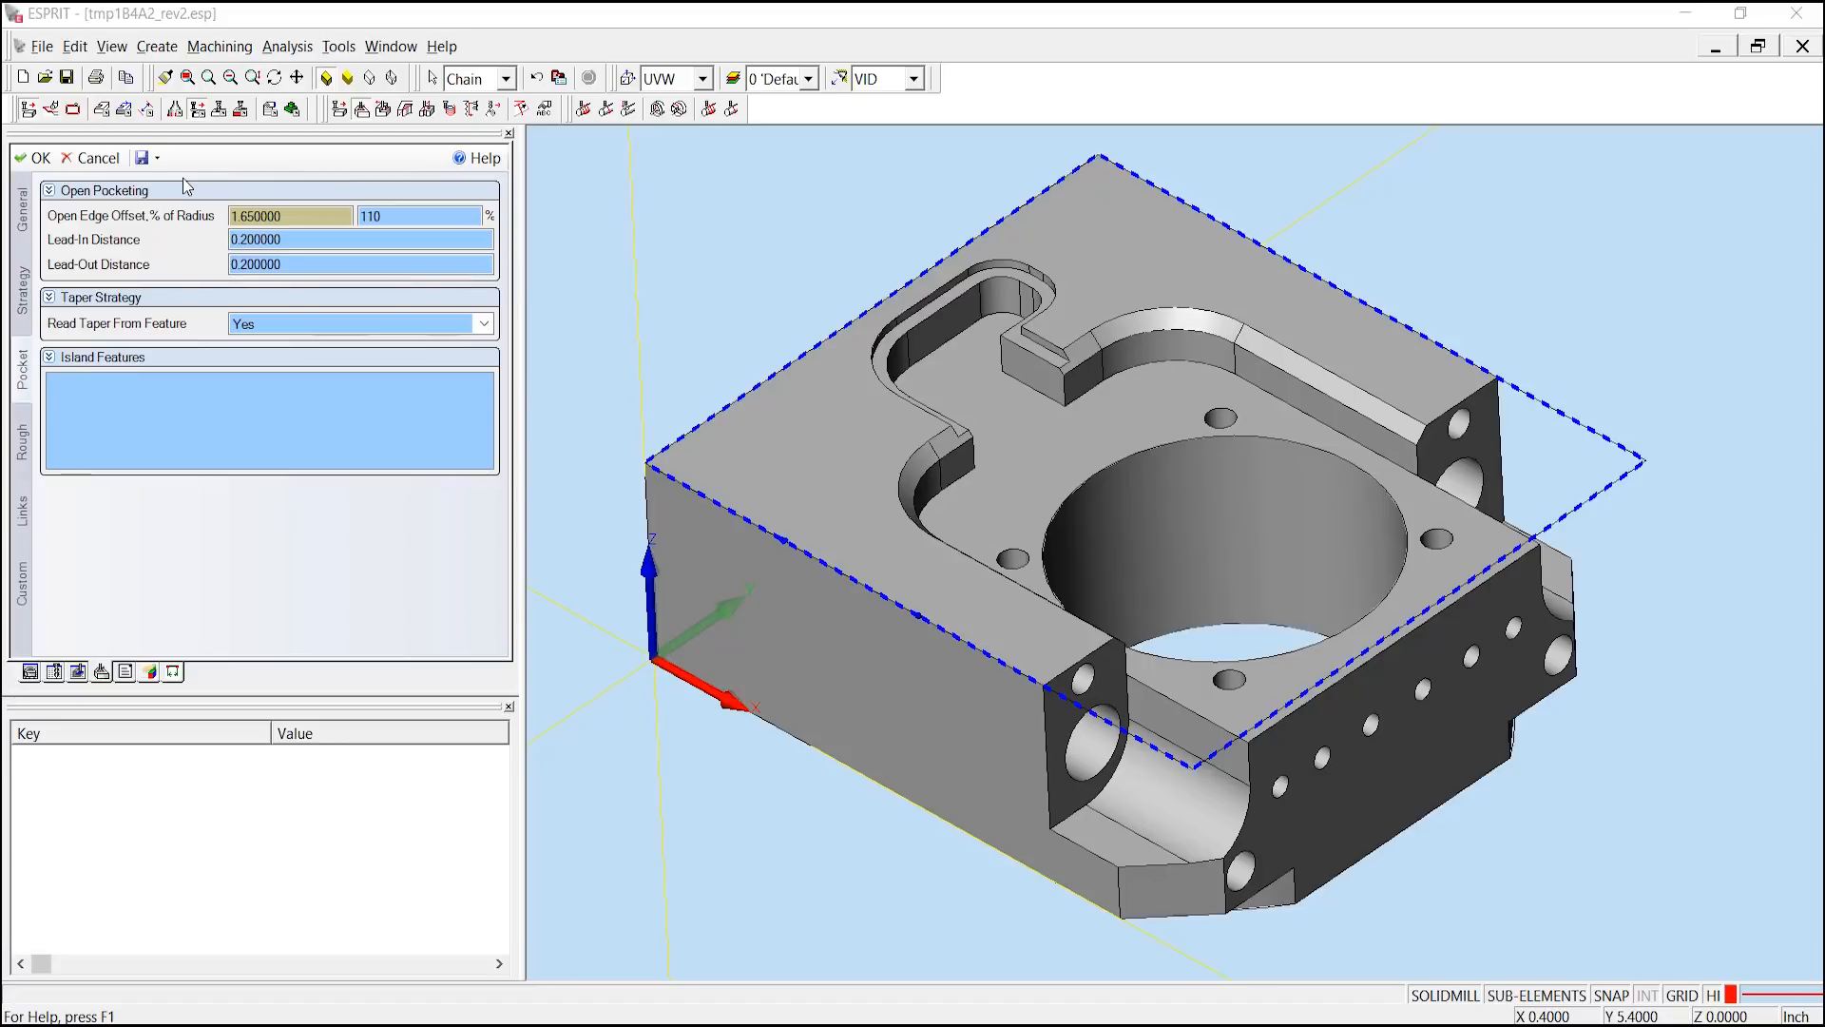
pyautogui.moveTo(416, 194)
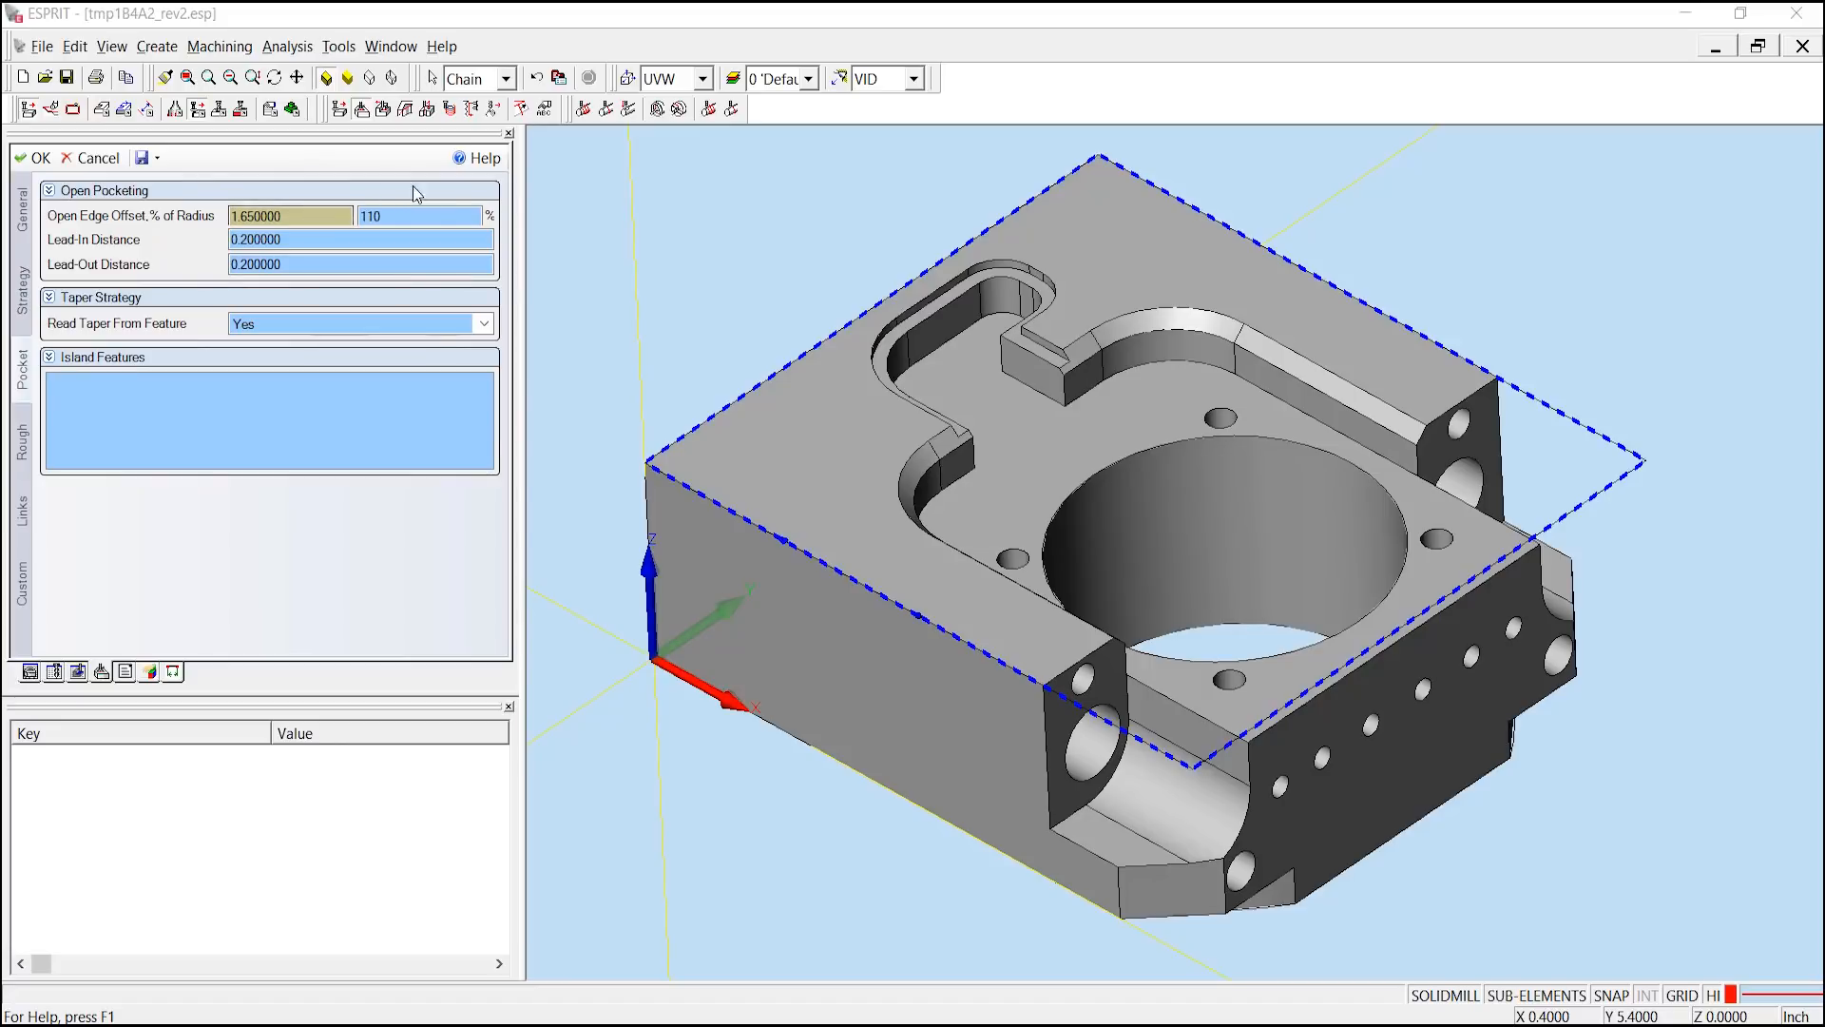
pyautogui.moveTo(144, 218)
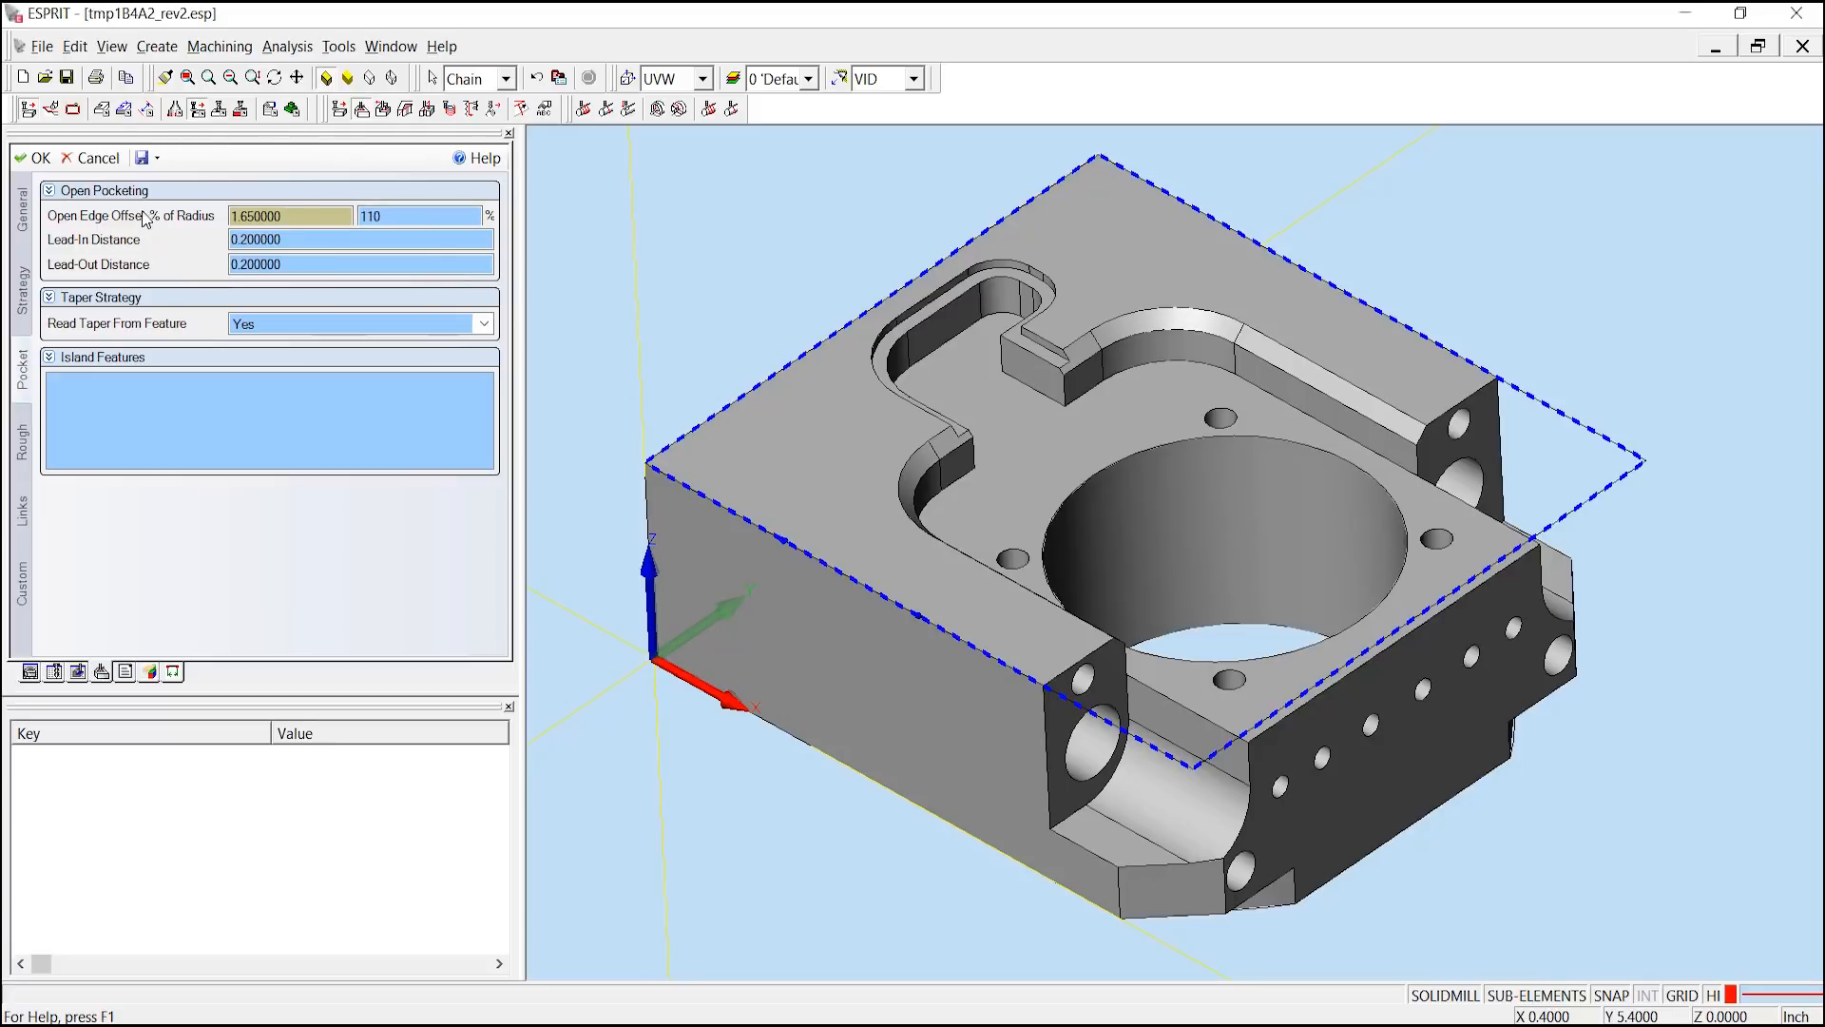
pyautogui.moveTo(179, 272)
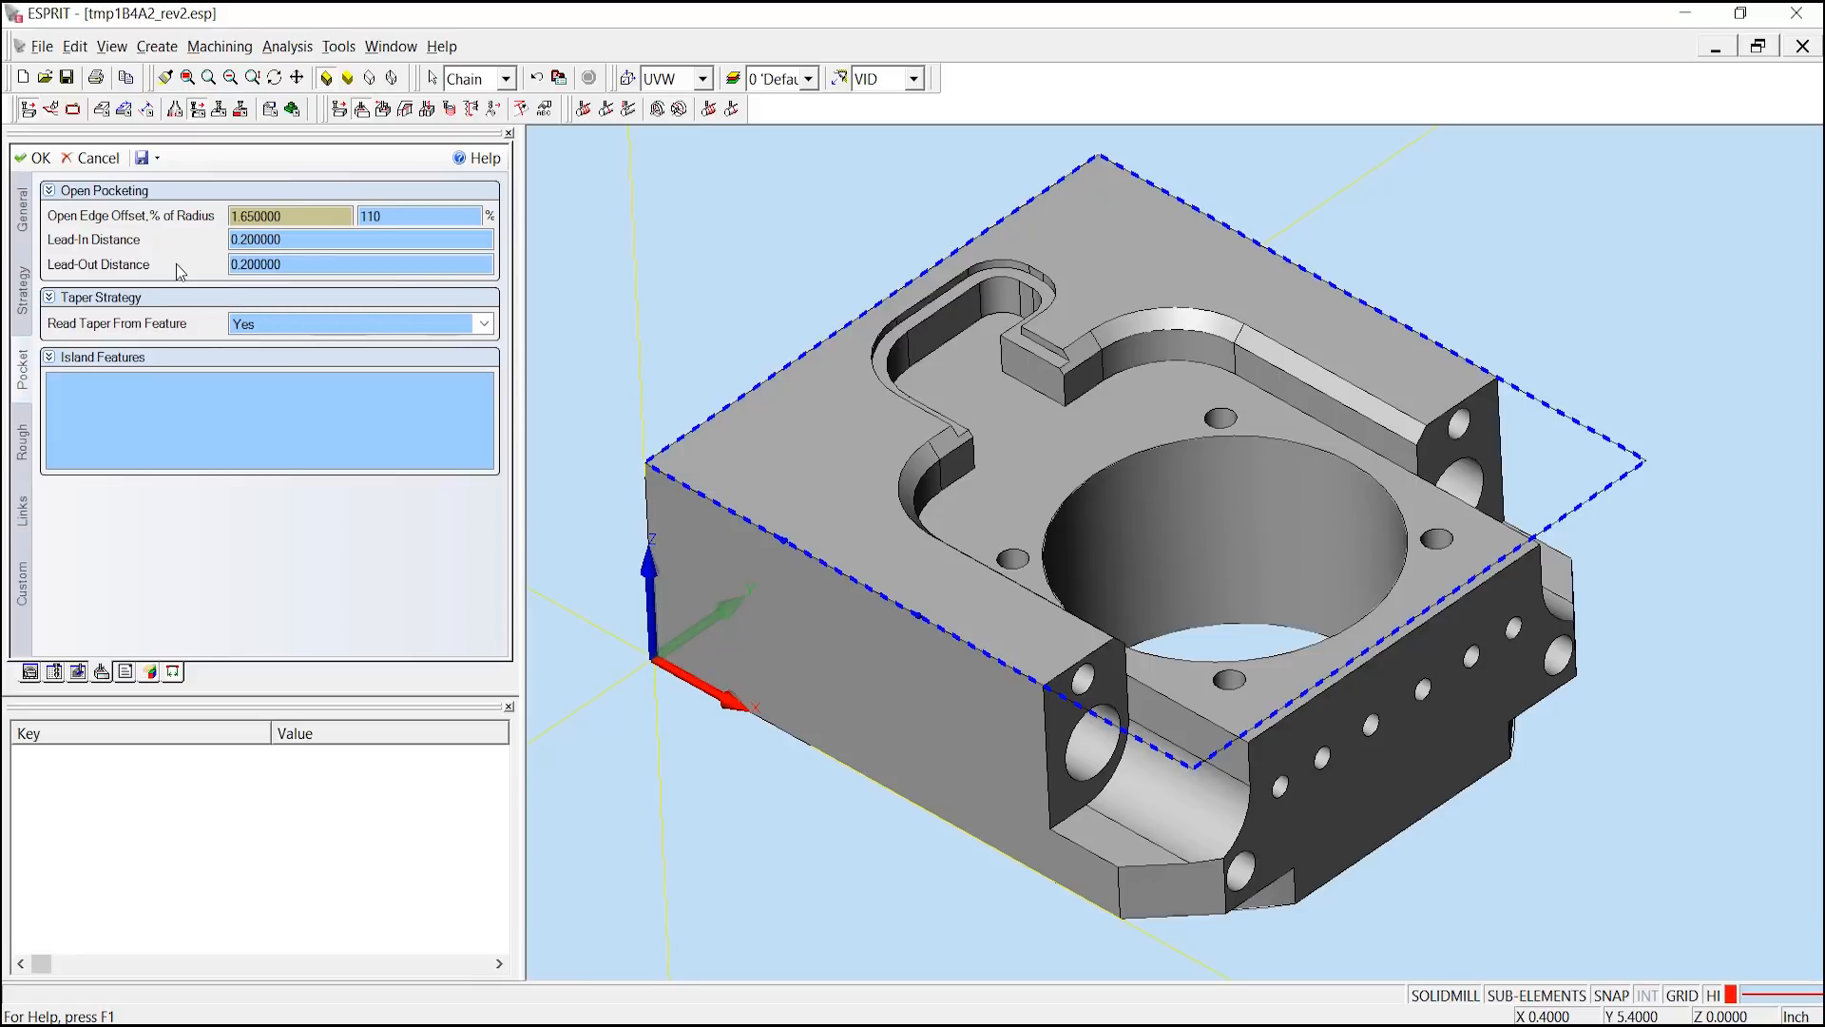
pyautogui.moveTo(97, 234)
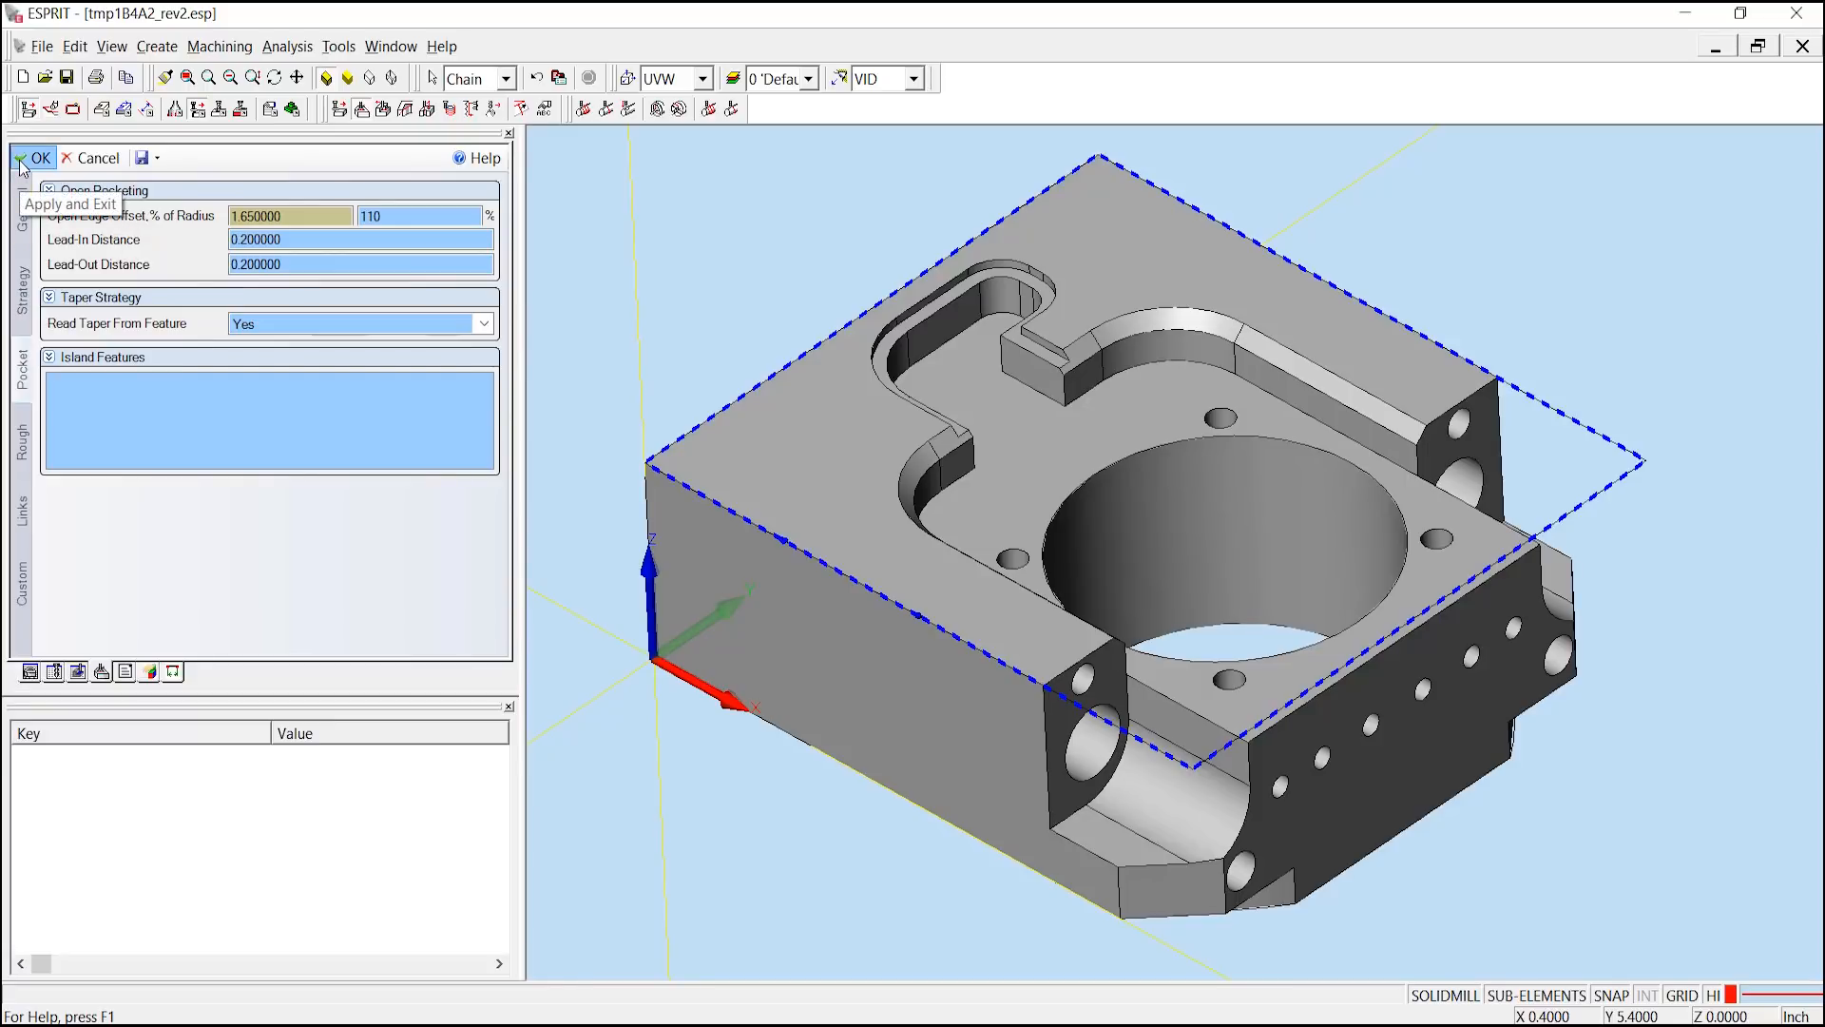
# Create the face-mill facing toolpath and start simulating it across the top face
pyautogui.click(40, 158)
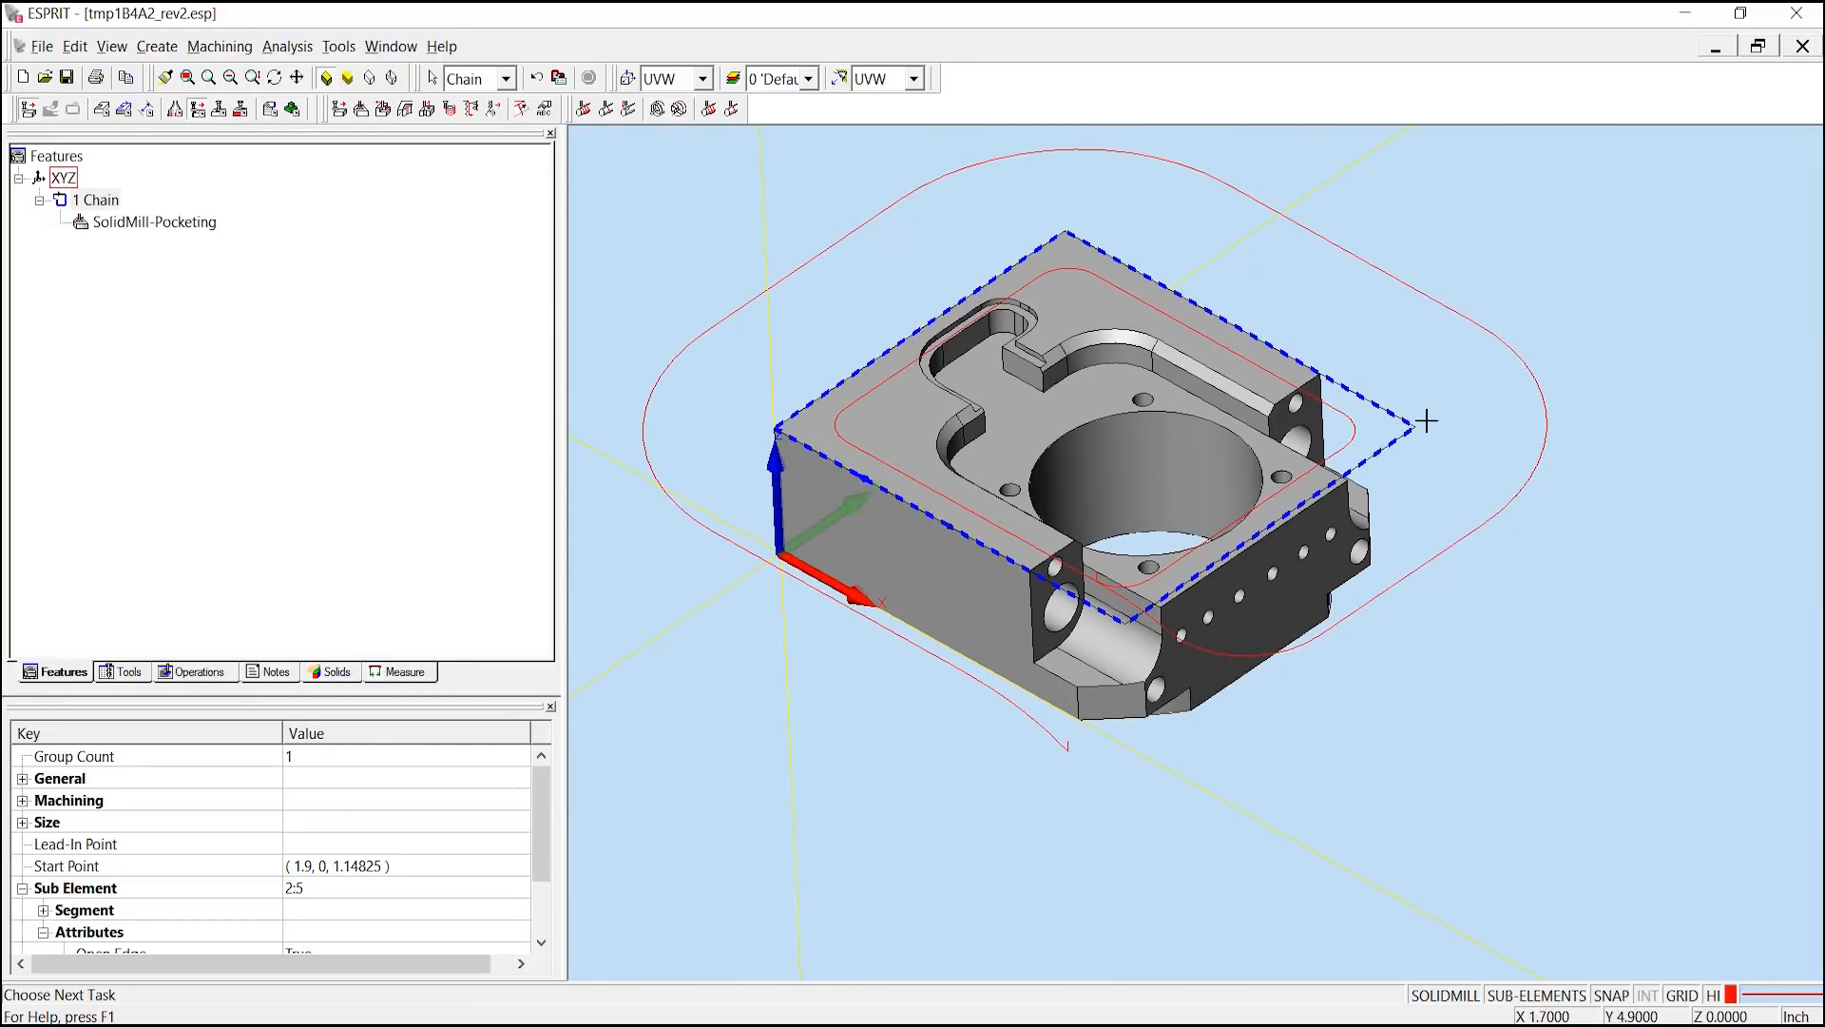
pyautogui.moveTo(1107, 428)
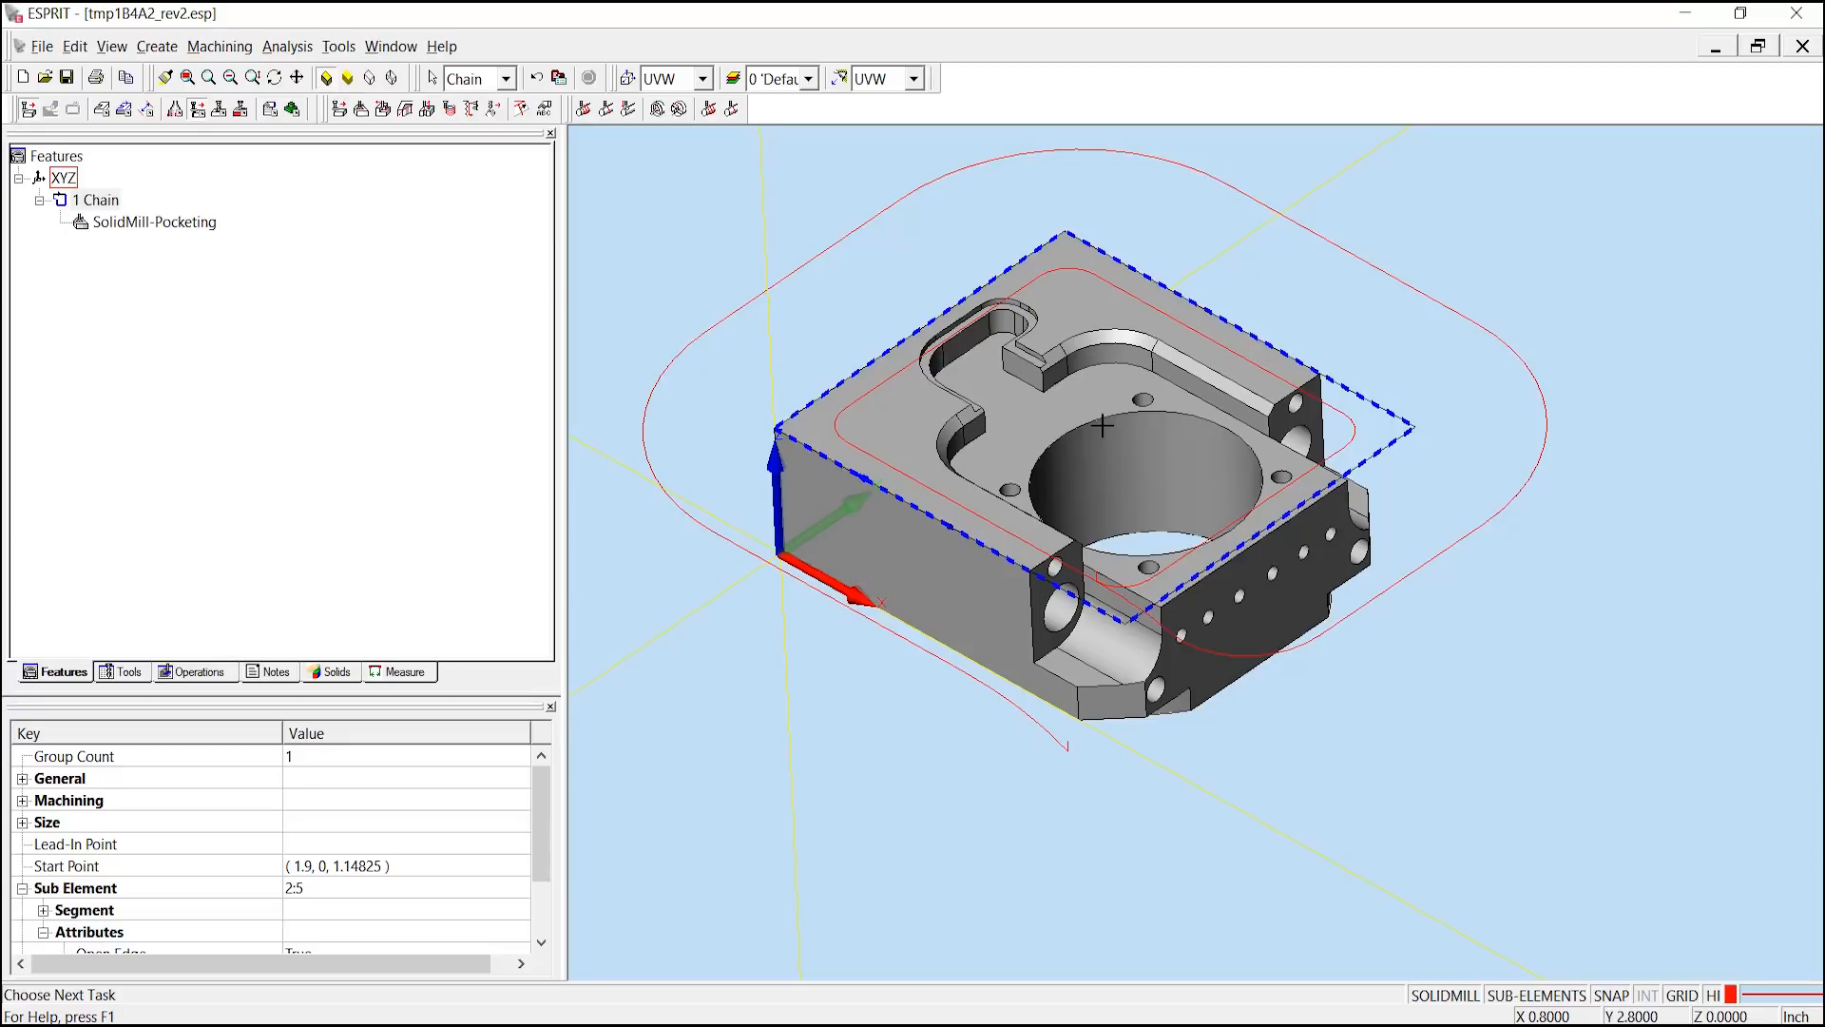
pyautogui.moveTo(439, 281)
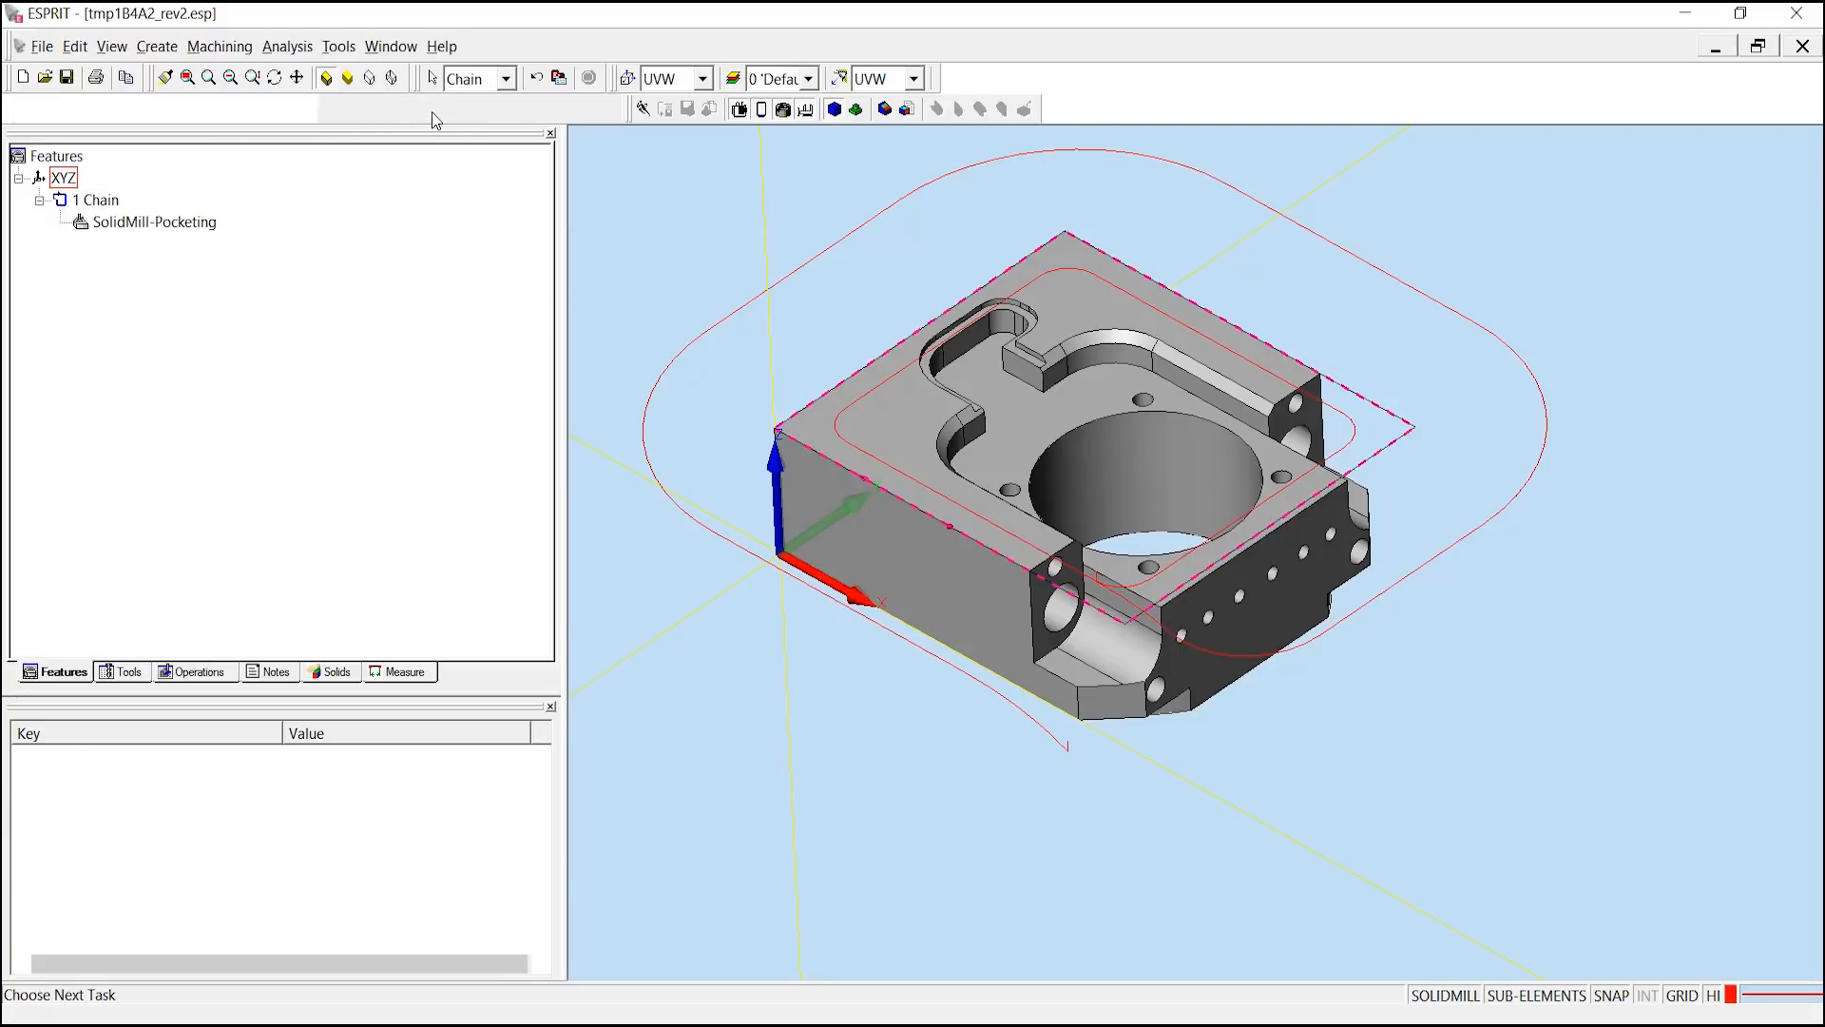
pyautogui.click(430, 106)
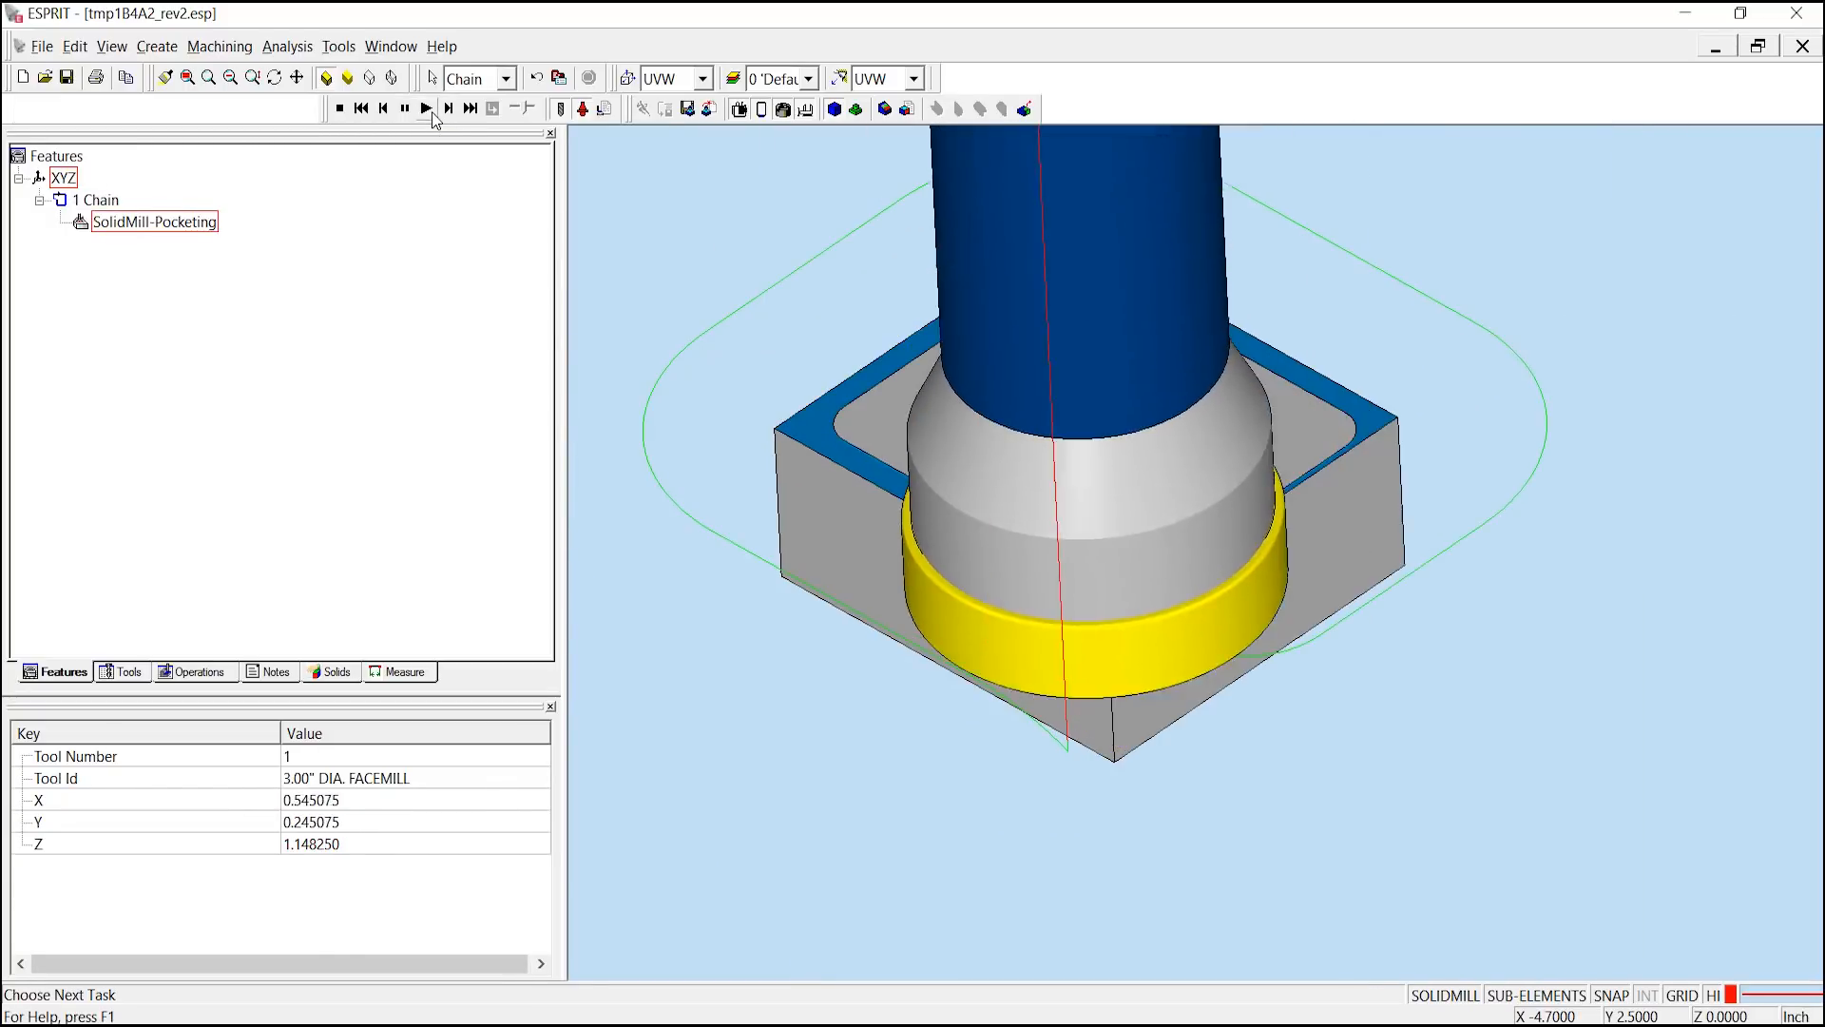